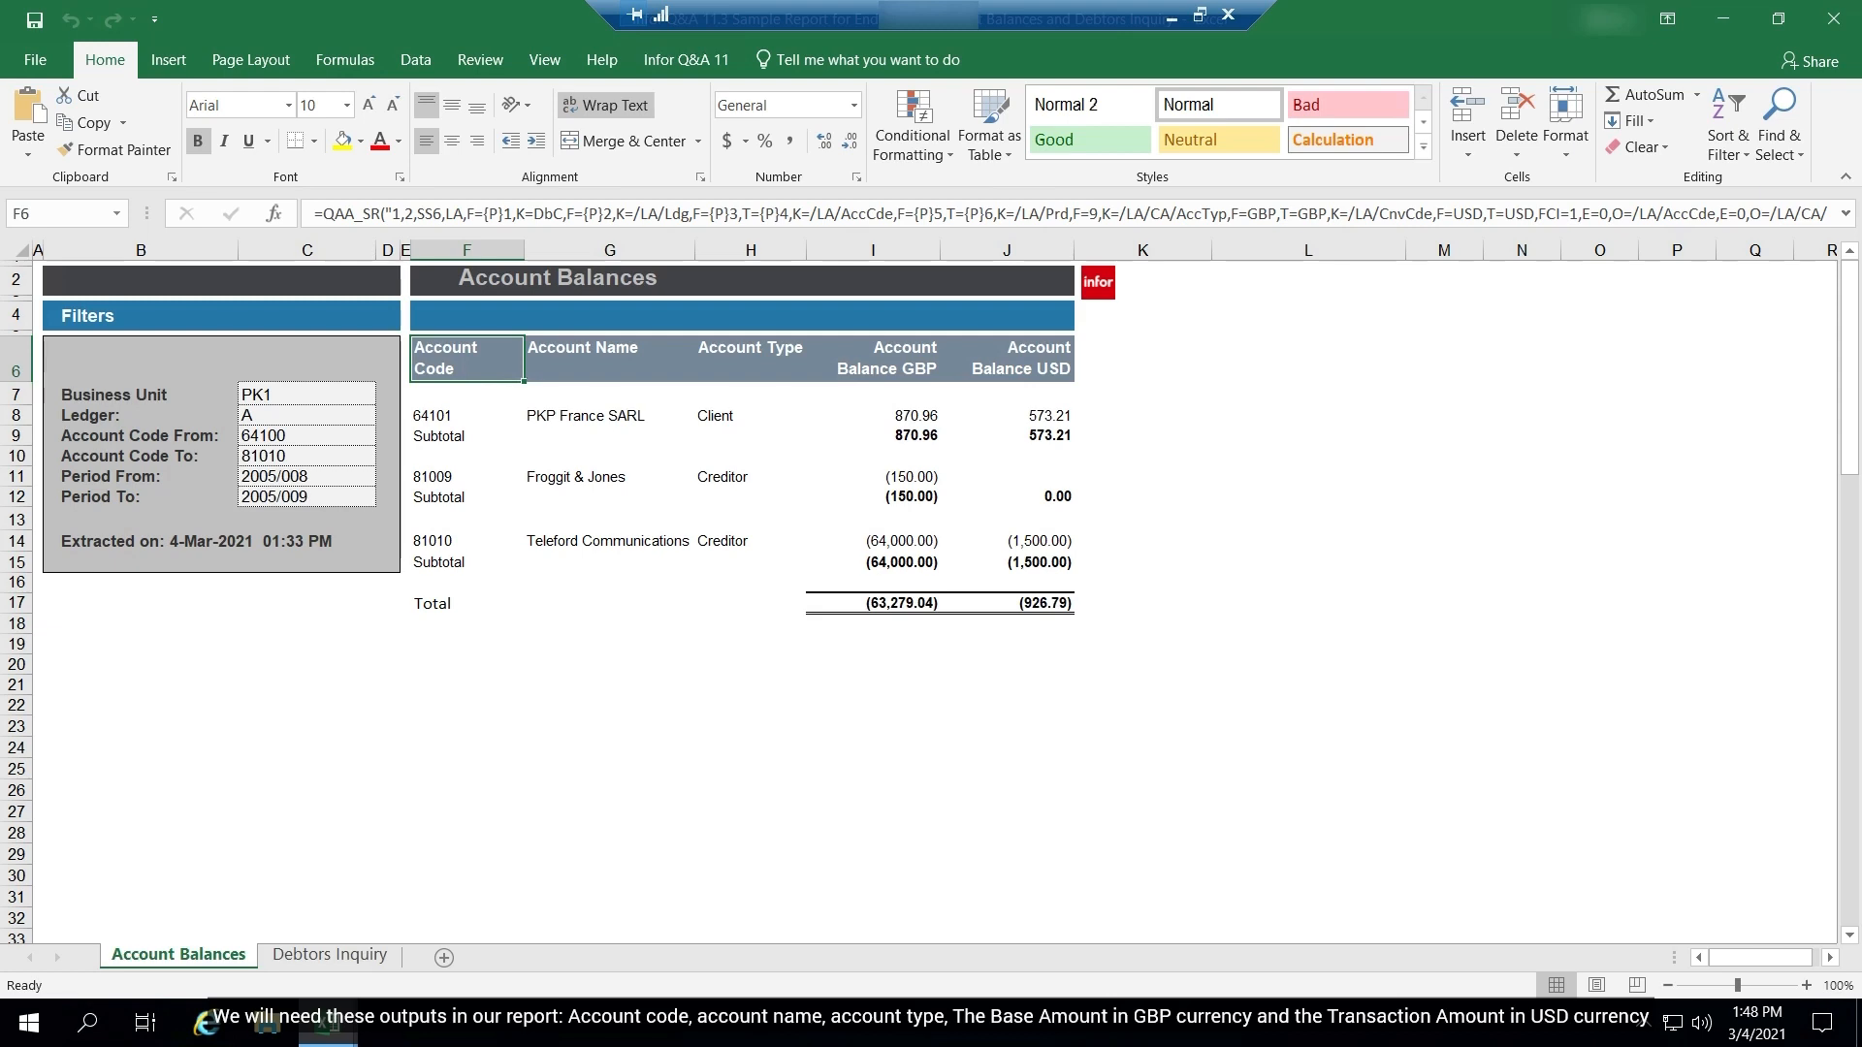
{"action": "mouse_move", "coordinate": [325, 1023]}
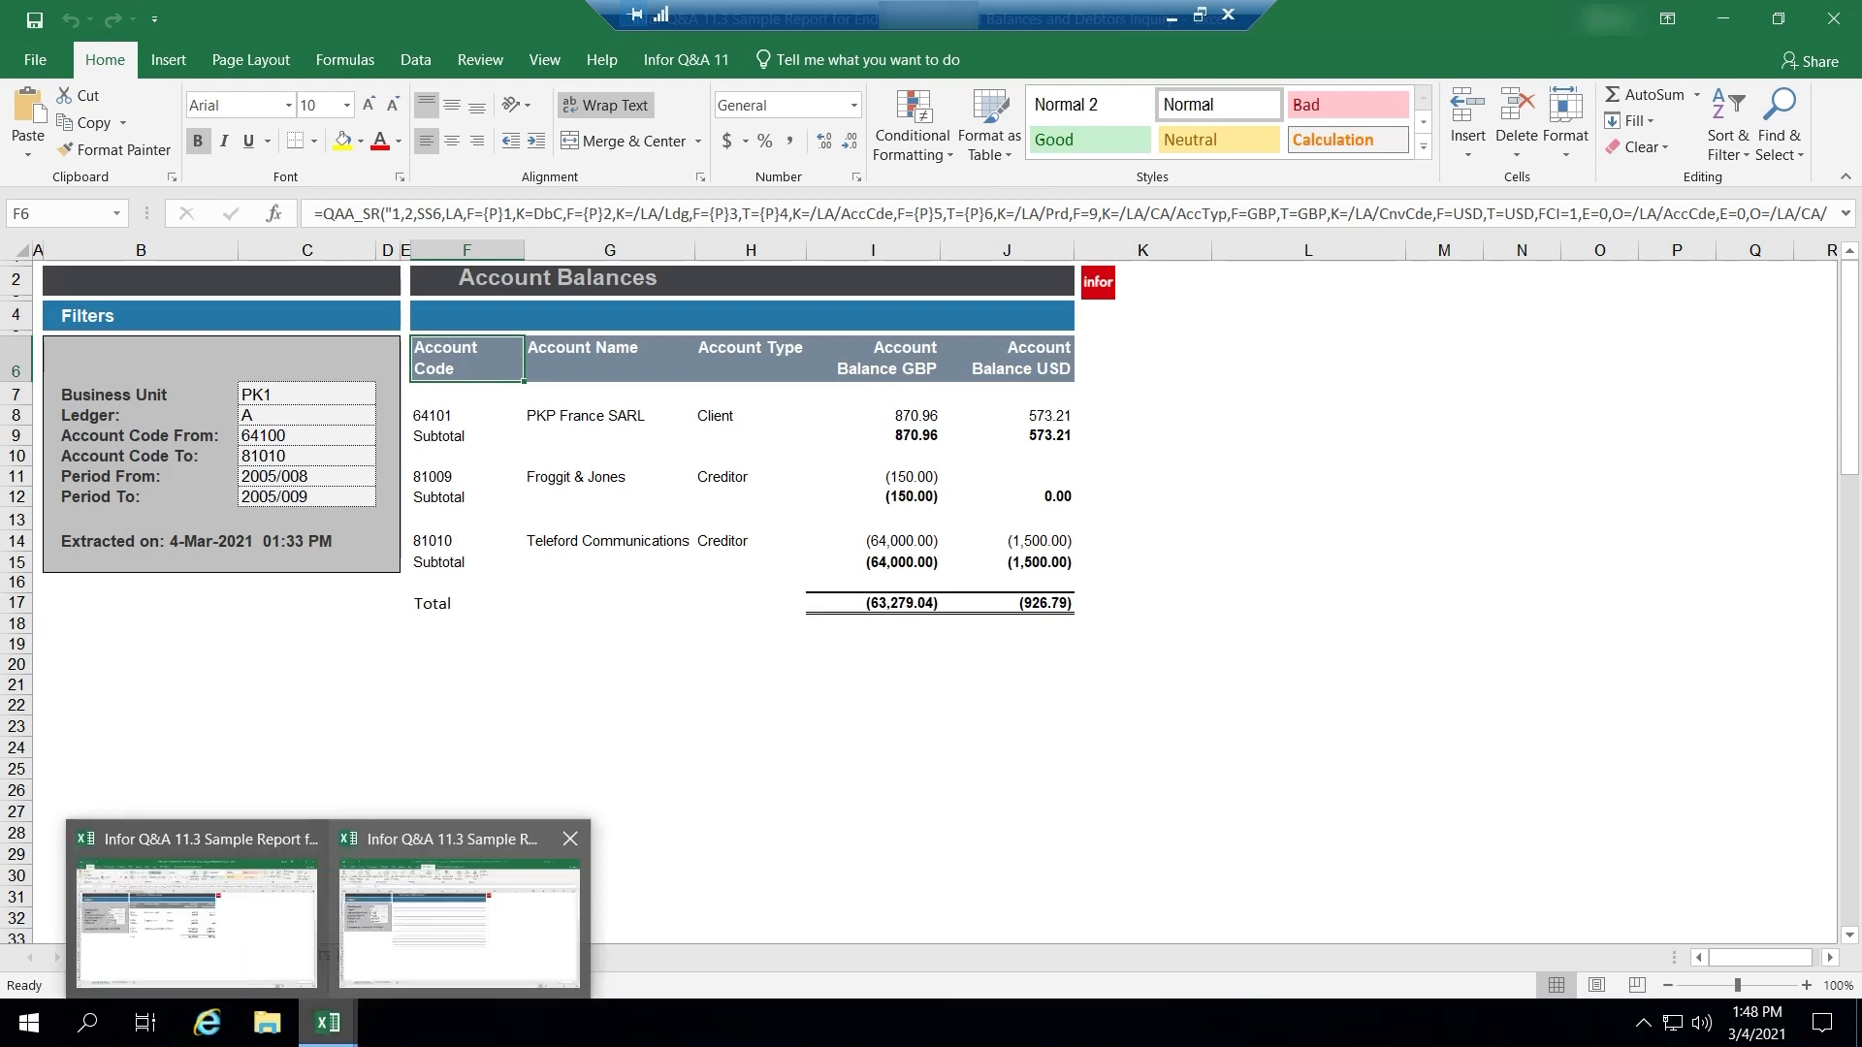
Switch to the workbook whose Account Balances sheet has no report data yet.
{"action": "left_click", "coordinate": [685, 61]}
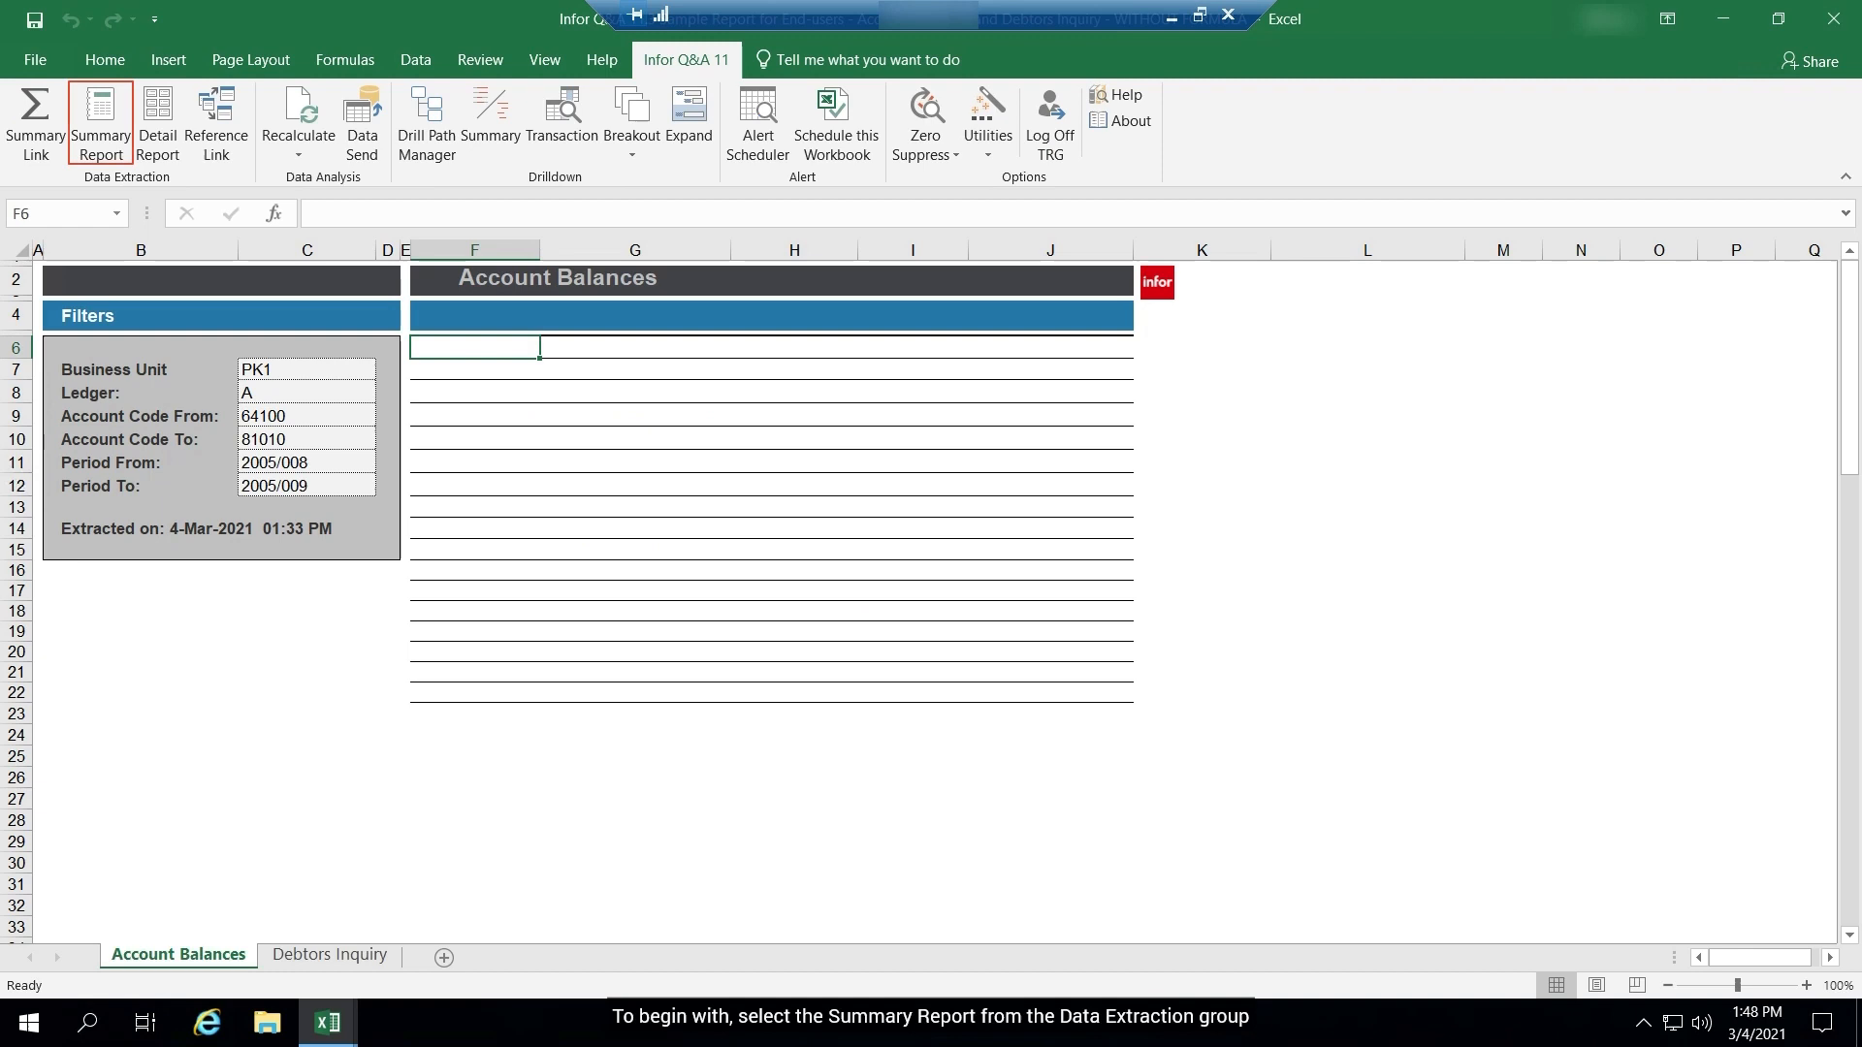
Start a new Summary Report reading from the LA / Ledger table.
{"action": "left_click", "coordinate": [99, 122]}
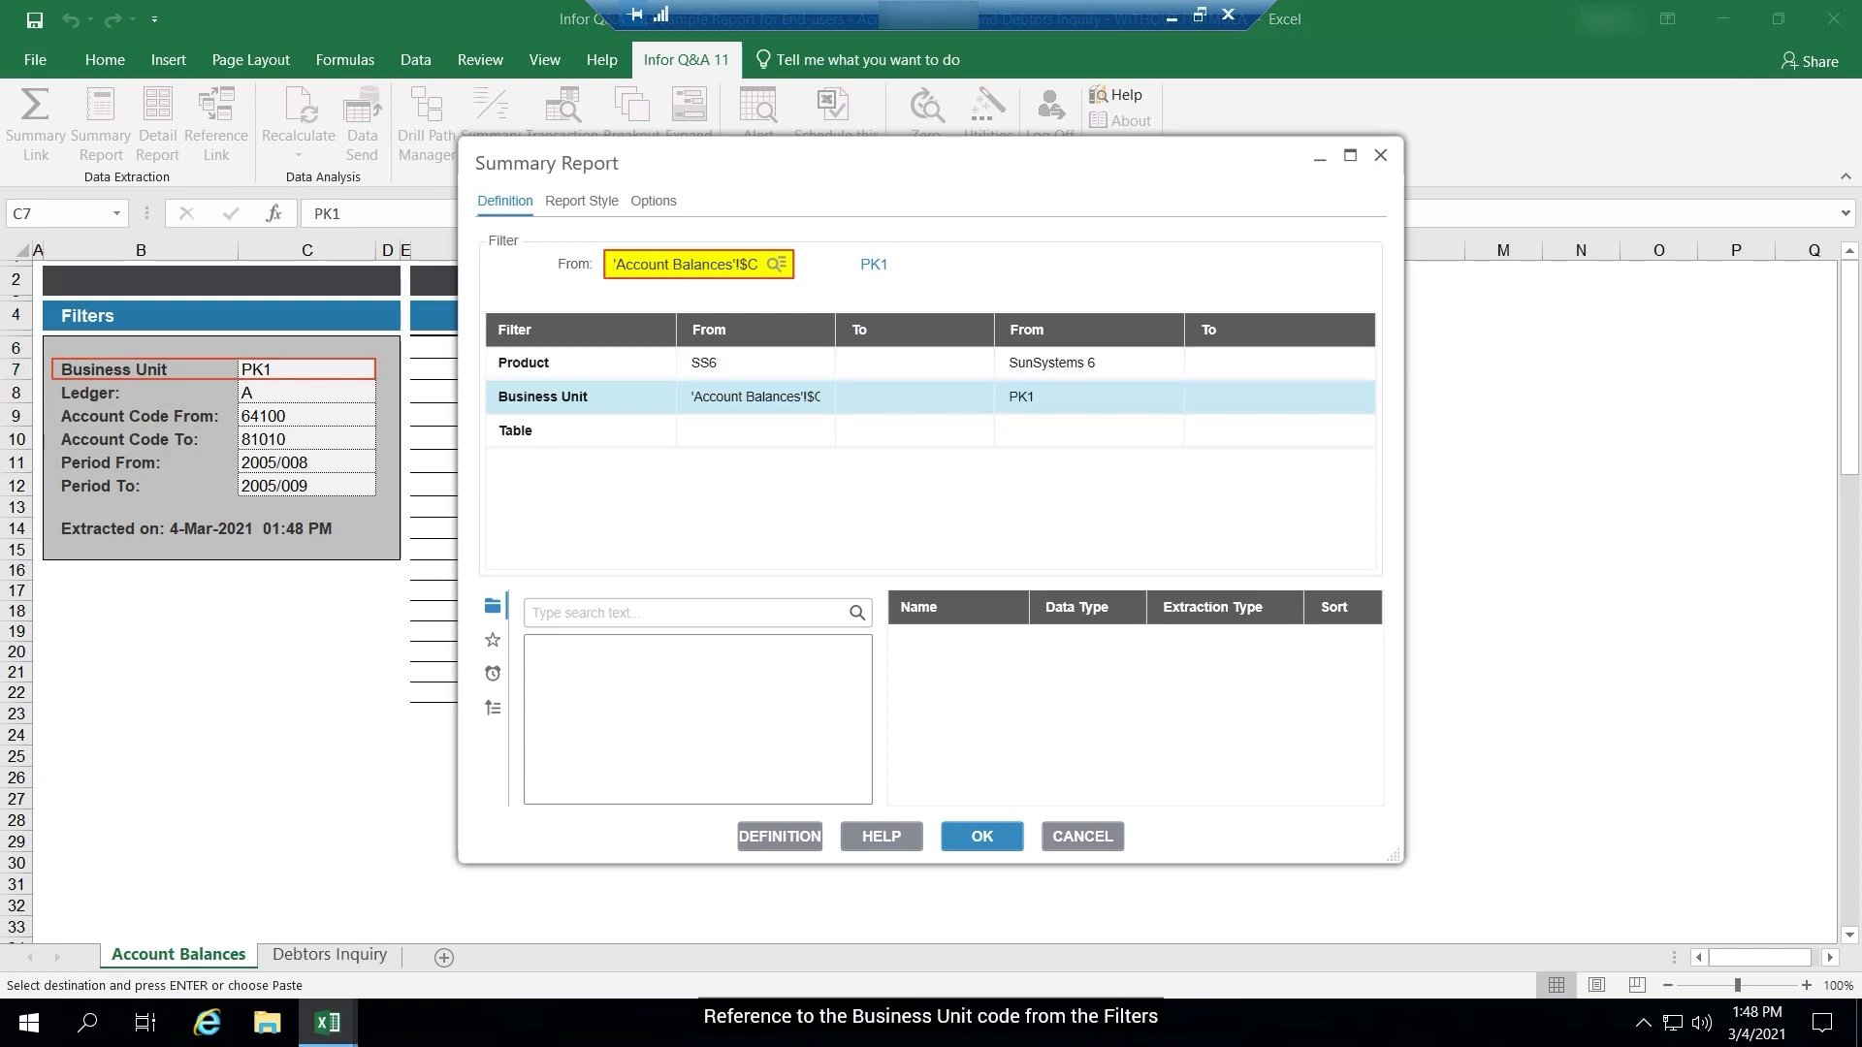
{"action": "left_click", "coordinate": [516, 431]}
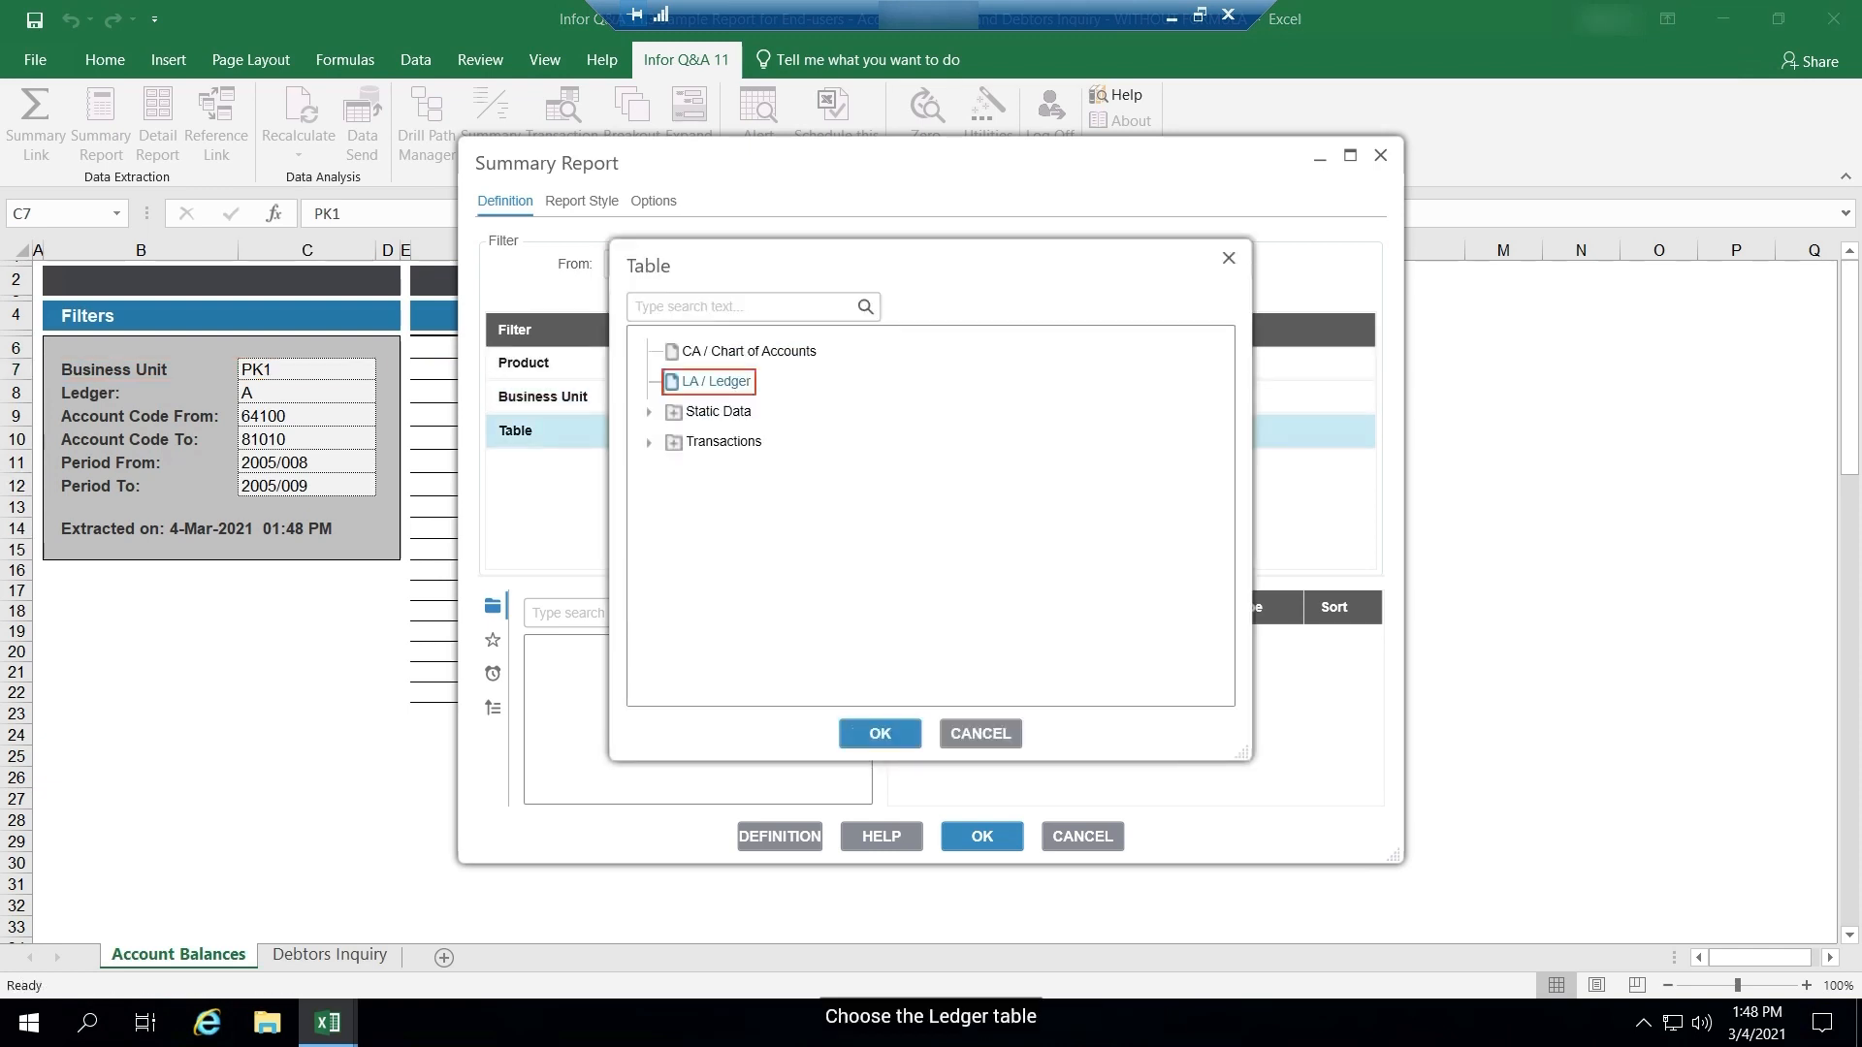
{"action": "left_click", "coordinate": [879, 734]}
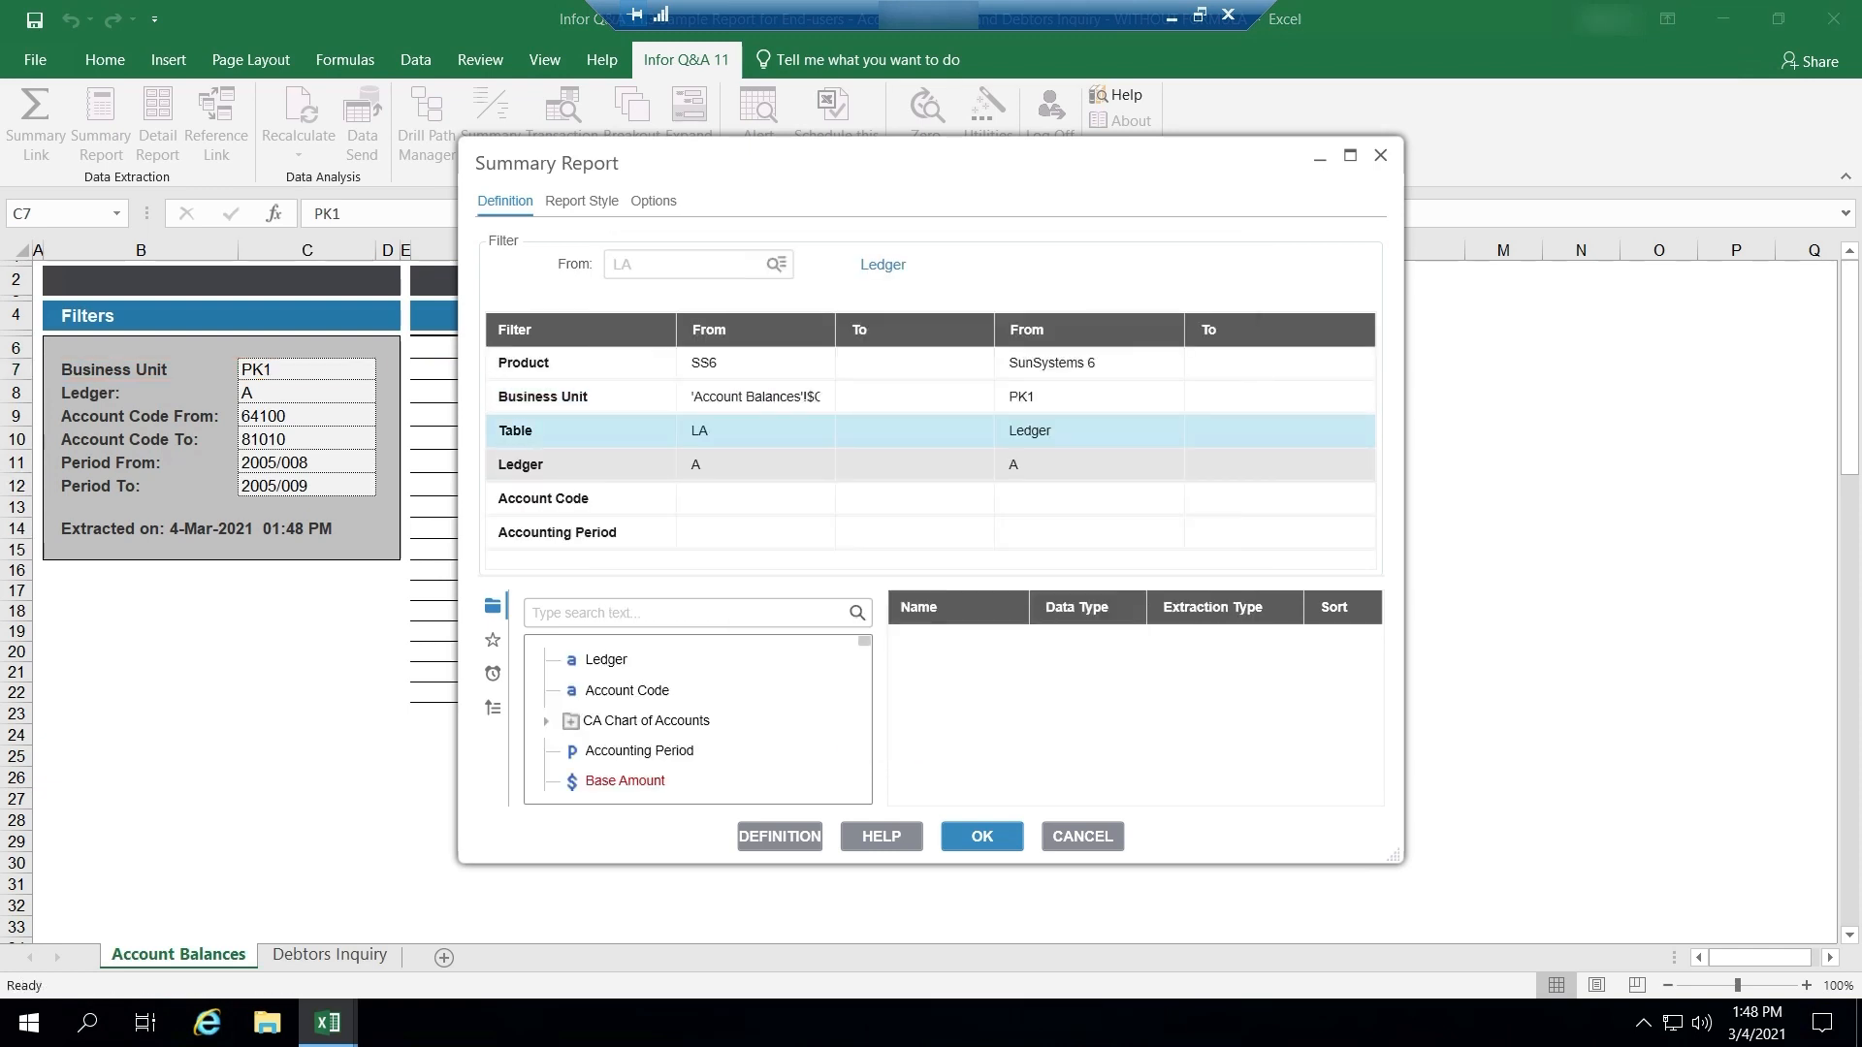
Link the Account Code and Accounting Period range filters to the sheet's cells C7–C12.
{"action": "left_click", "coordinate": [543, 499]}
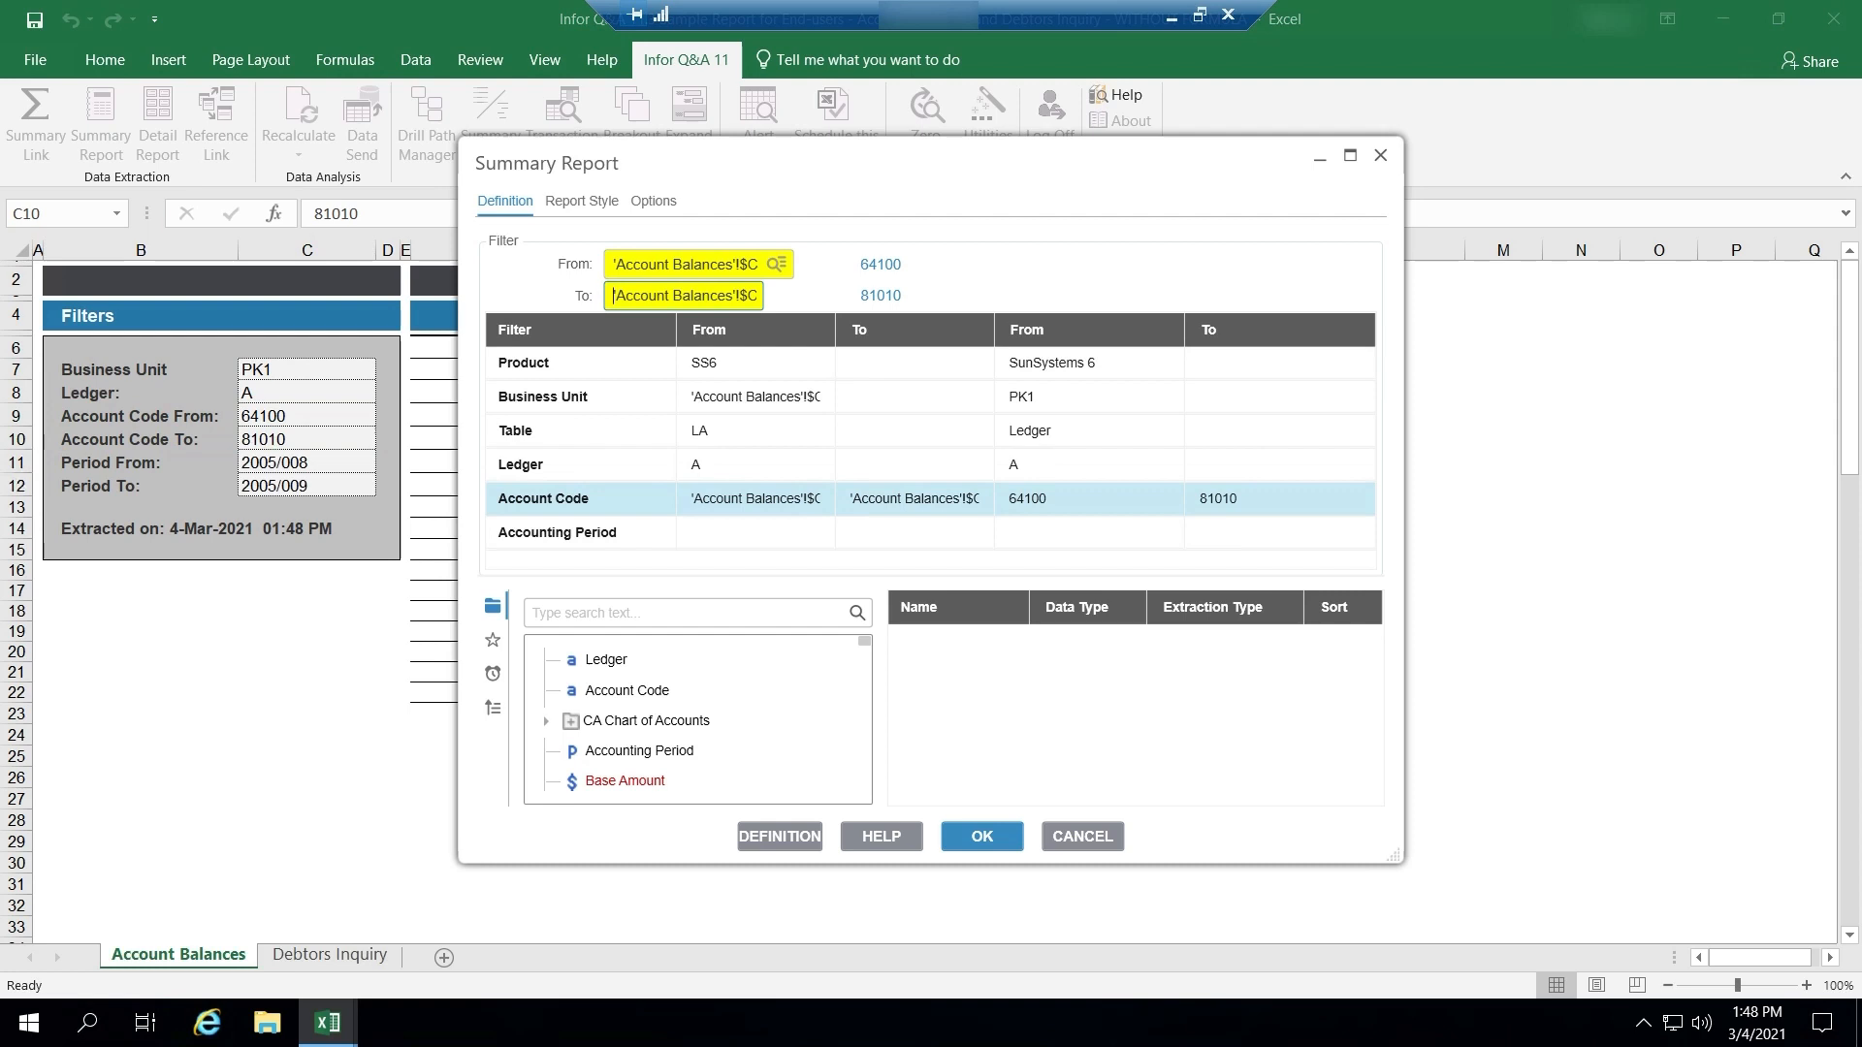
{"action": "left_click", "coordinate": [557, 531]}
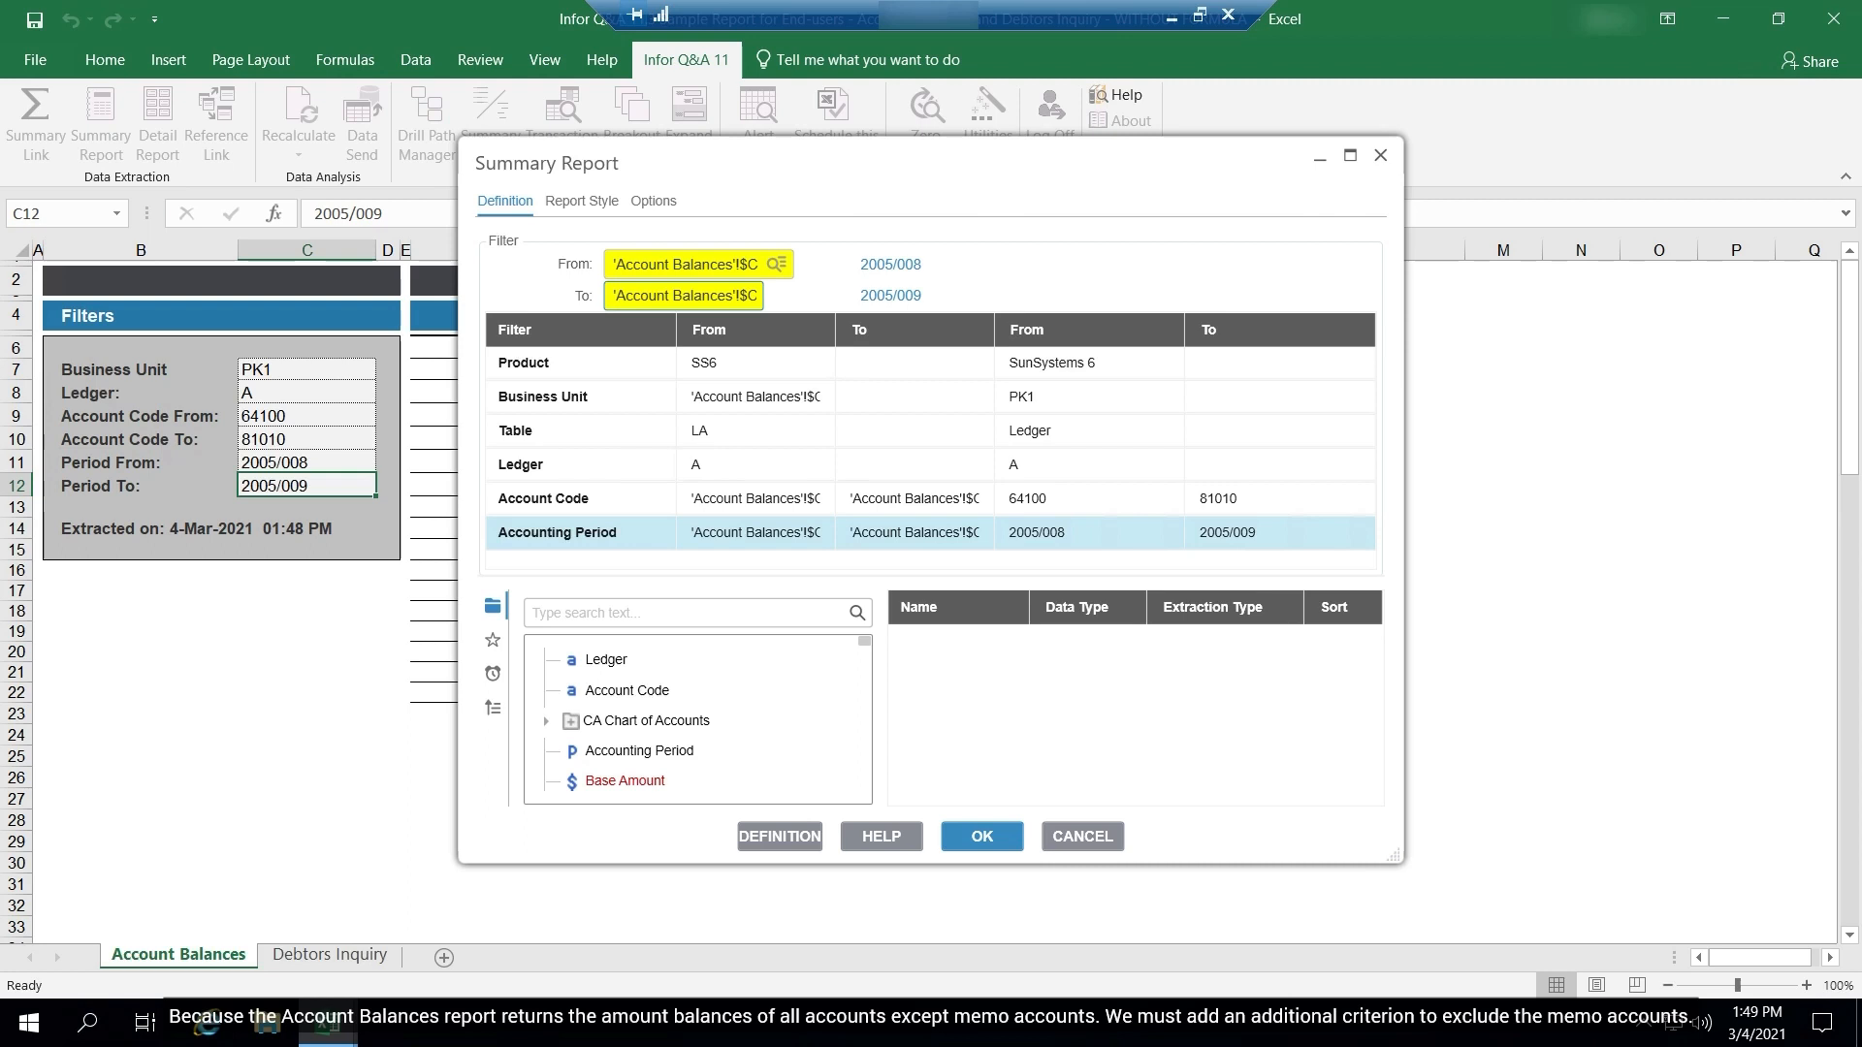
{"action": "left_click", "coordinate": [644, 722]}
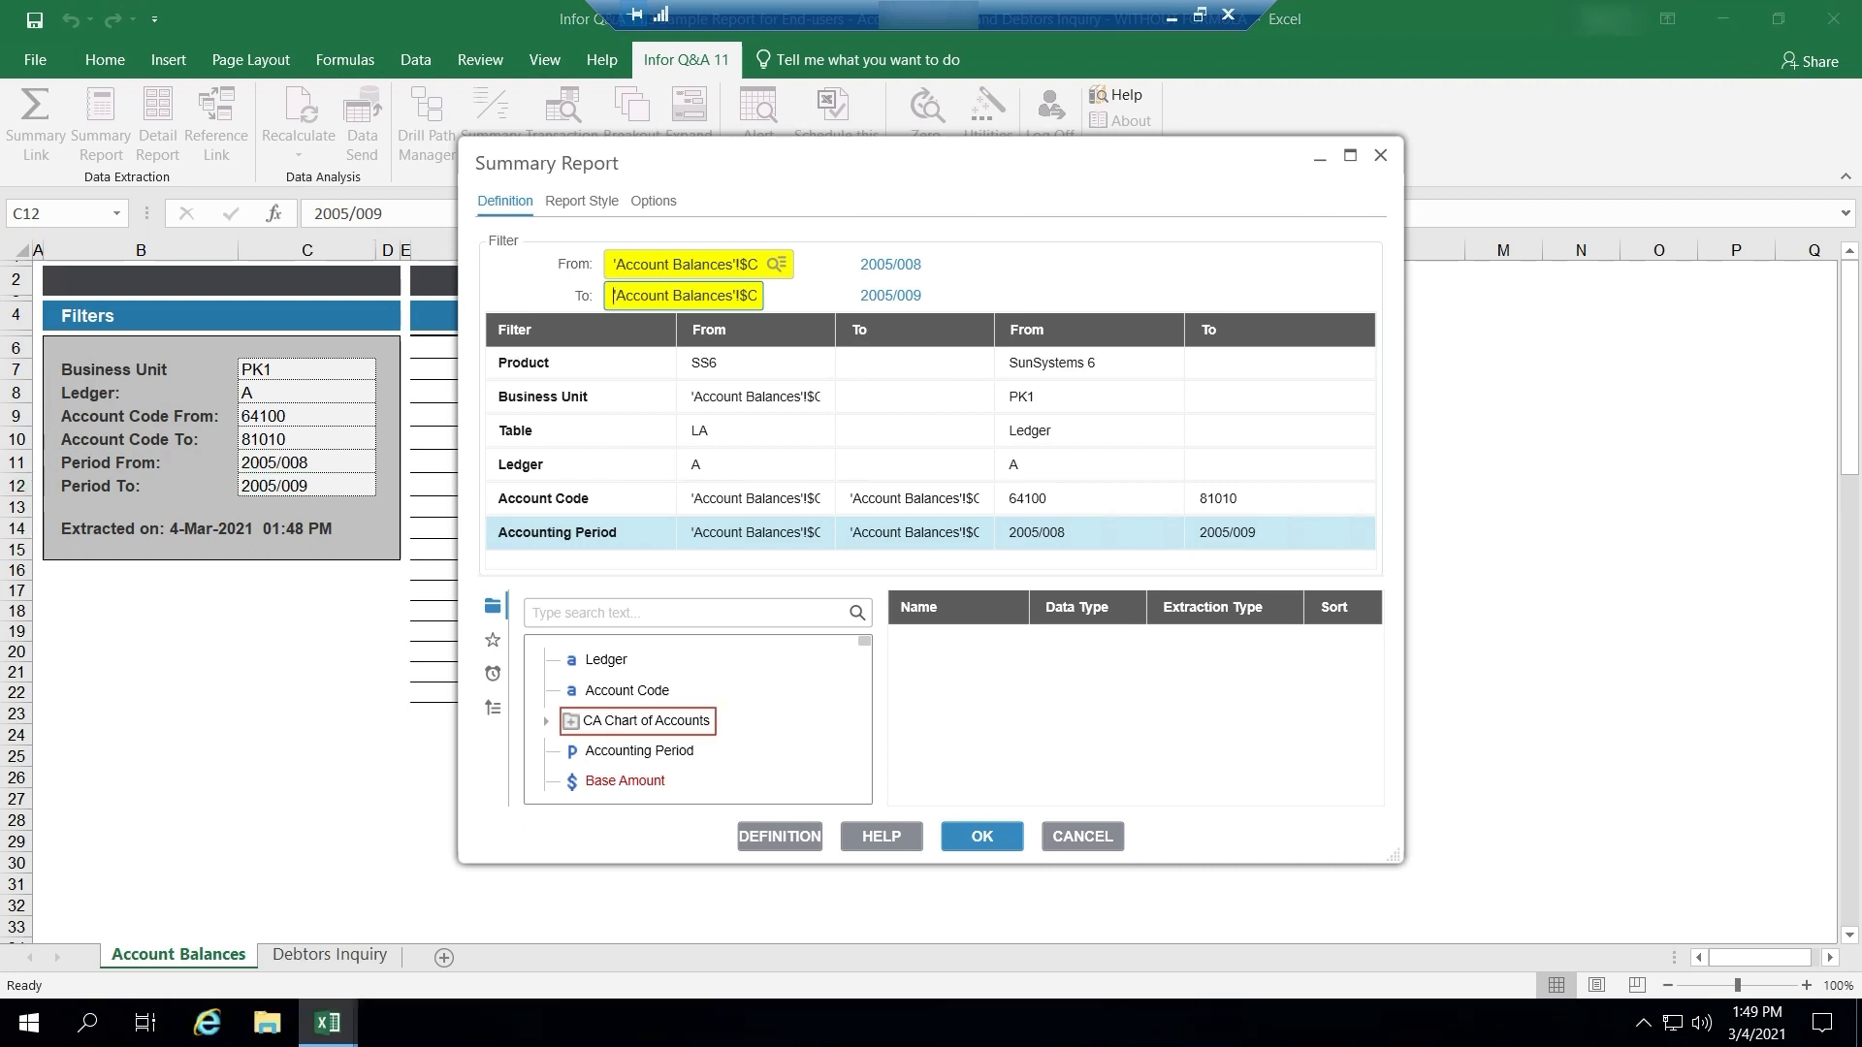
Filter on Account Type code 9 (exclude memo accounts) and Transaction Currency Code <ALL>.
{"action": "left_click", "coordinate": [547, 721]}
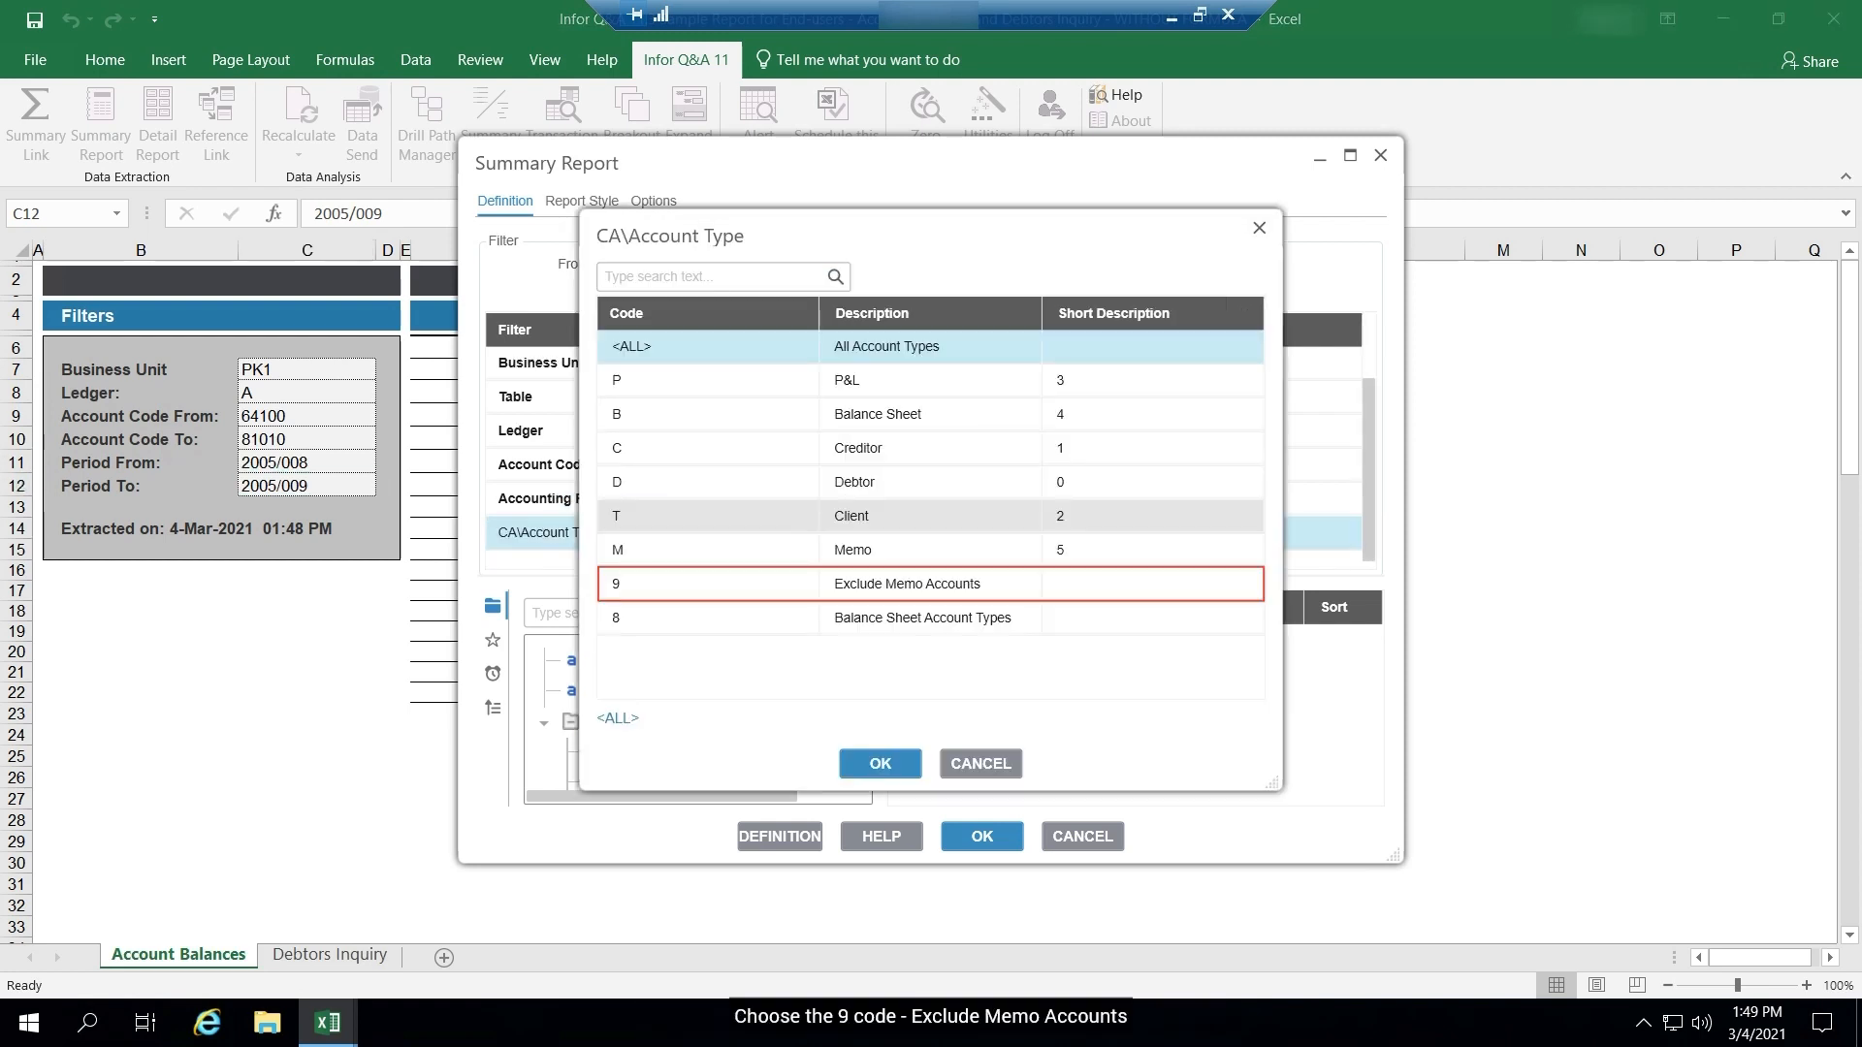
{"action": "left_click", "coordinate": [877, 765]}
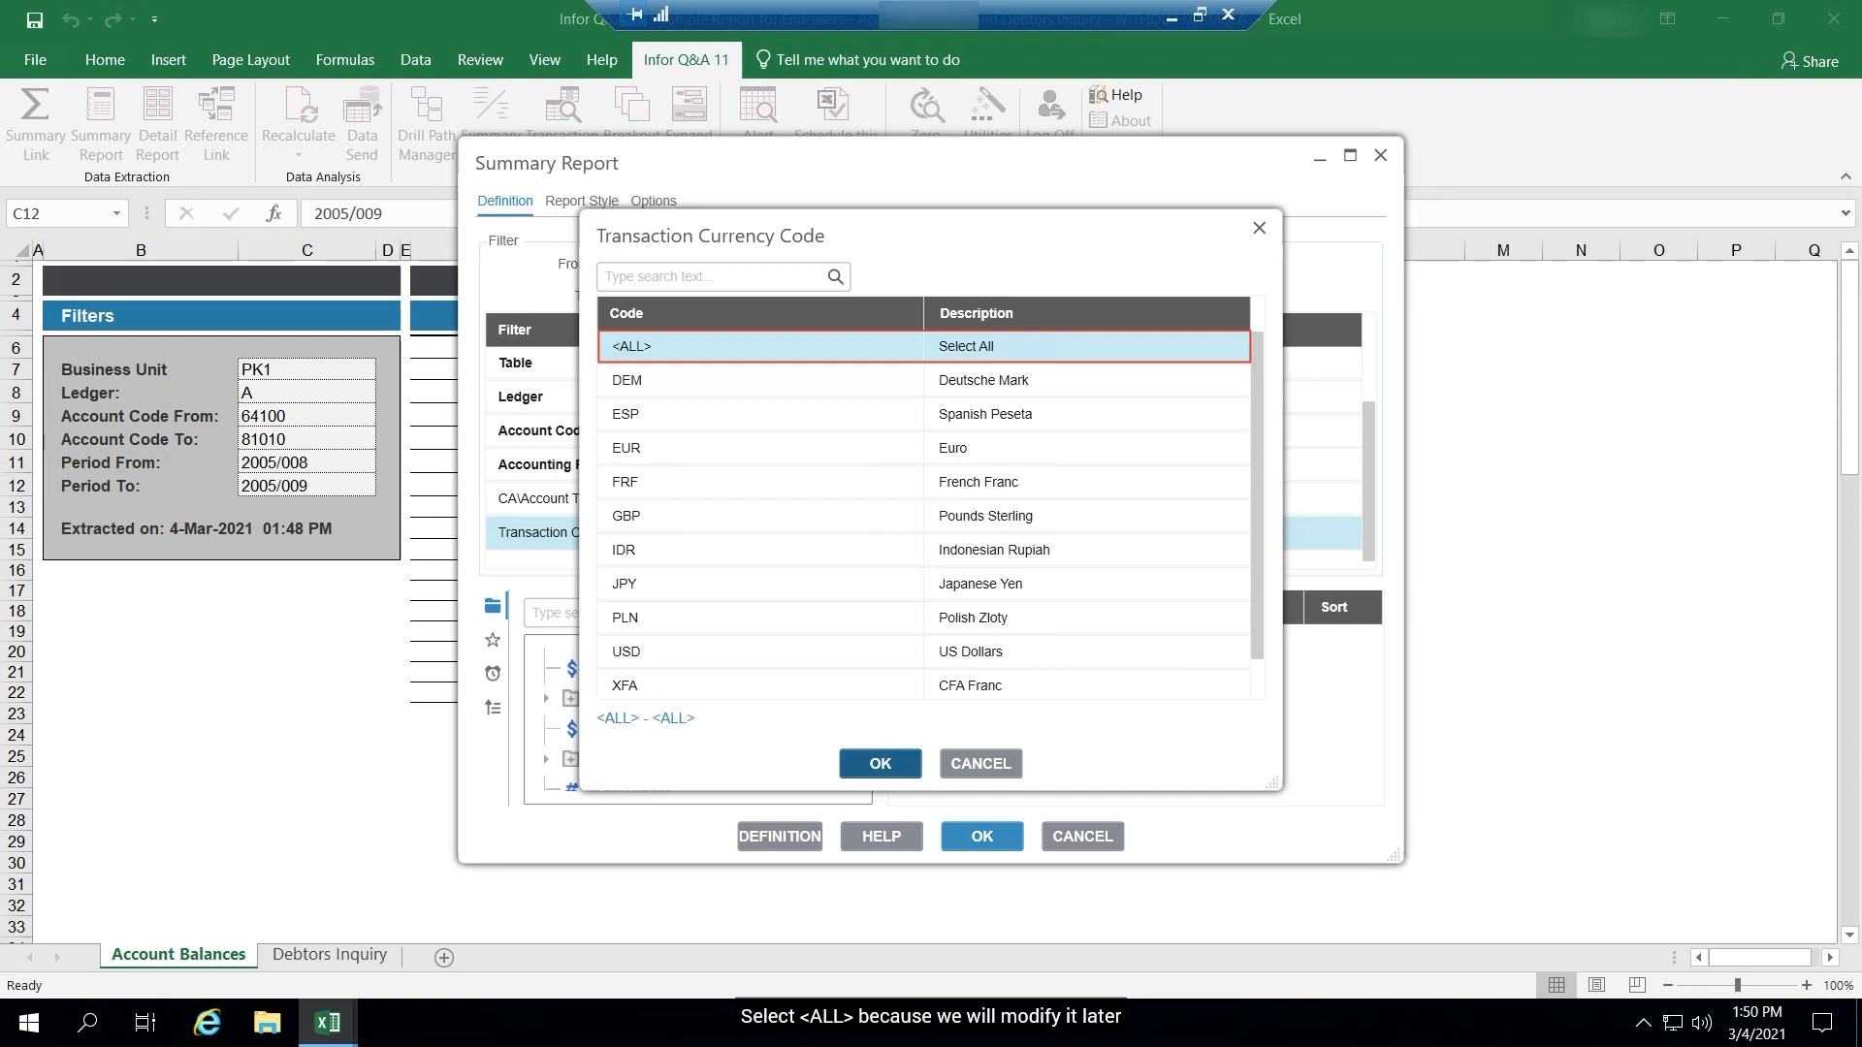
{"action": "left_click", "coordinate": [879, 762]}
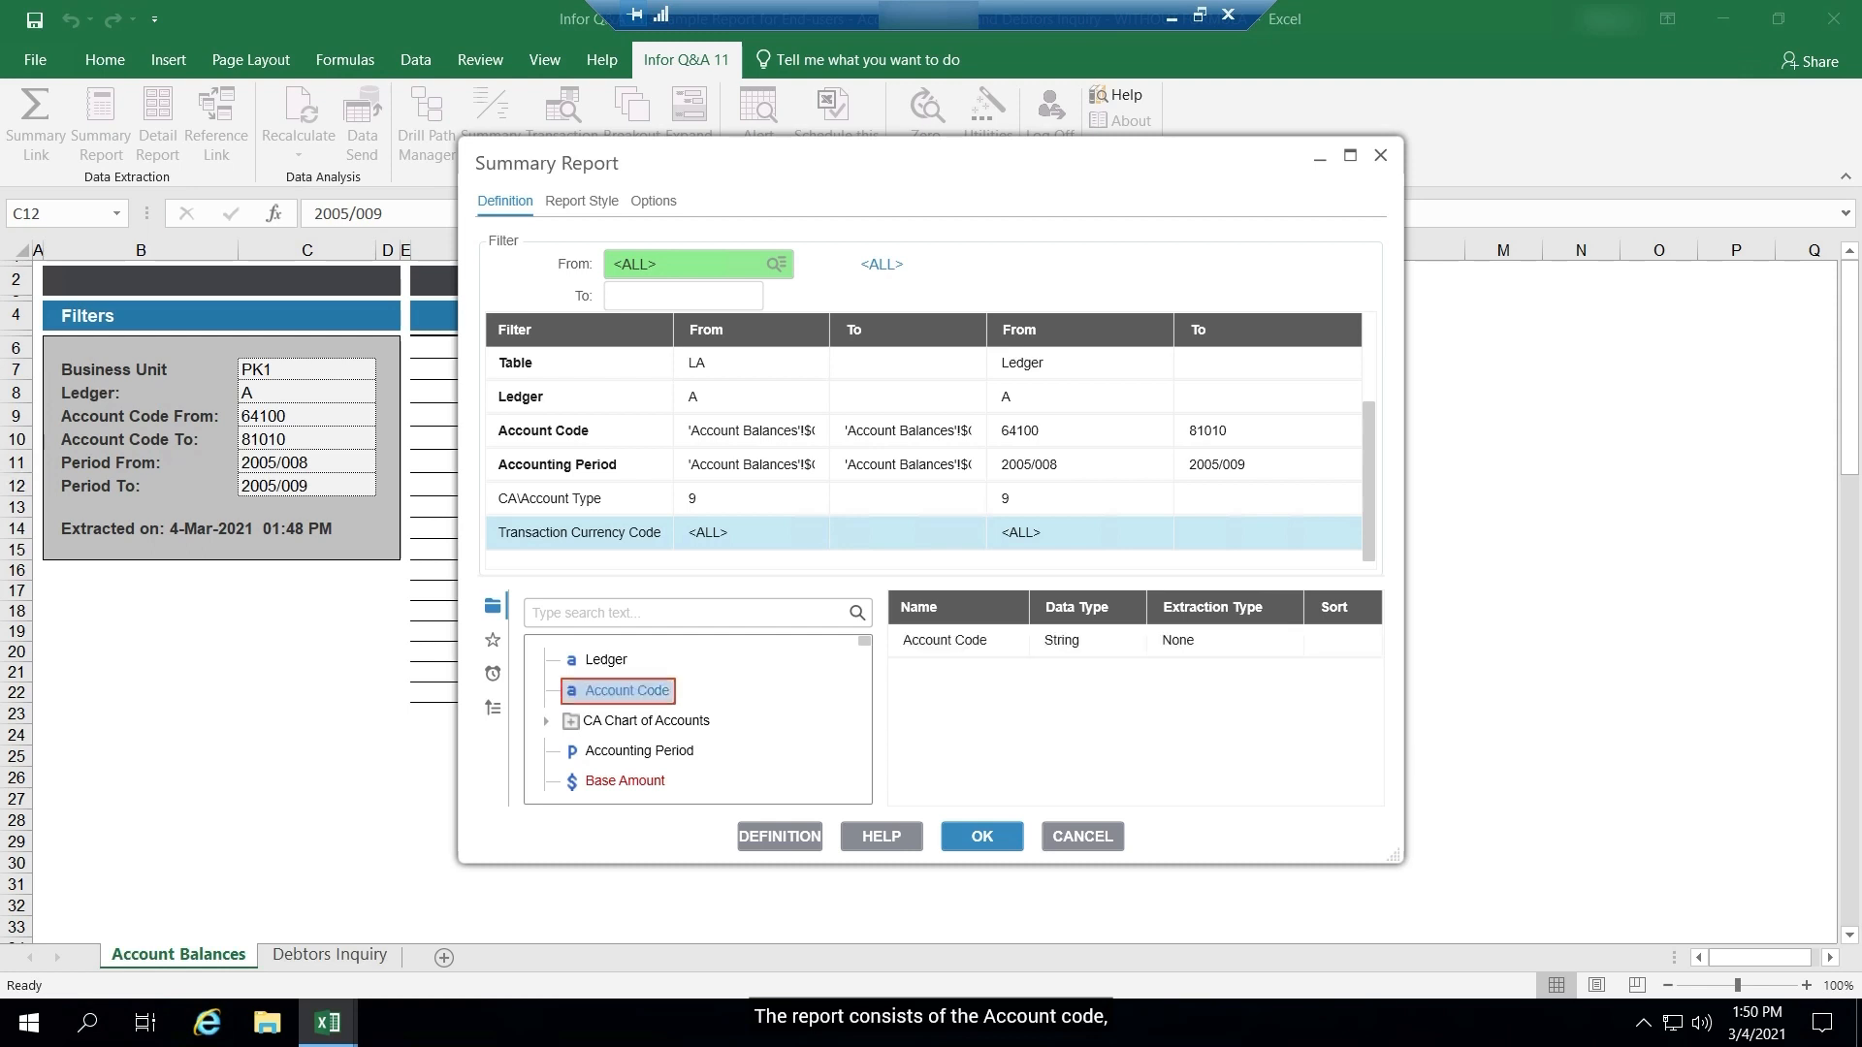
Add Description and Account Type from Chart of Accounts as report outputs.
{"action": "left_click", "coordinate": [547, 721]}
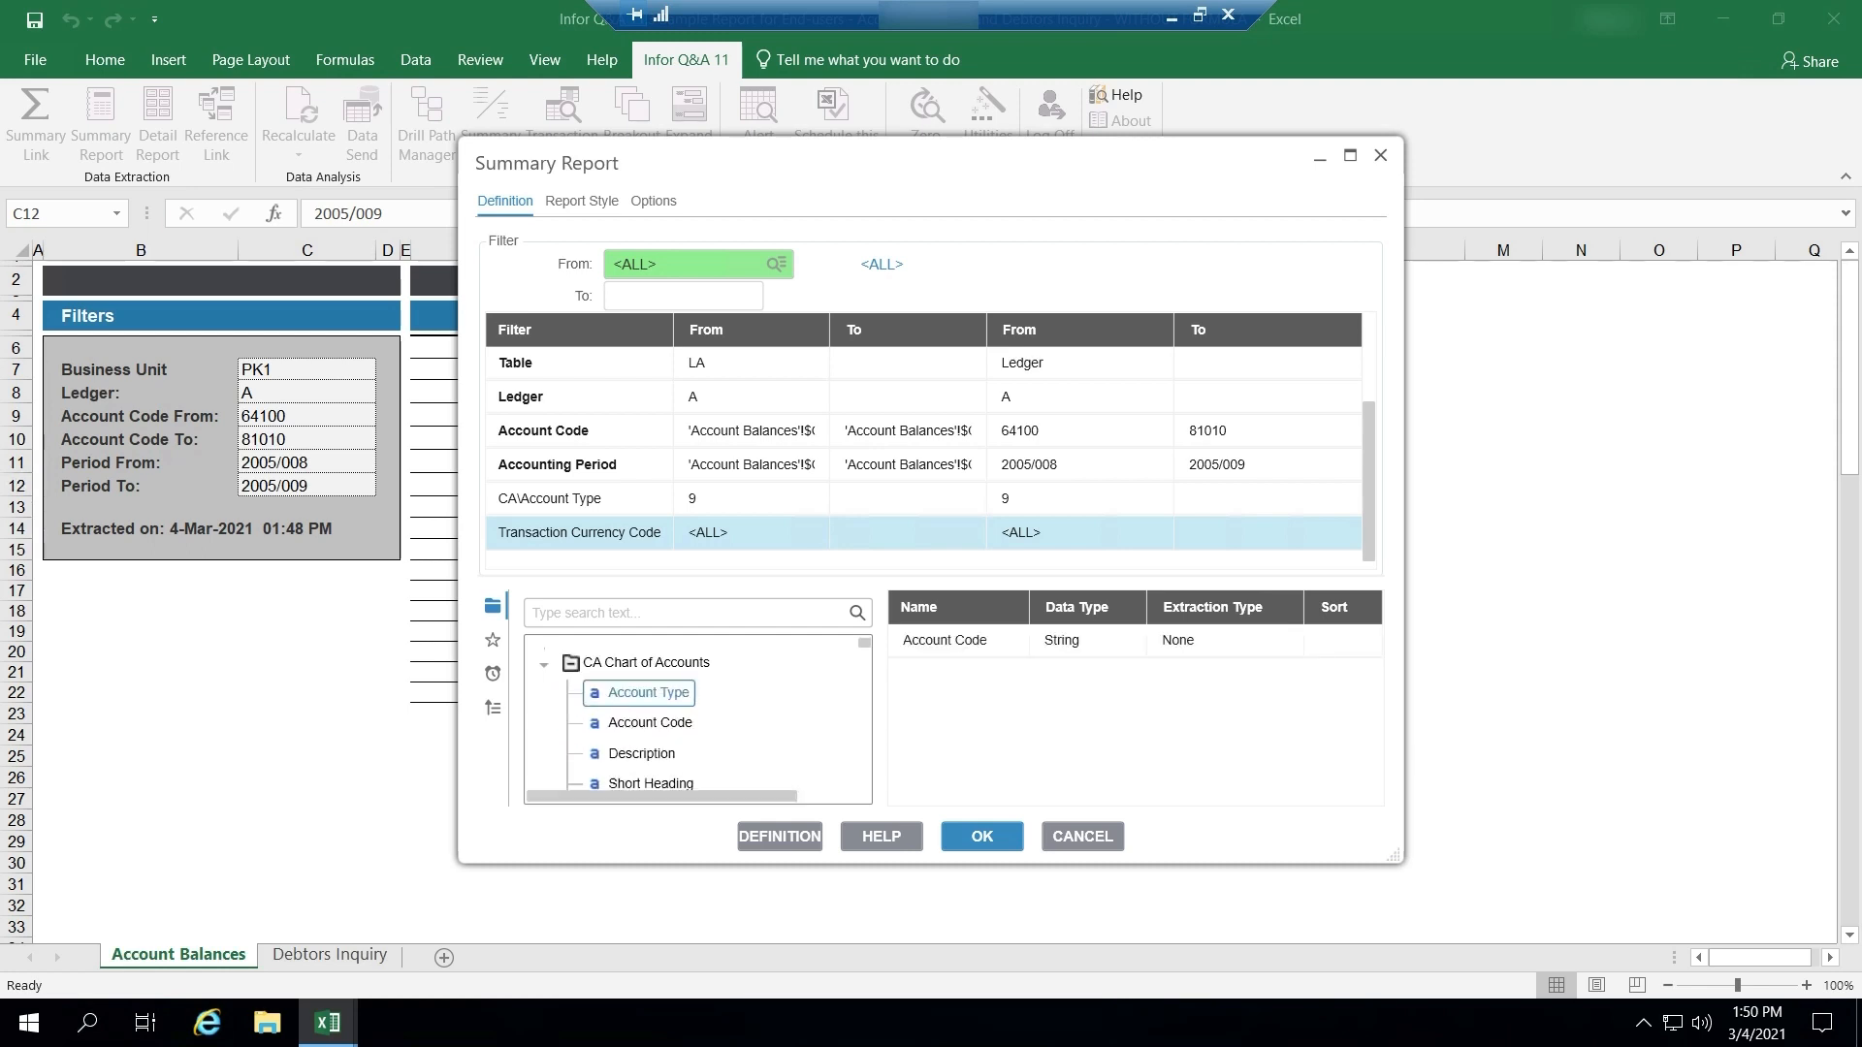
{"action": "double_click", "coordinate": [638, 753]}
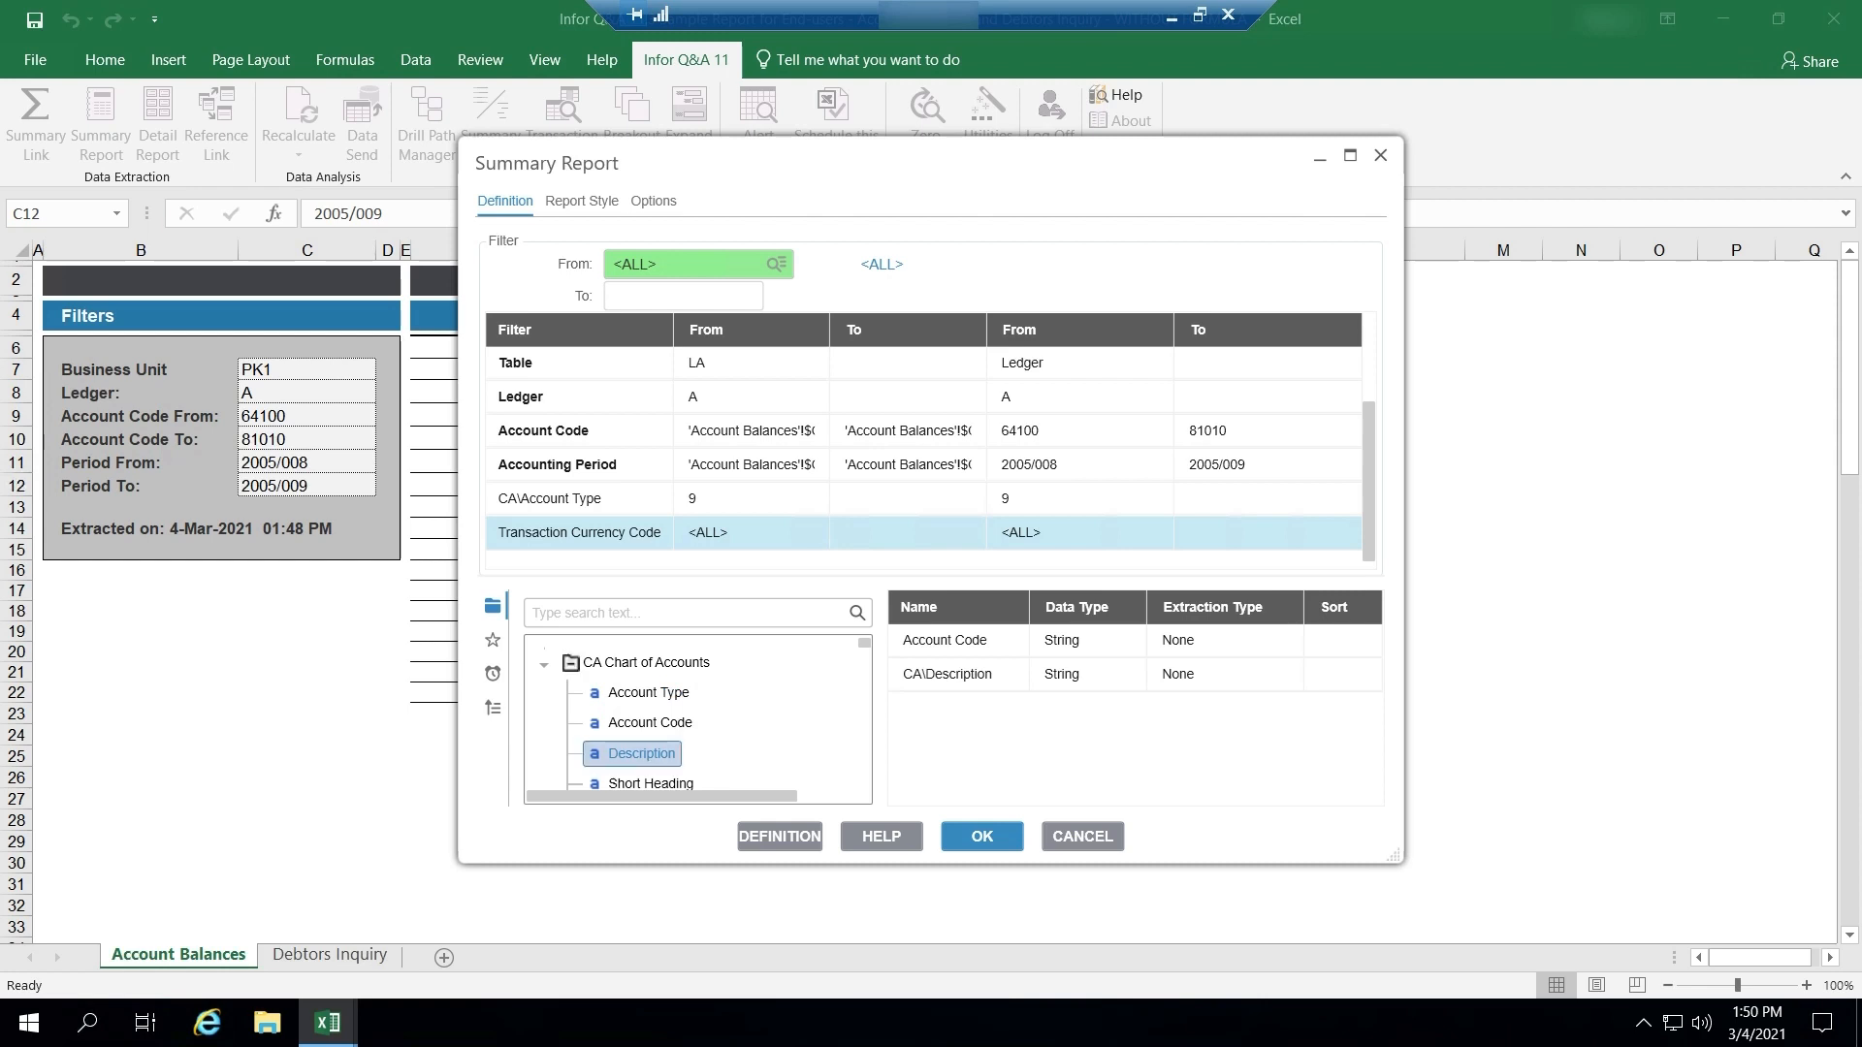
{"action": "double_click", "coordinate": [648, 692]}
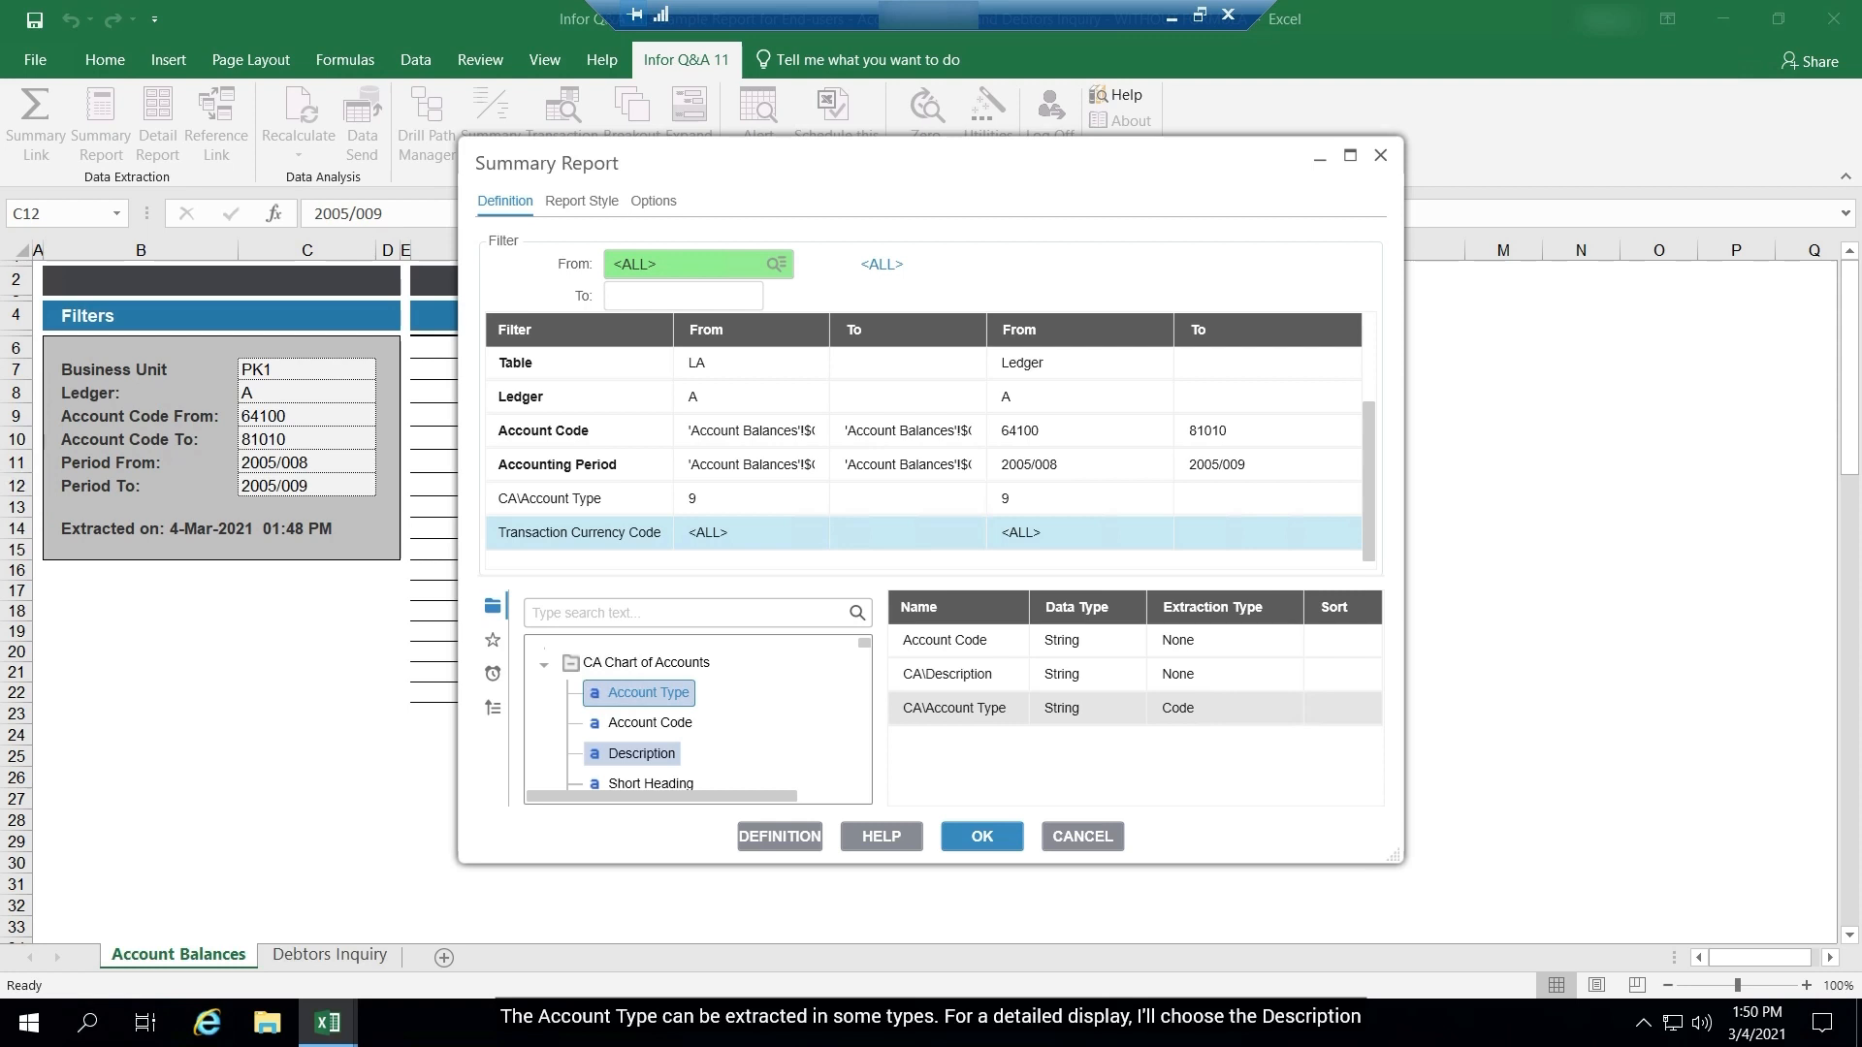
Extract Account Type as its Description, then add Transaction Amount as an output.
{"action": "left_click", "coordinate": [1177, 708]}
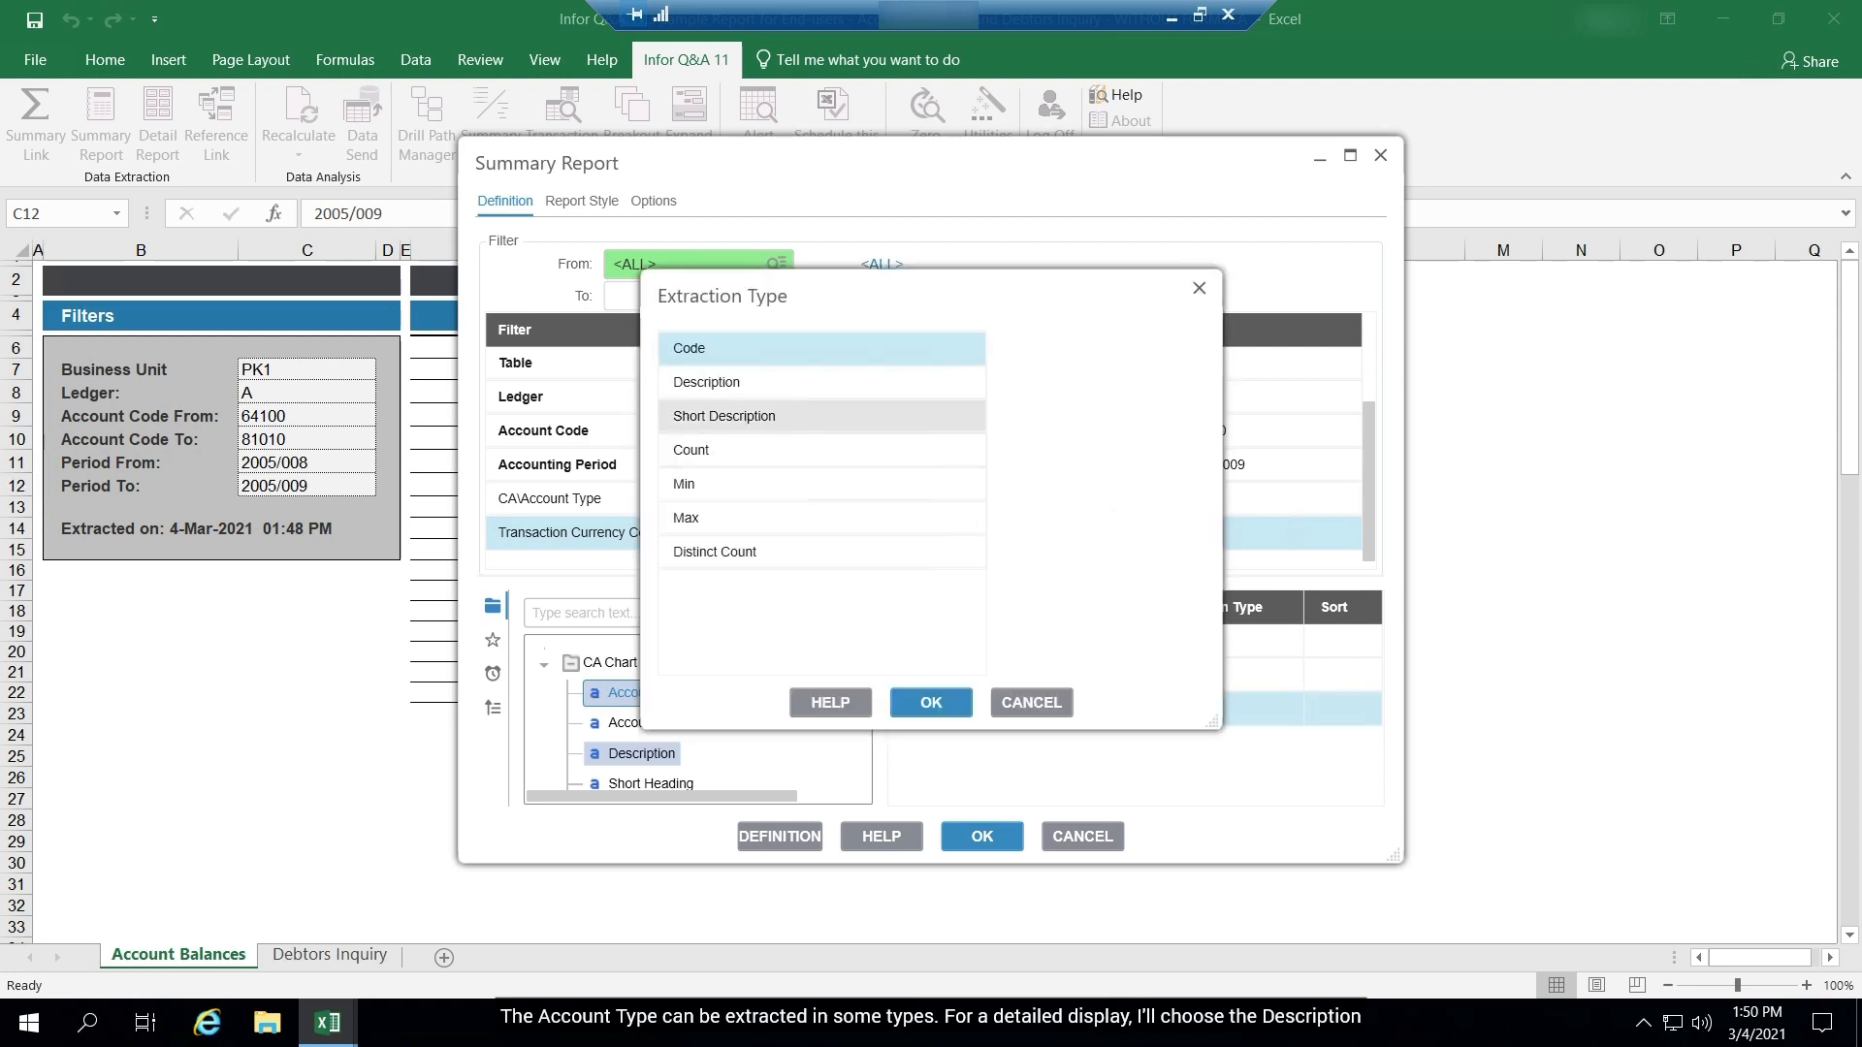
{"action": "left_click", "coordinate": [706, 382]}
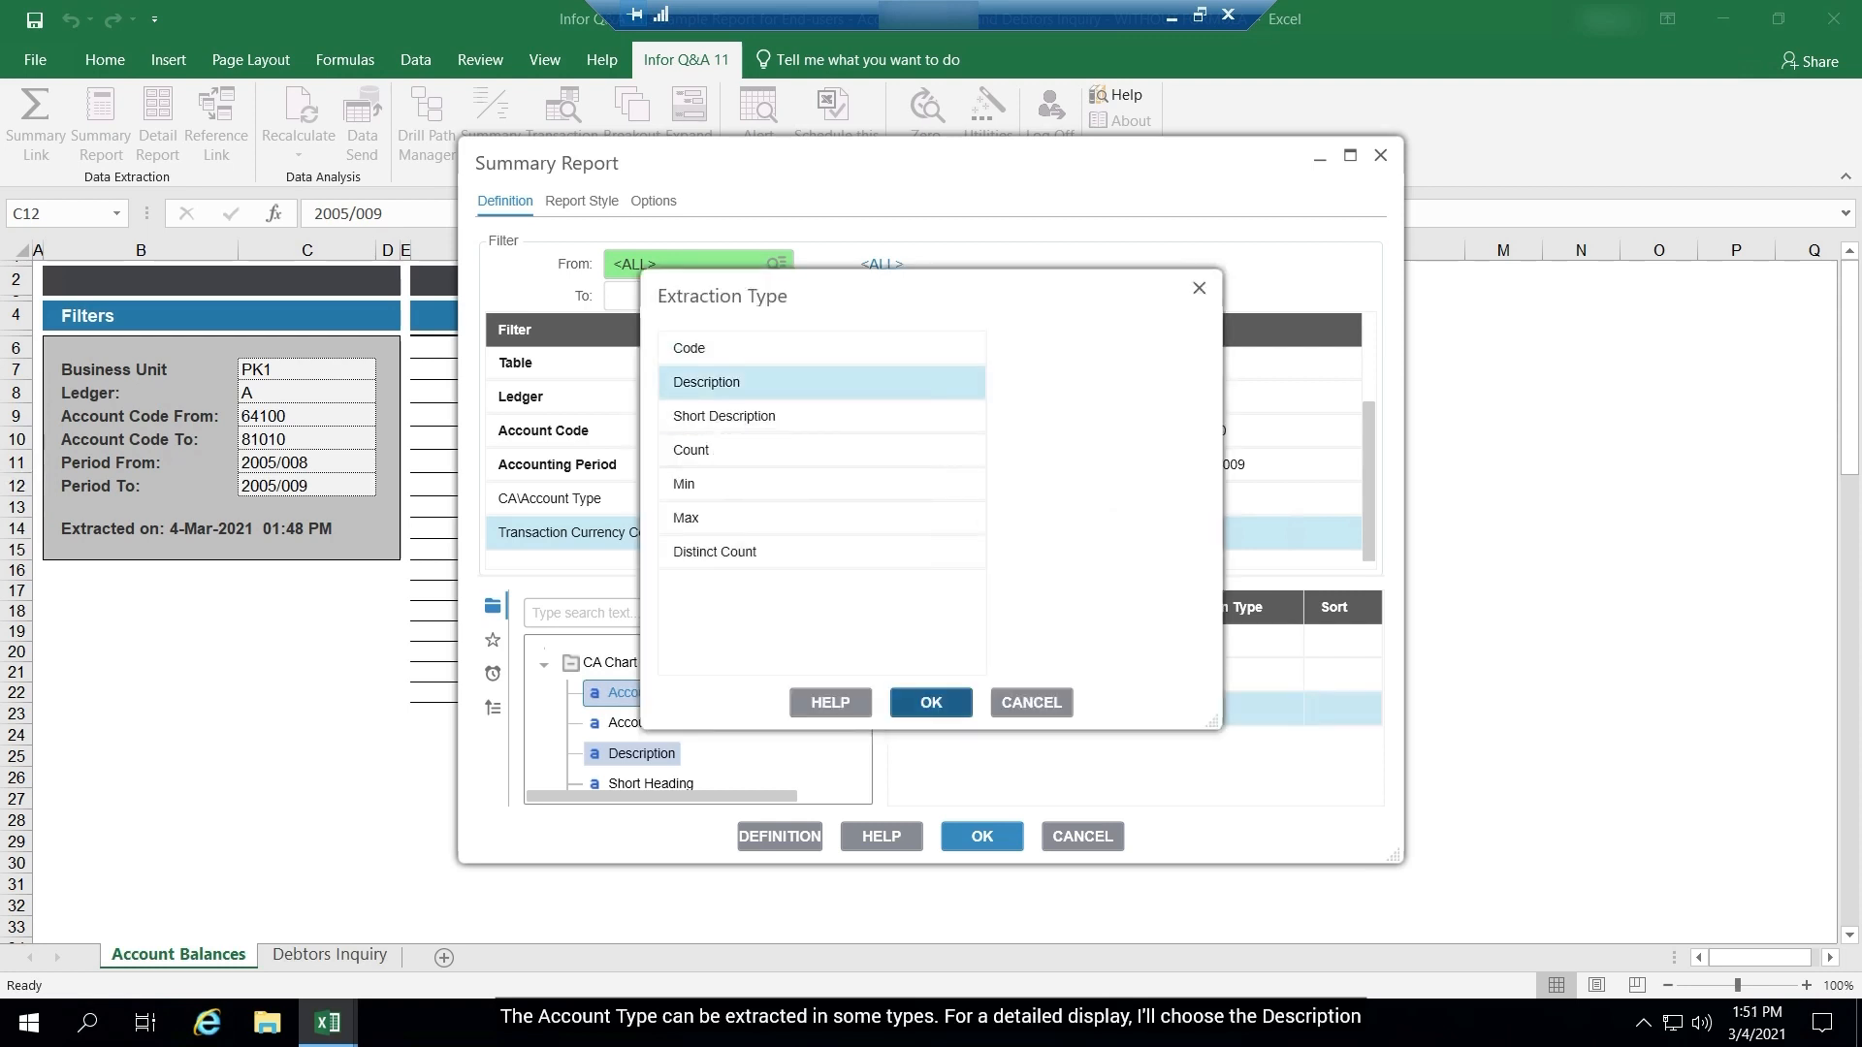
{"action": "left_click", "coordinate": [929, 703]}
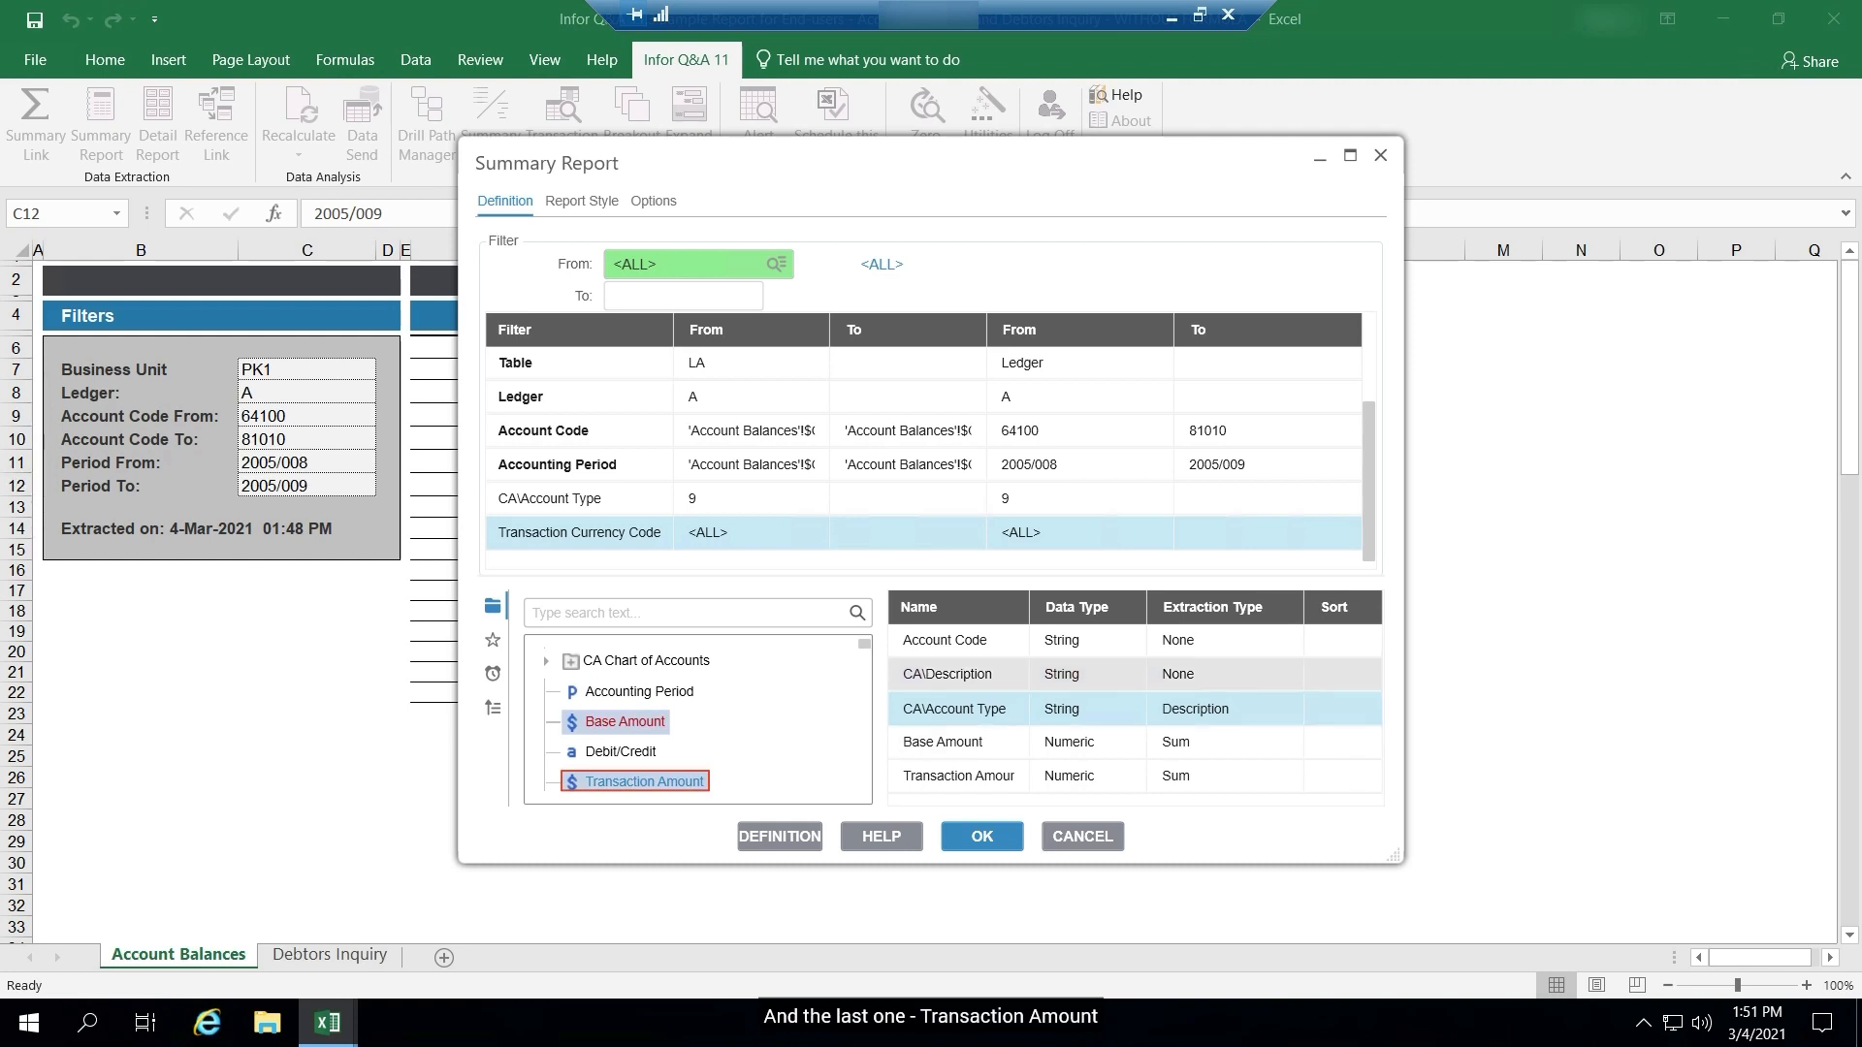
{"action": "left_click", "coordinate": [634, 779]}
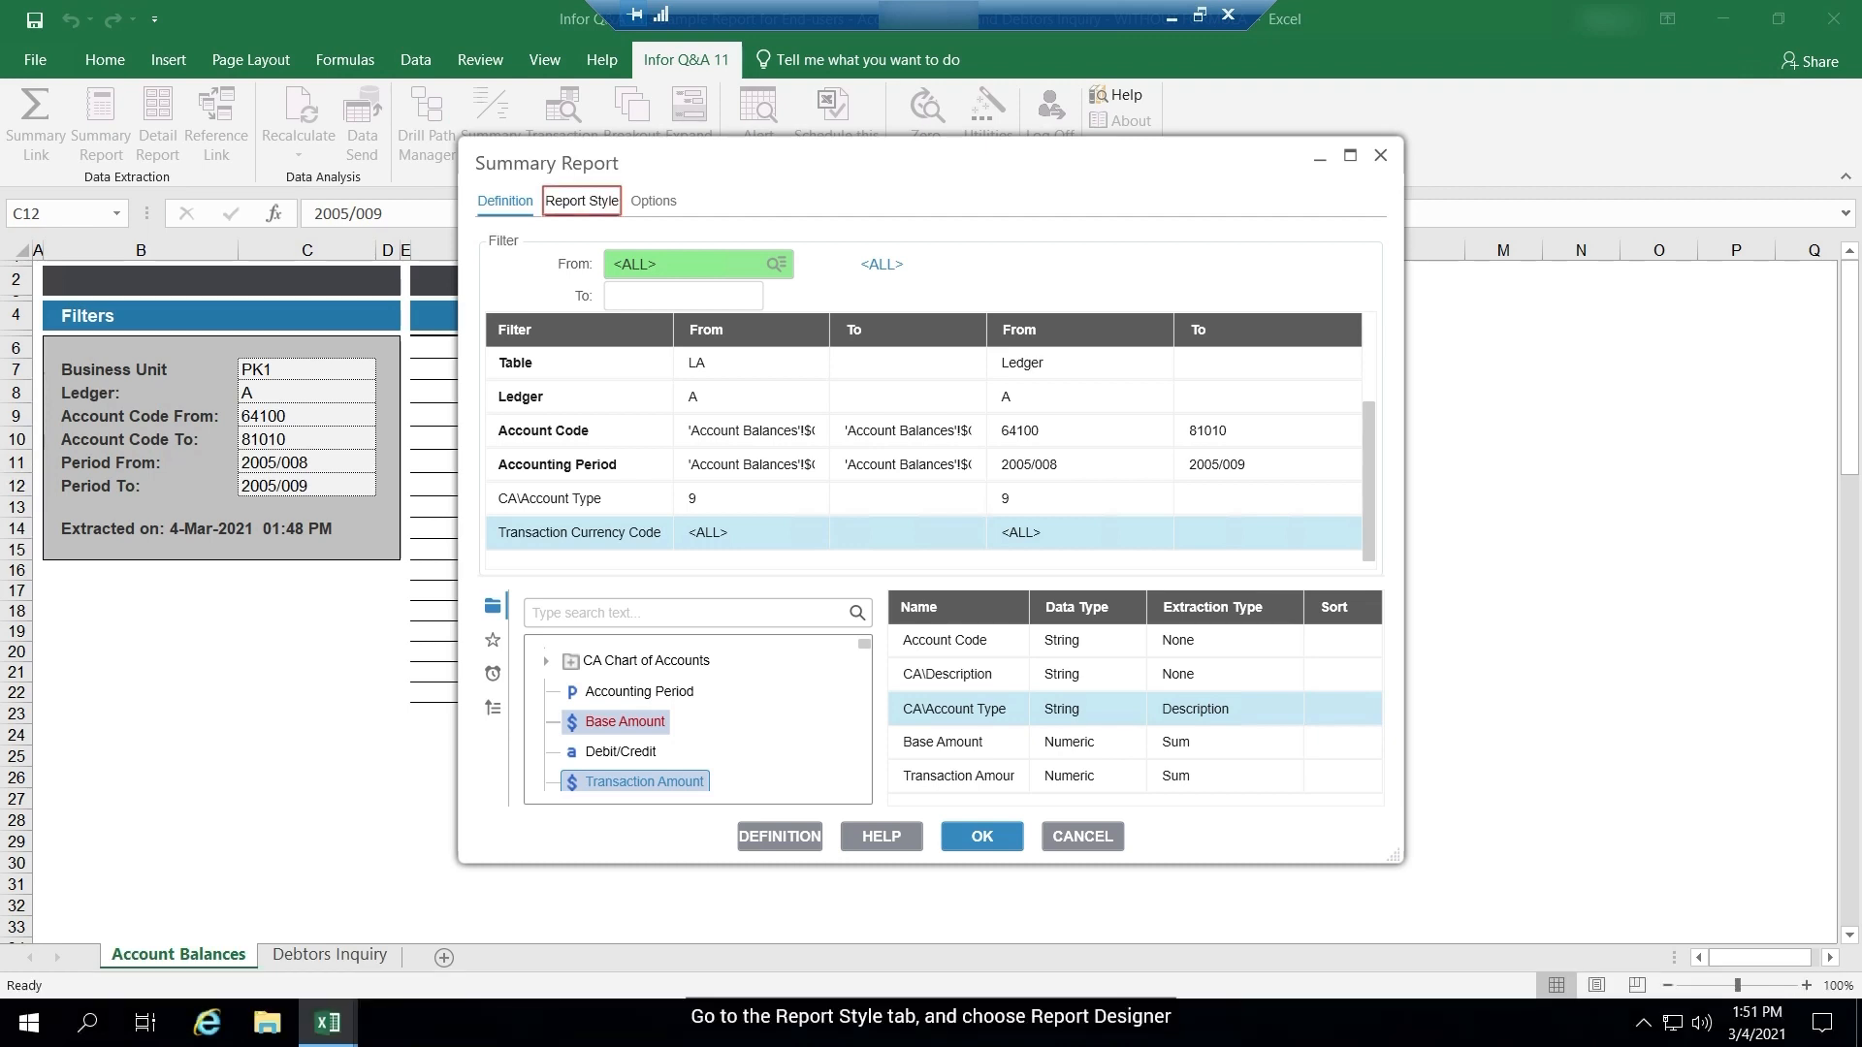
Choose the Designer report style and place all five output columns in order.
{"action": "left_click", "coordinate": [580, 200]}
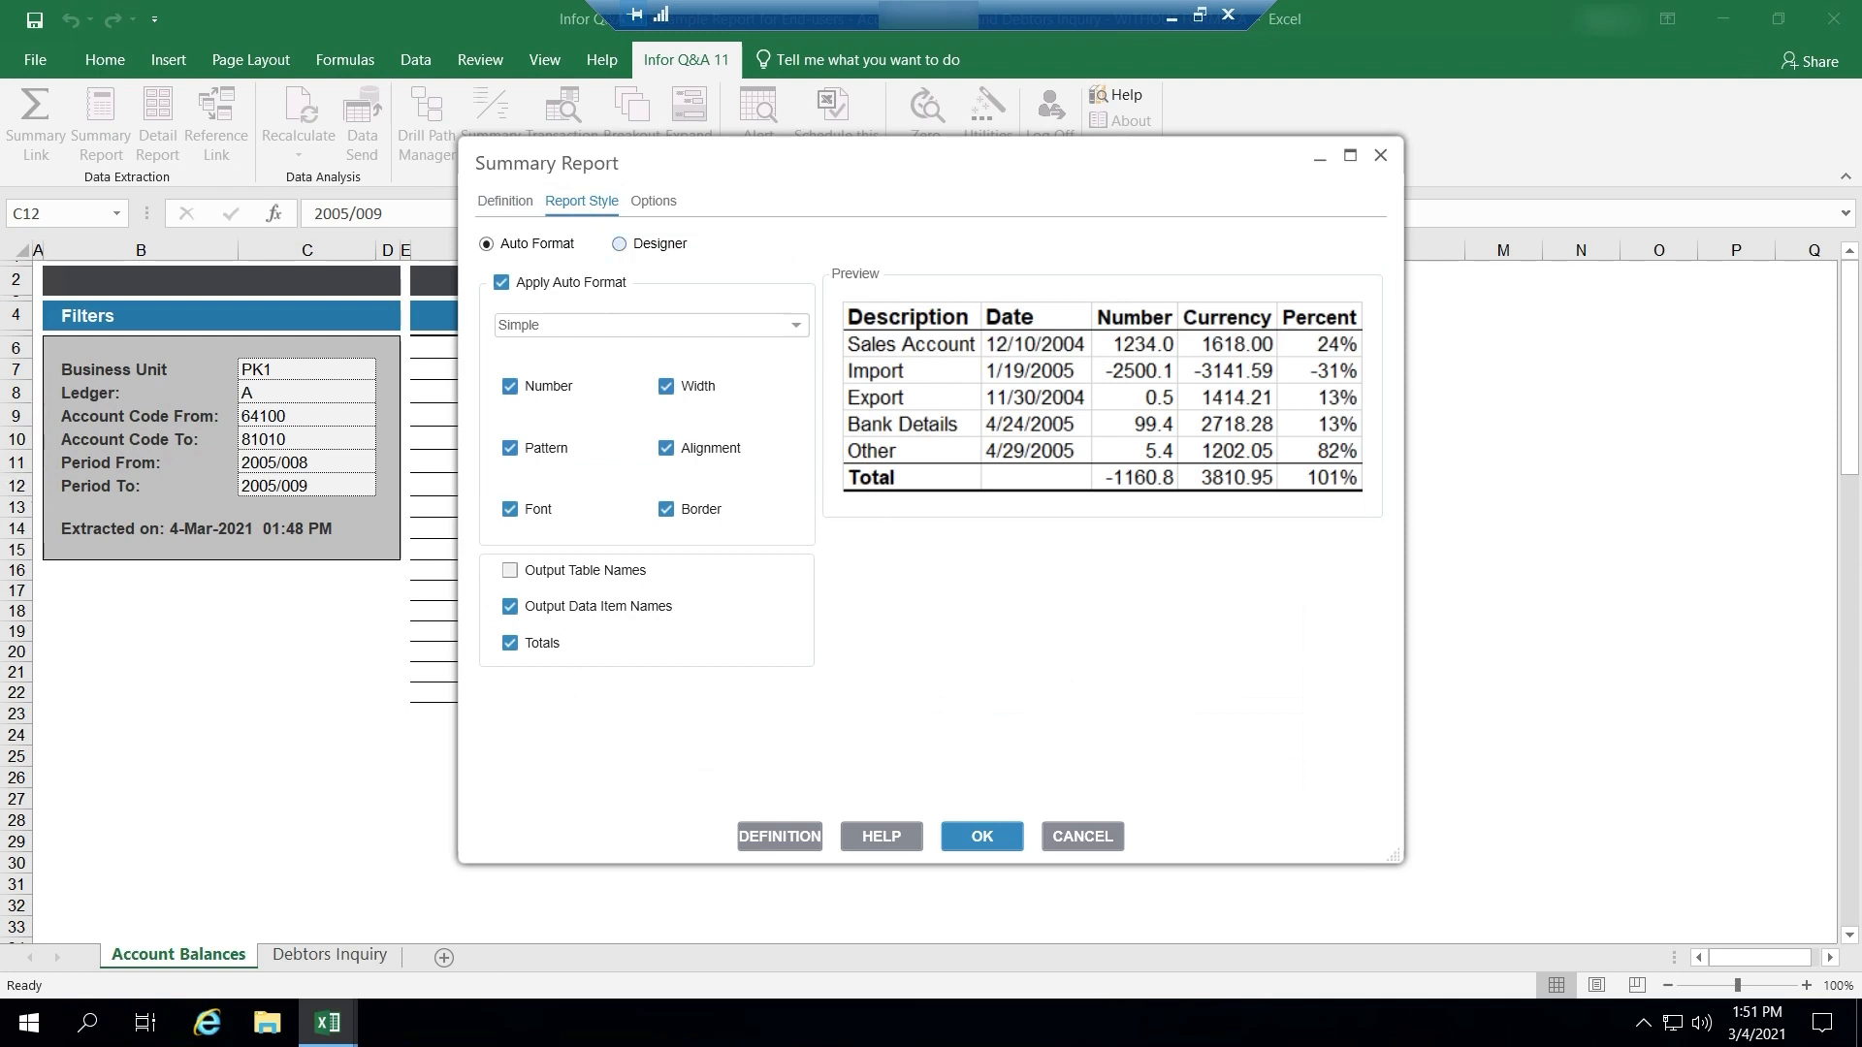
{"action": "left_click", "coordinate": [619, 245]}
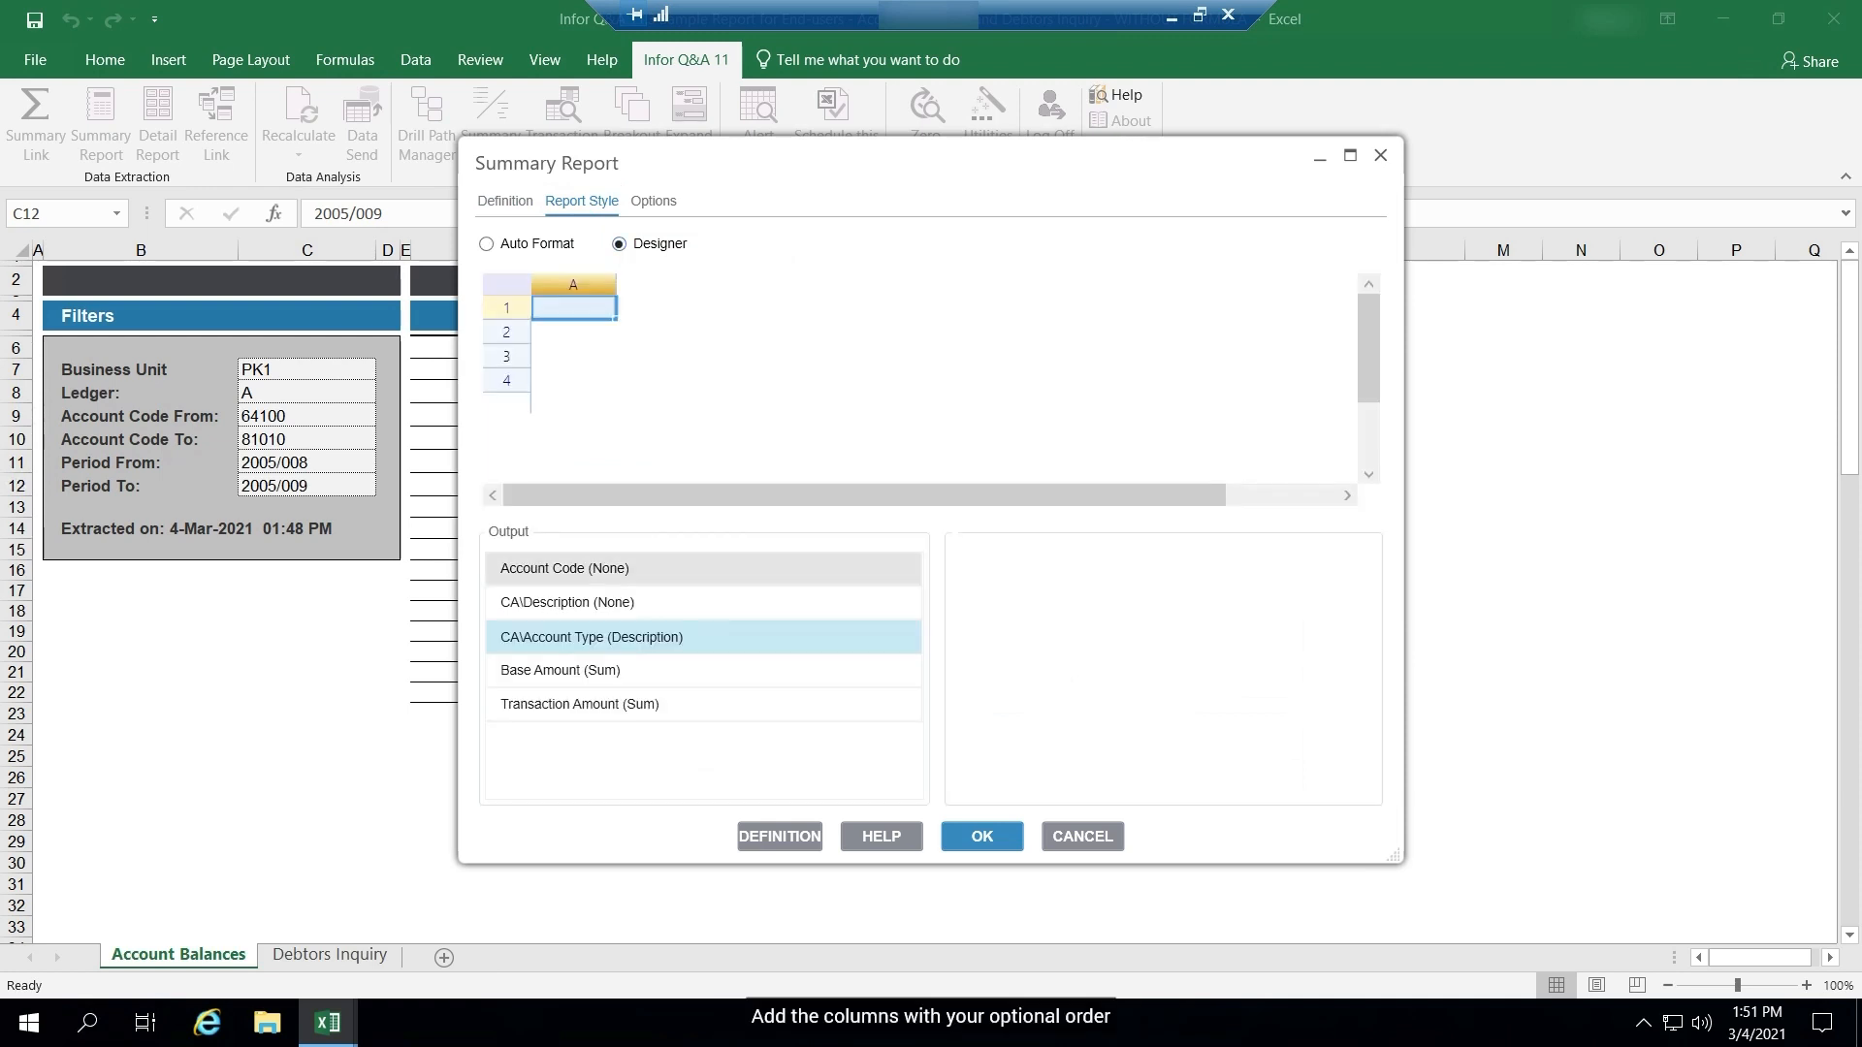
{"action": "left_click", "coordinate": [564, 568]}
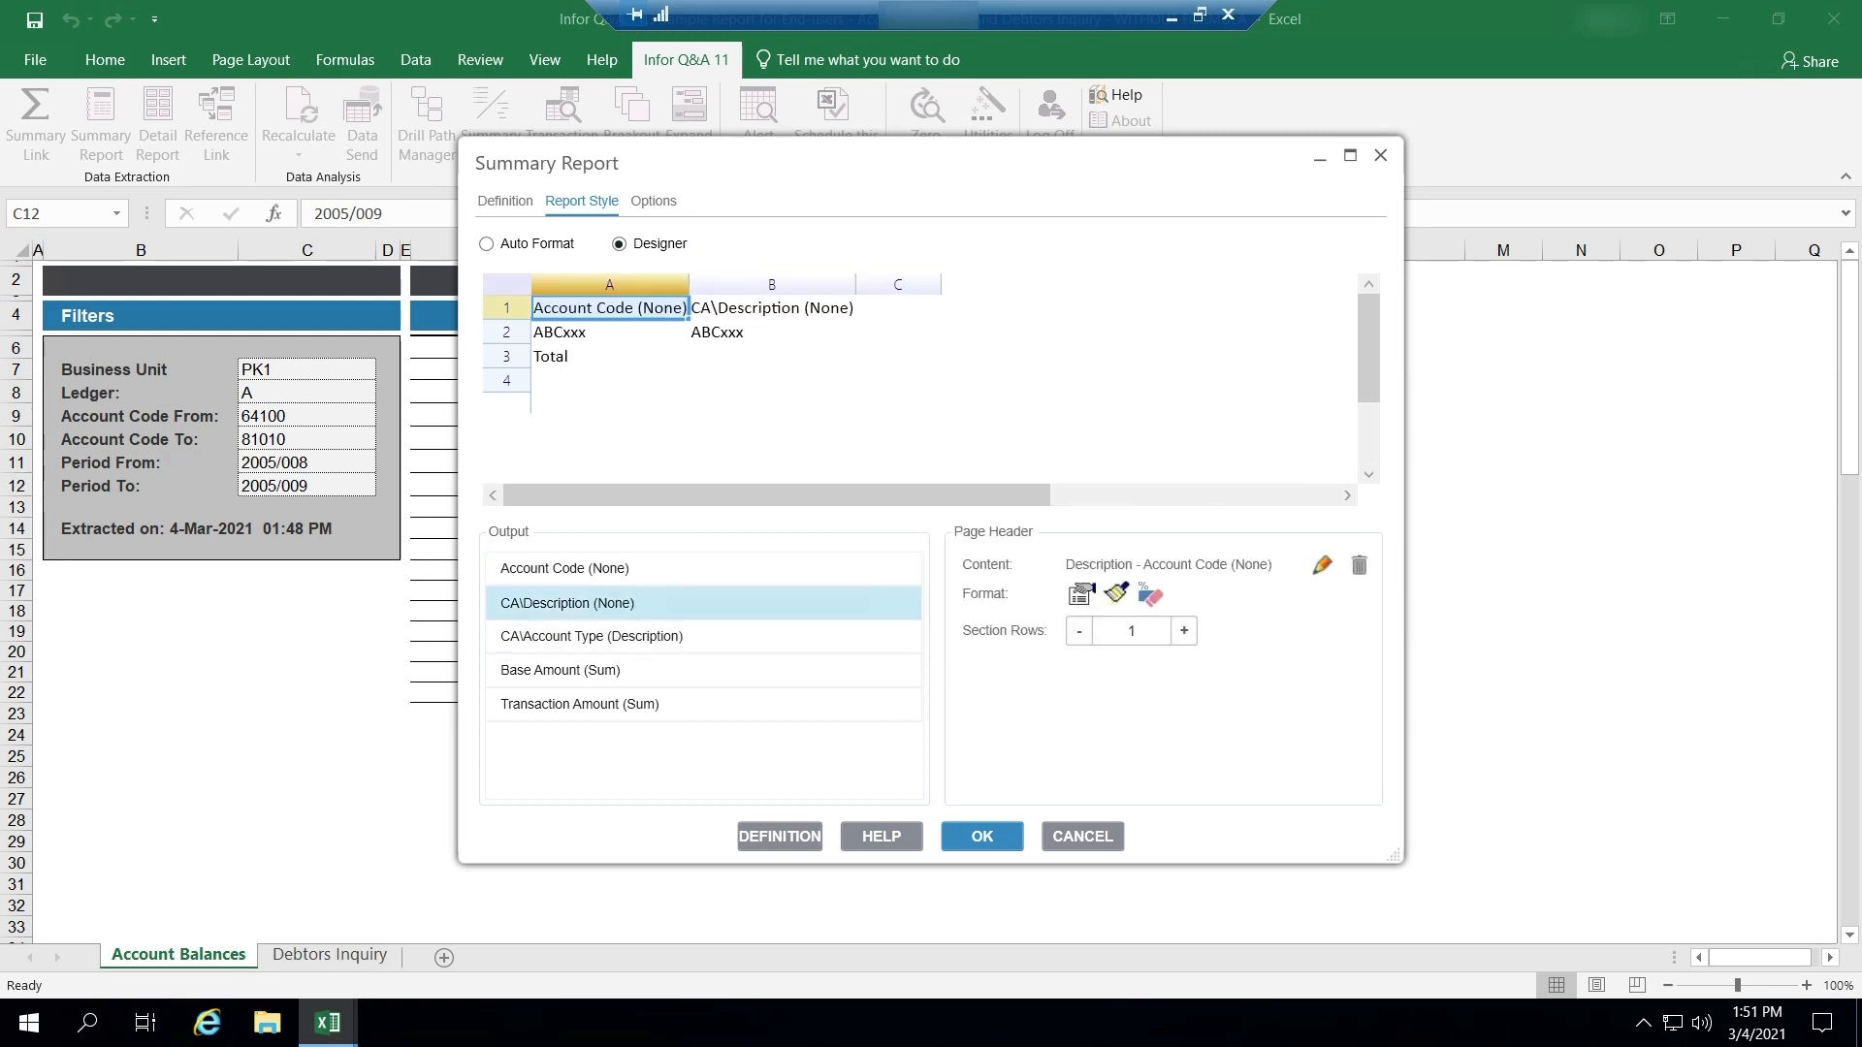
{"action": "left_click", "coordinate": [559, 671]}
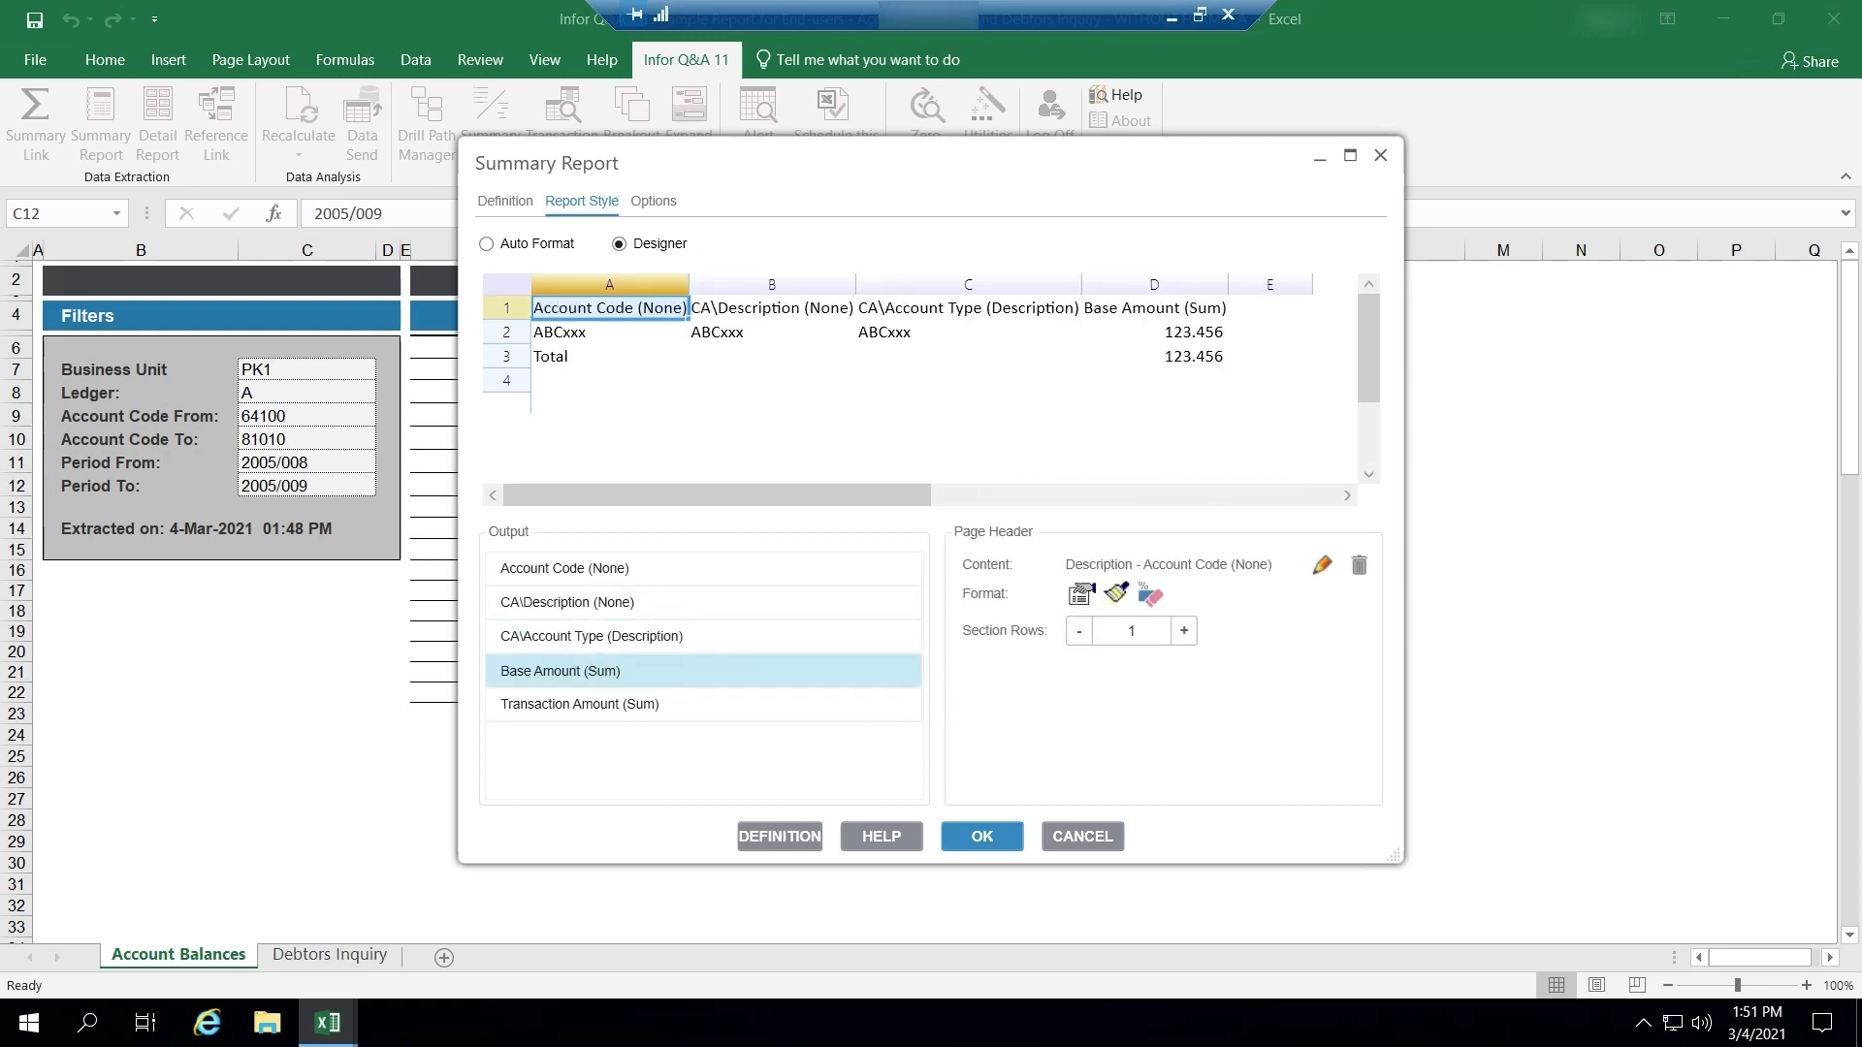
{"action": "left_click", "coordinate": [580, 704]}
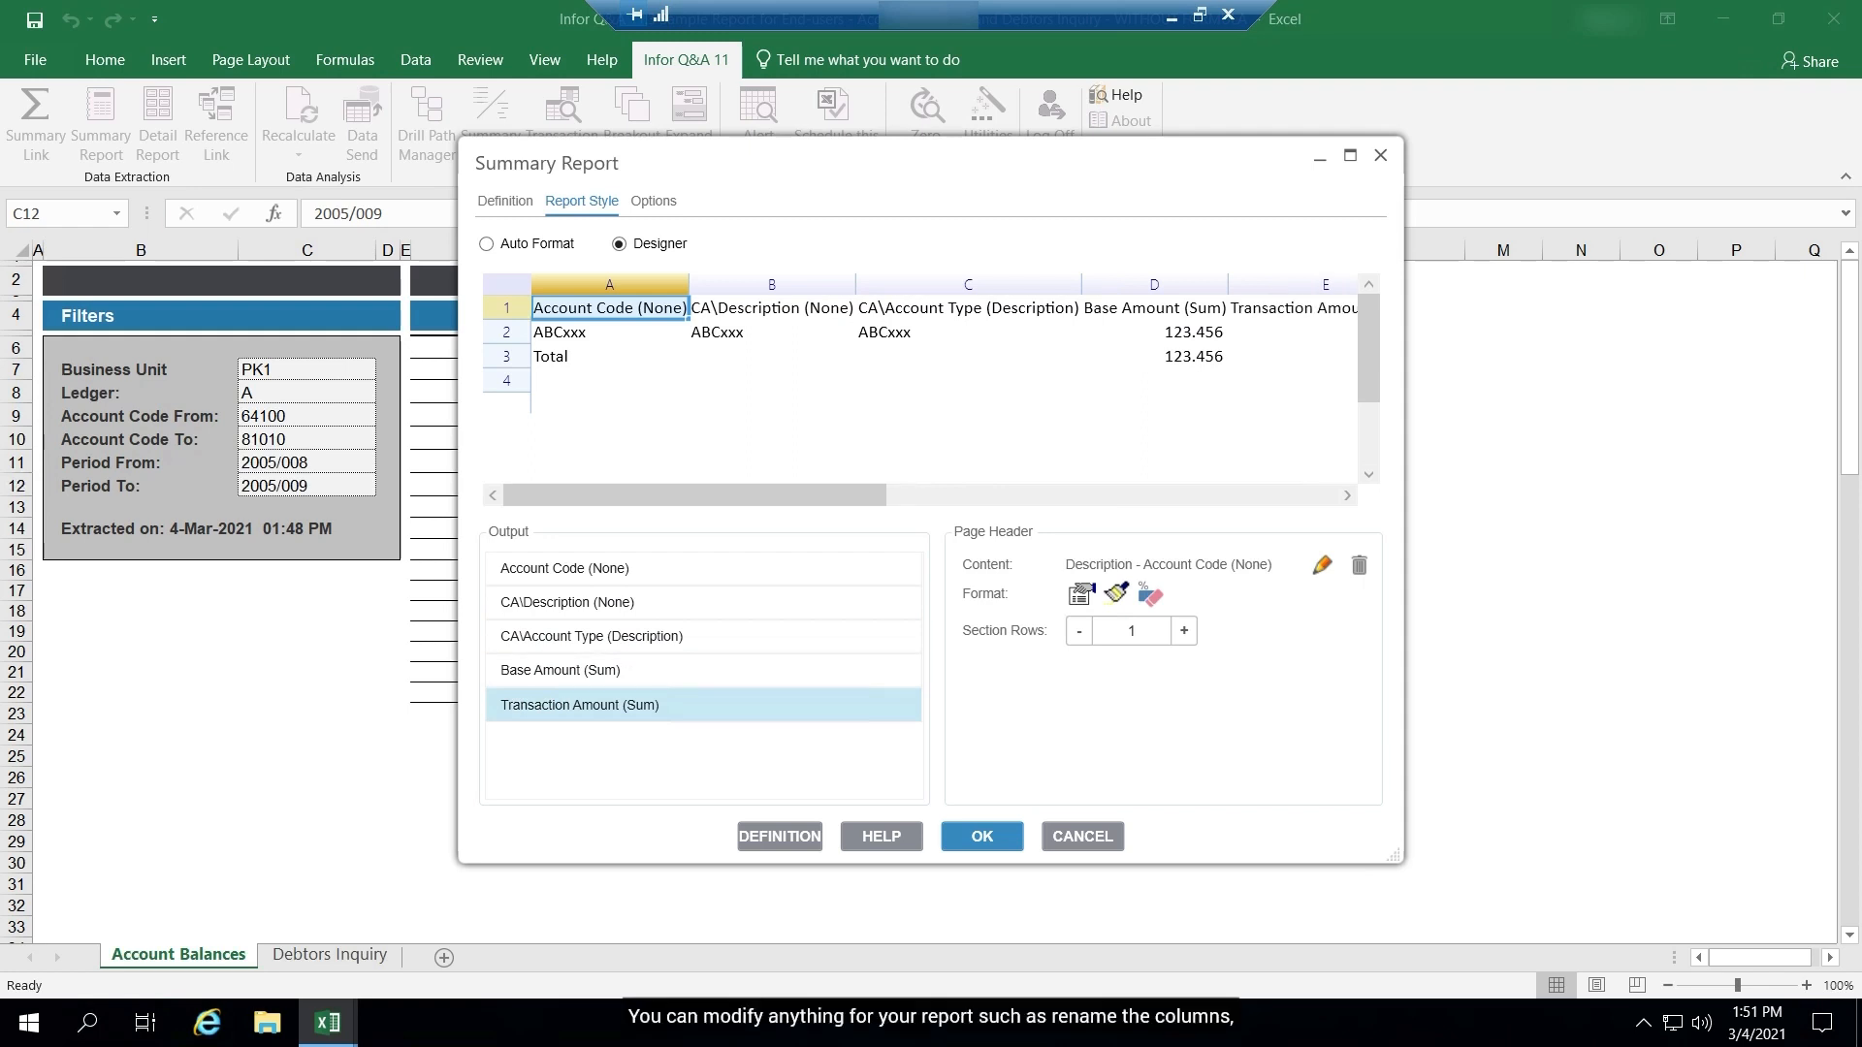
{"action": "mouse_move", "coordinate": [1321, 565]}
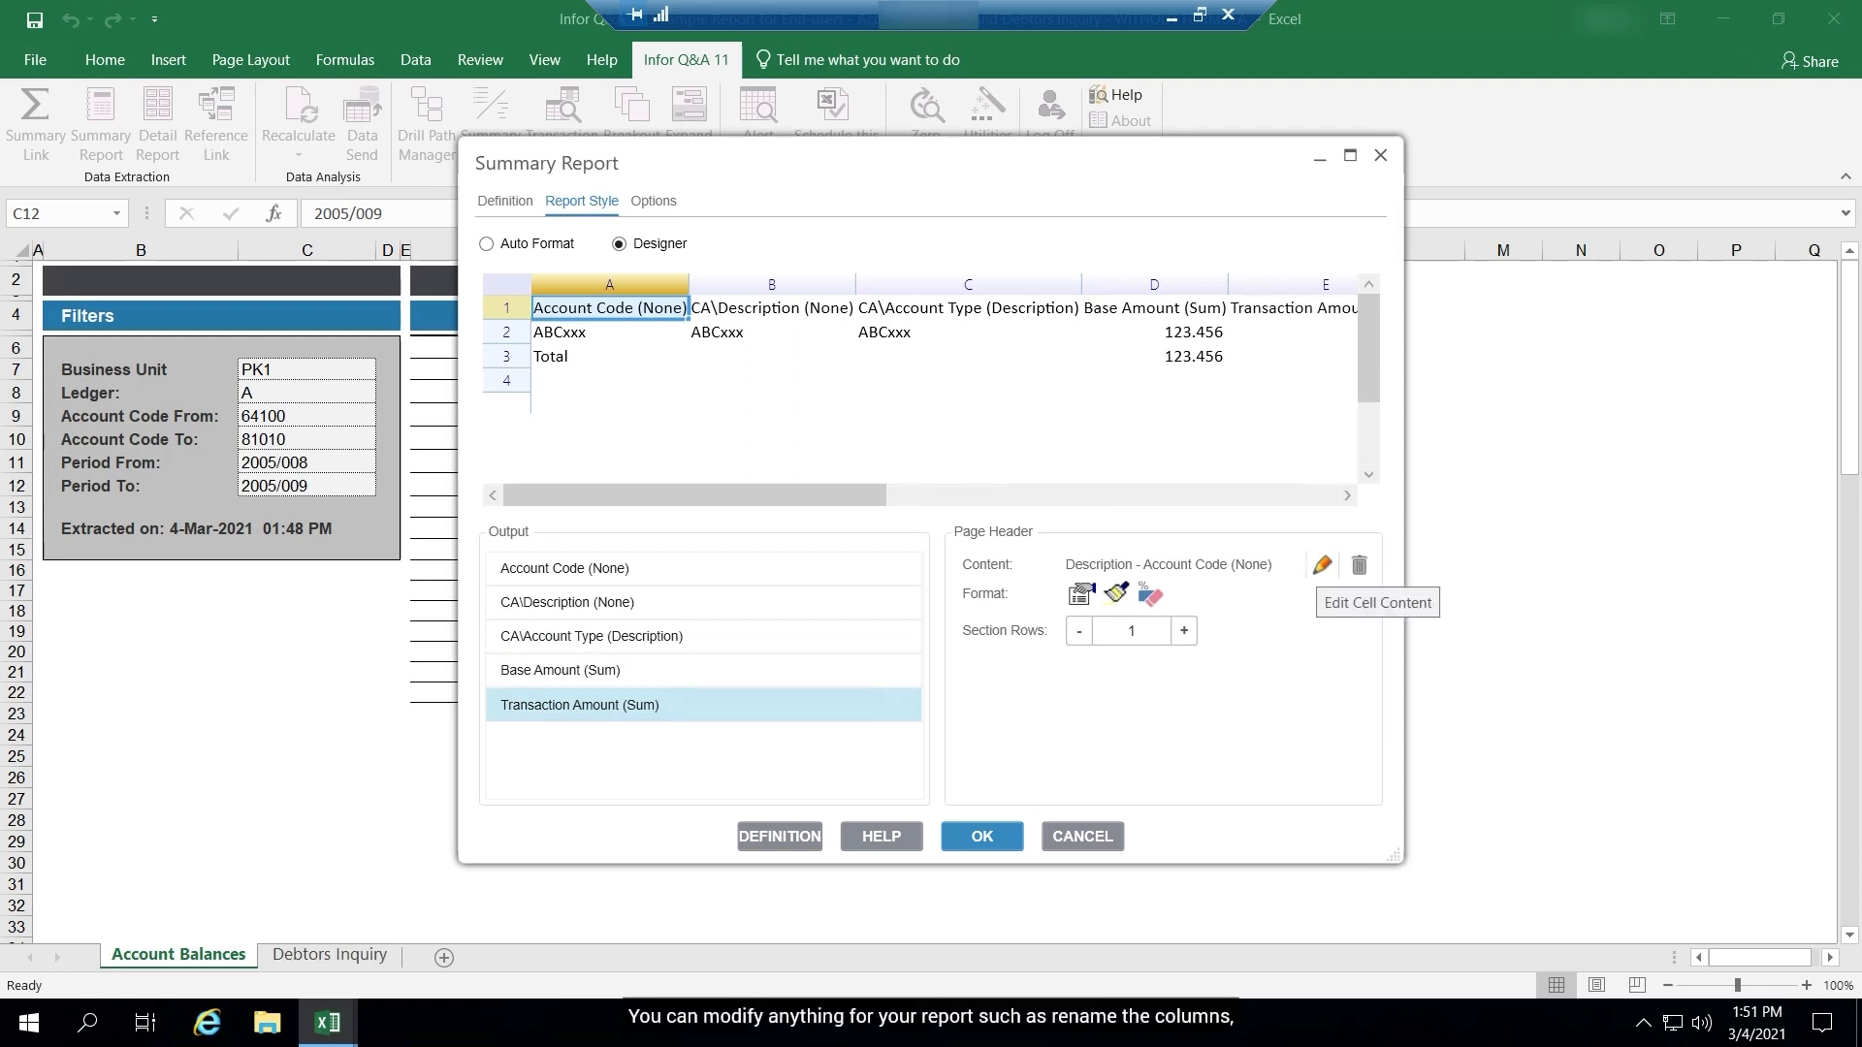
Give the D1 header the custom text 'Account Balance GBP'.
{"action": "left_click", "coordinate": [1321, 565]}
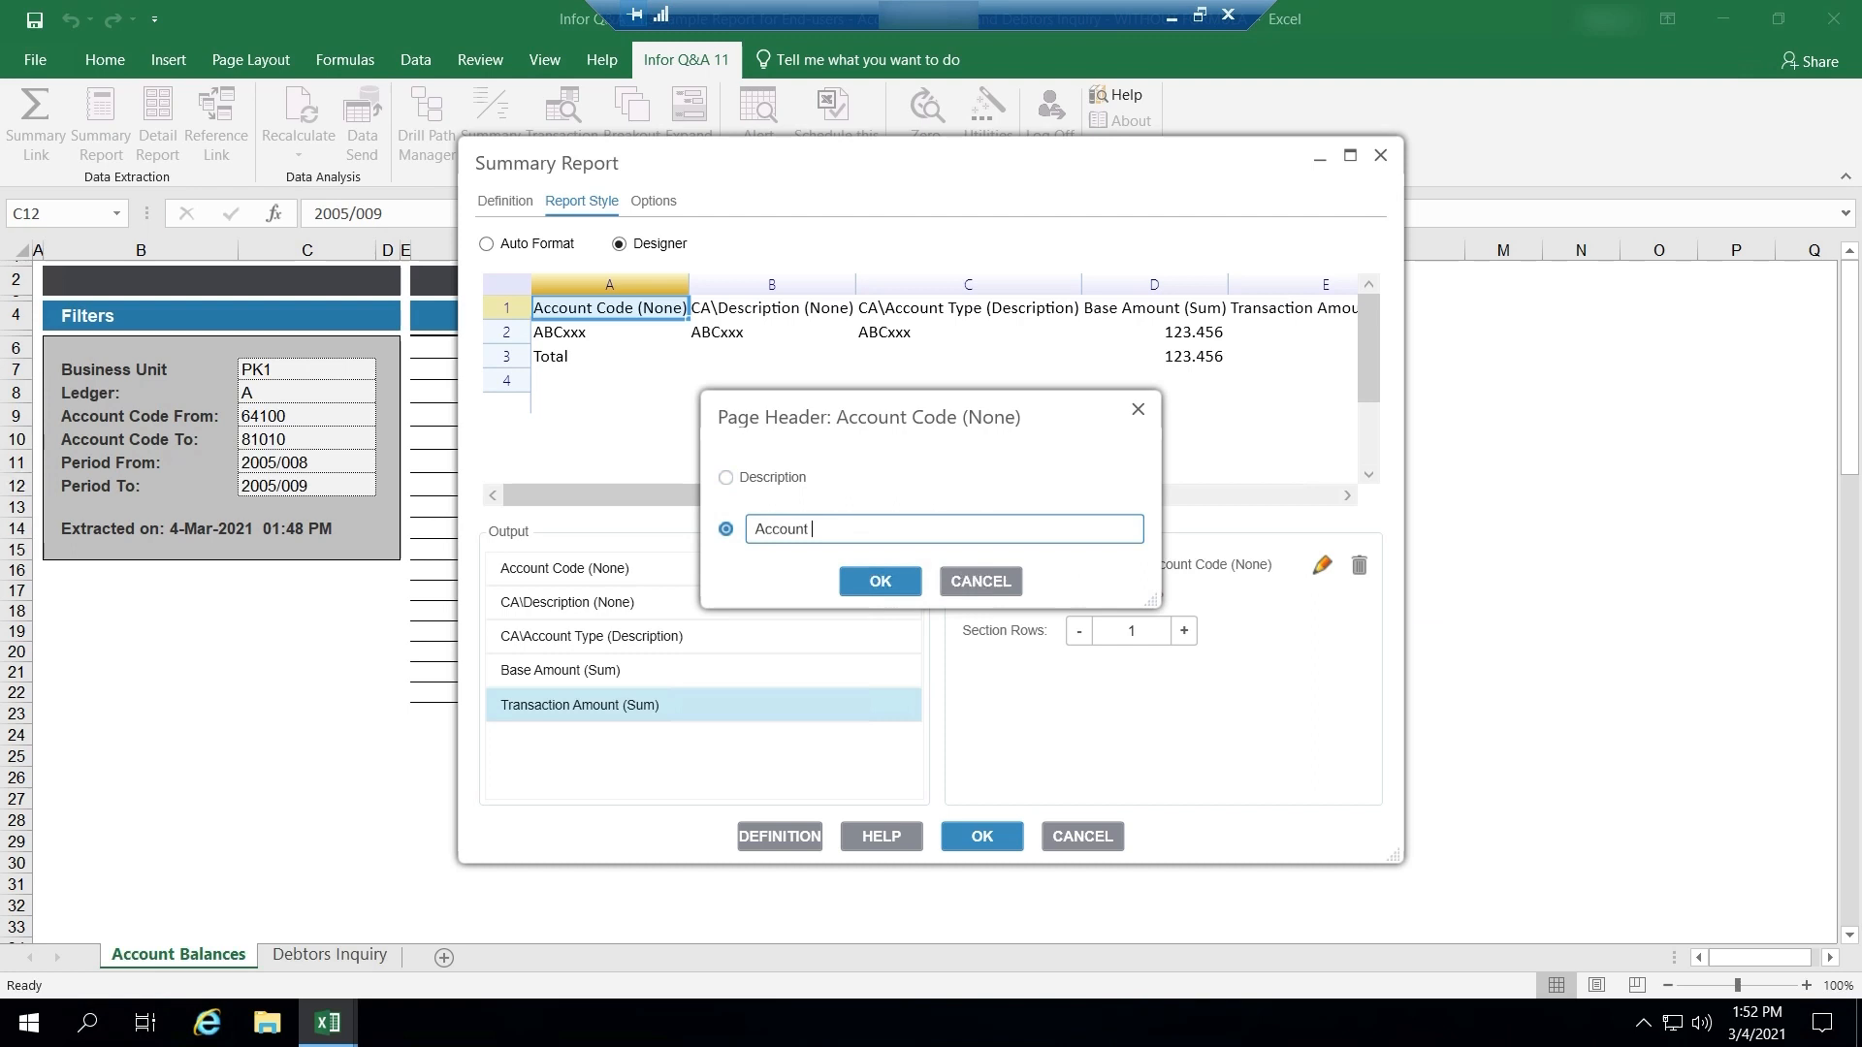
{"action": "left_click", "coordinate": [718, 306]}
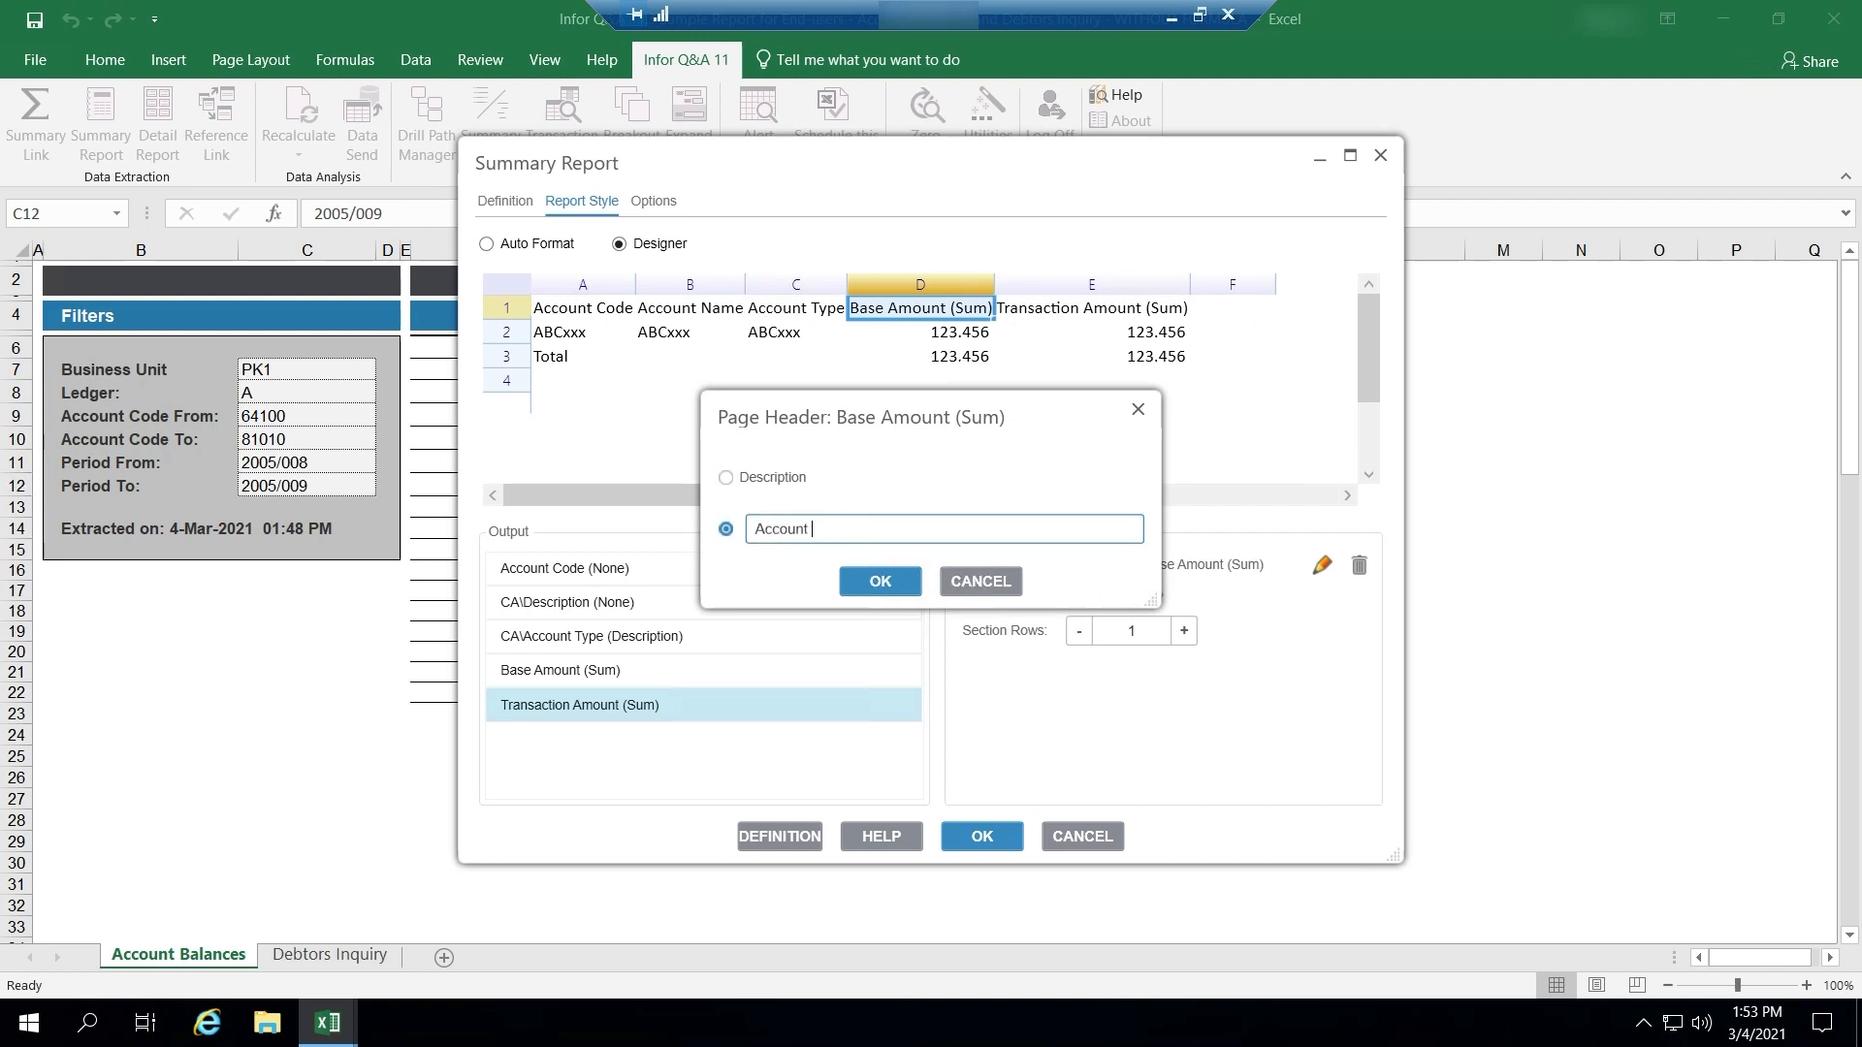
{"action": "left_click", "coordinate": [879, 580]}
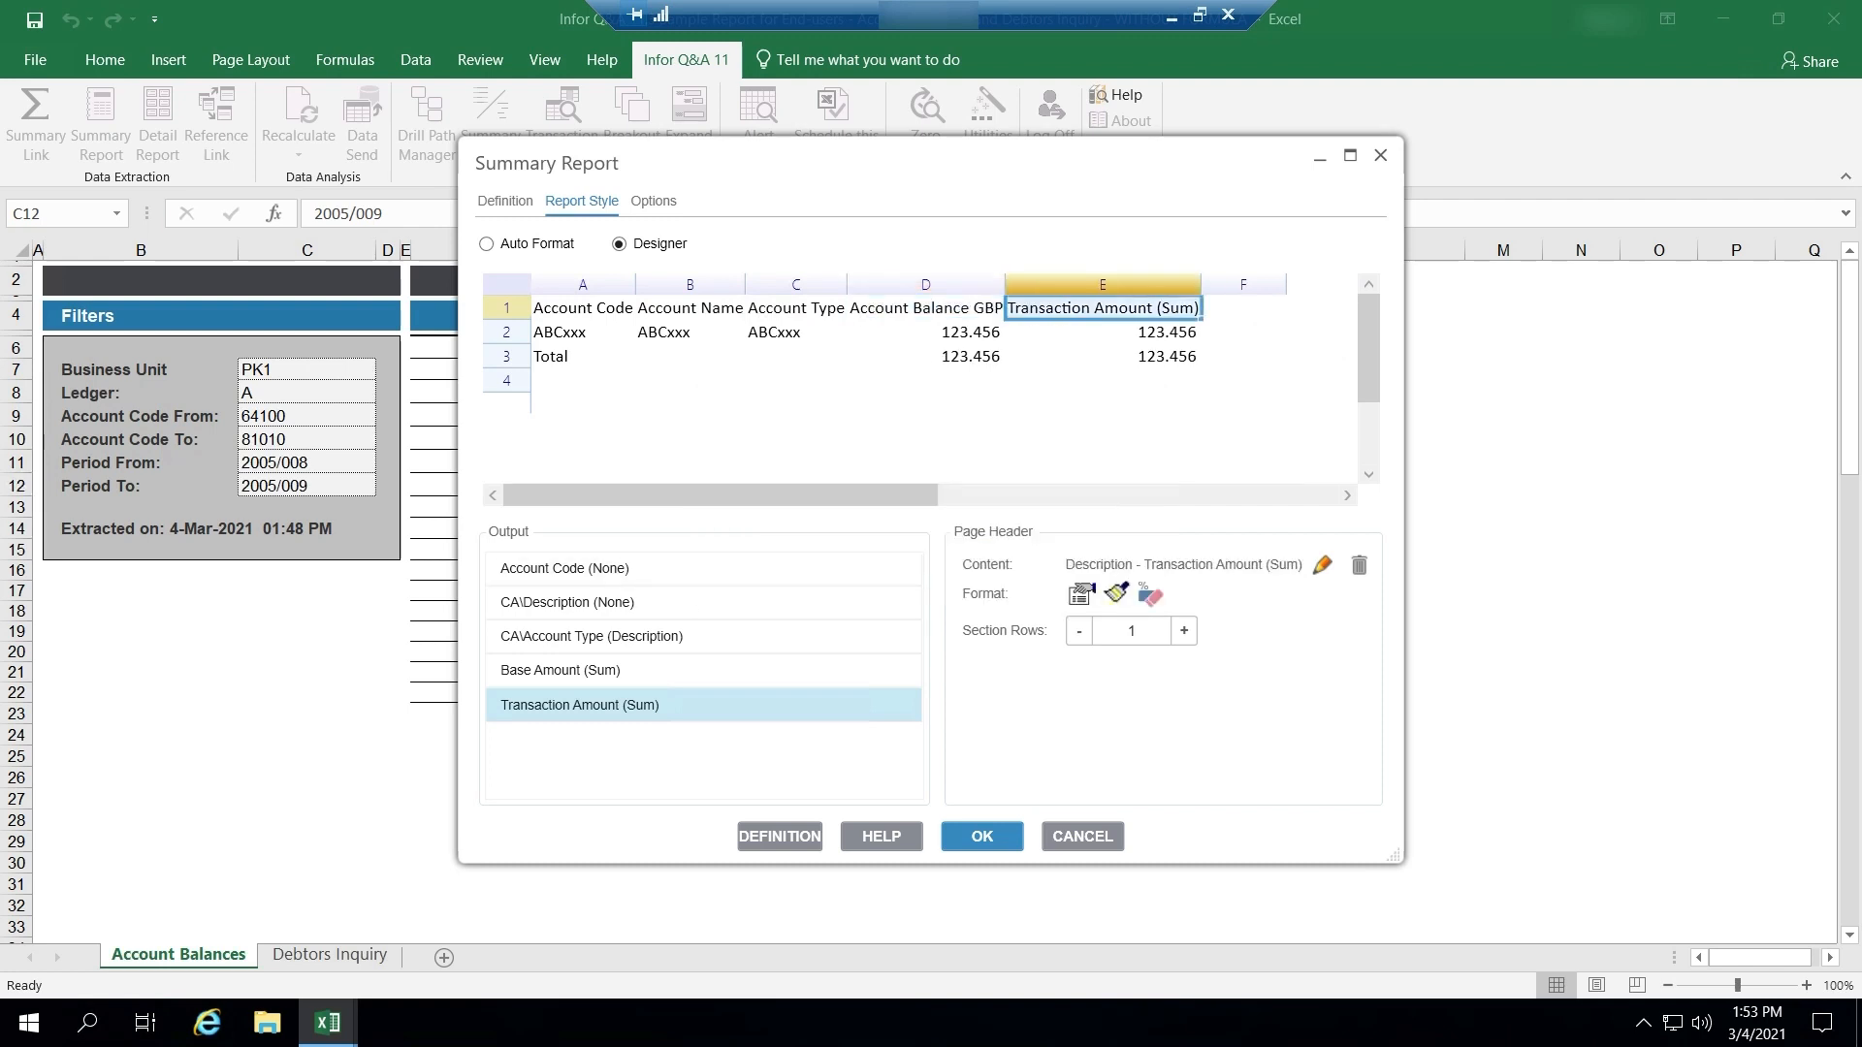
Give the E1 header the custom text 'Account Balance USD'.
{"action": "left_click", "coordinate": [1321, 564]}
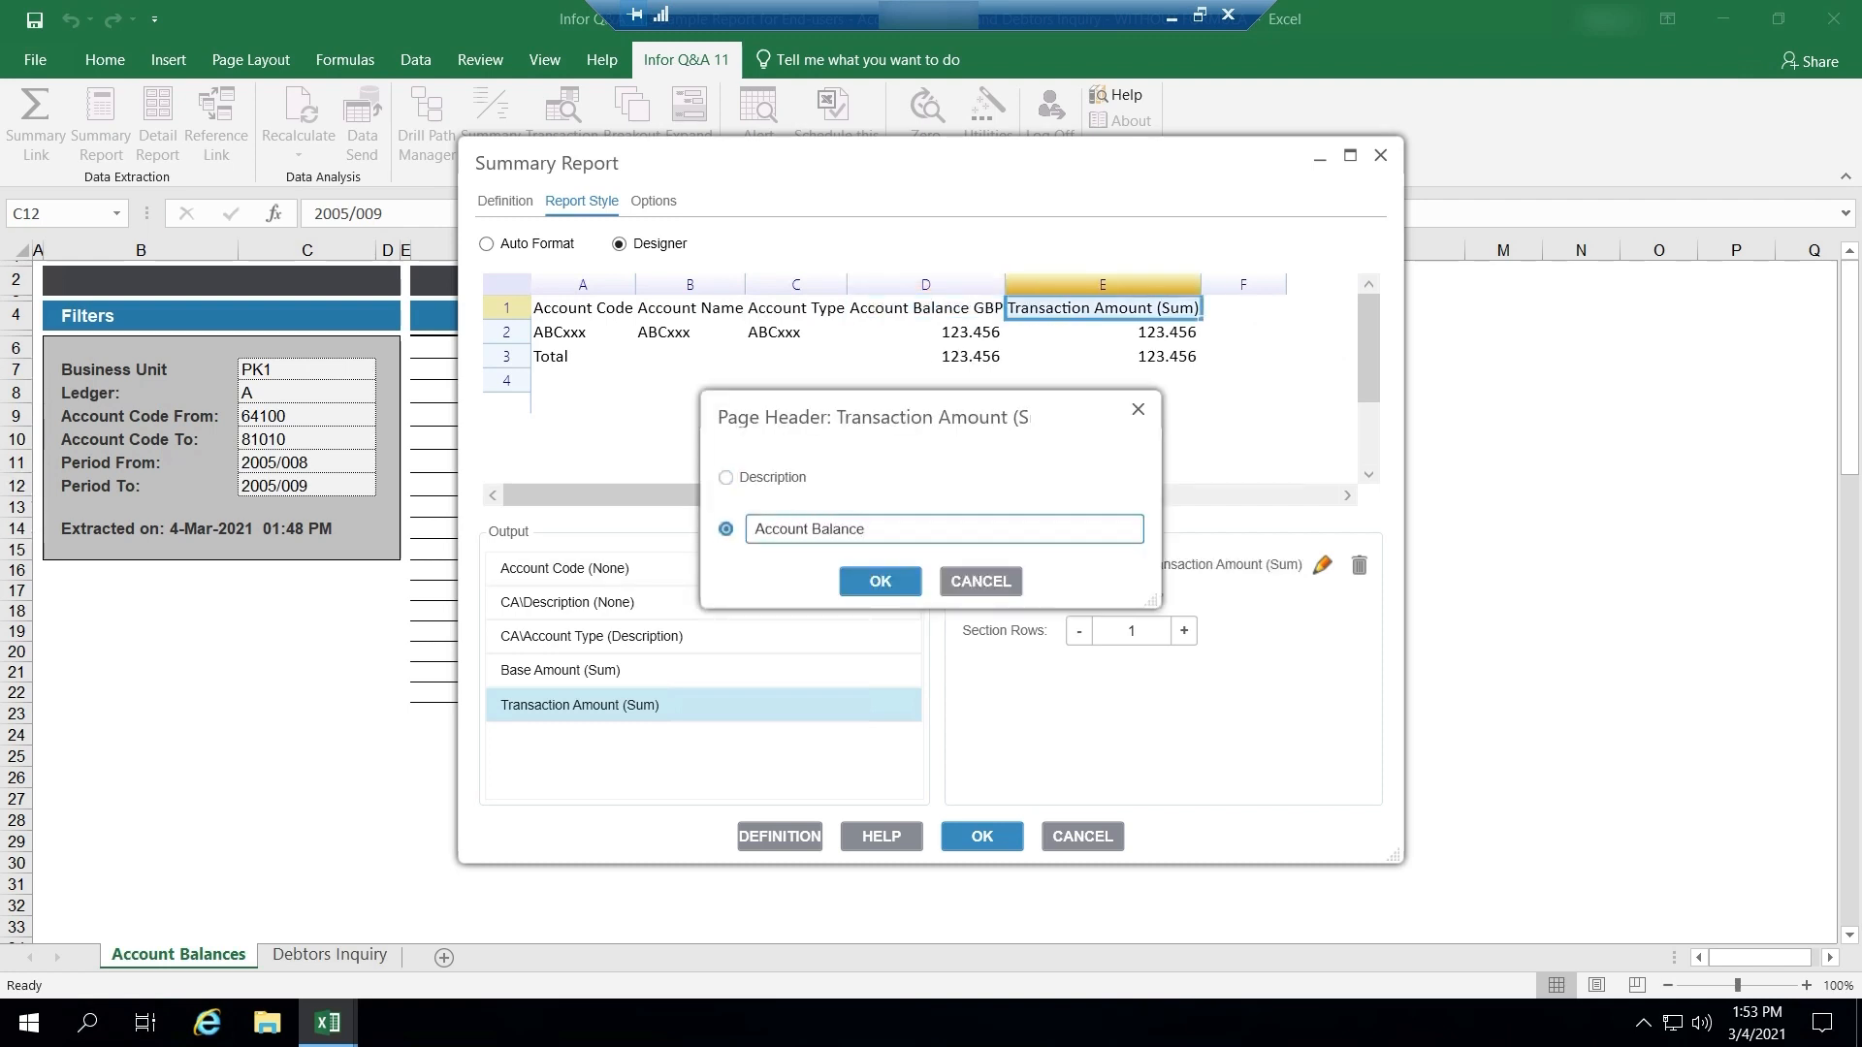
{"action": "left_click", "coordinate": [879, 580]}
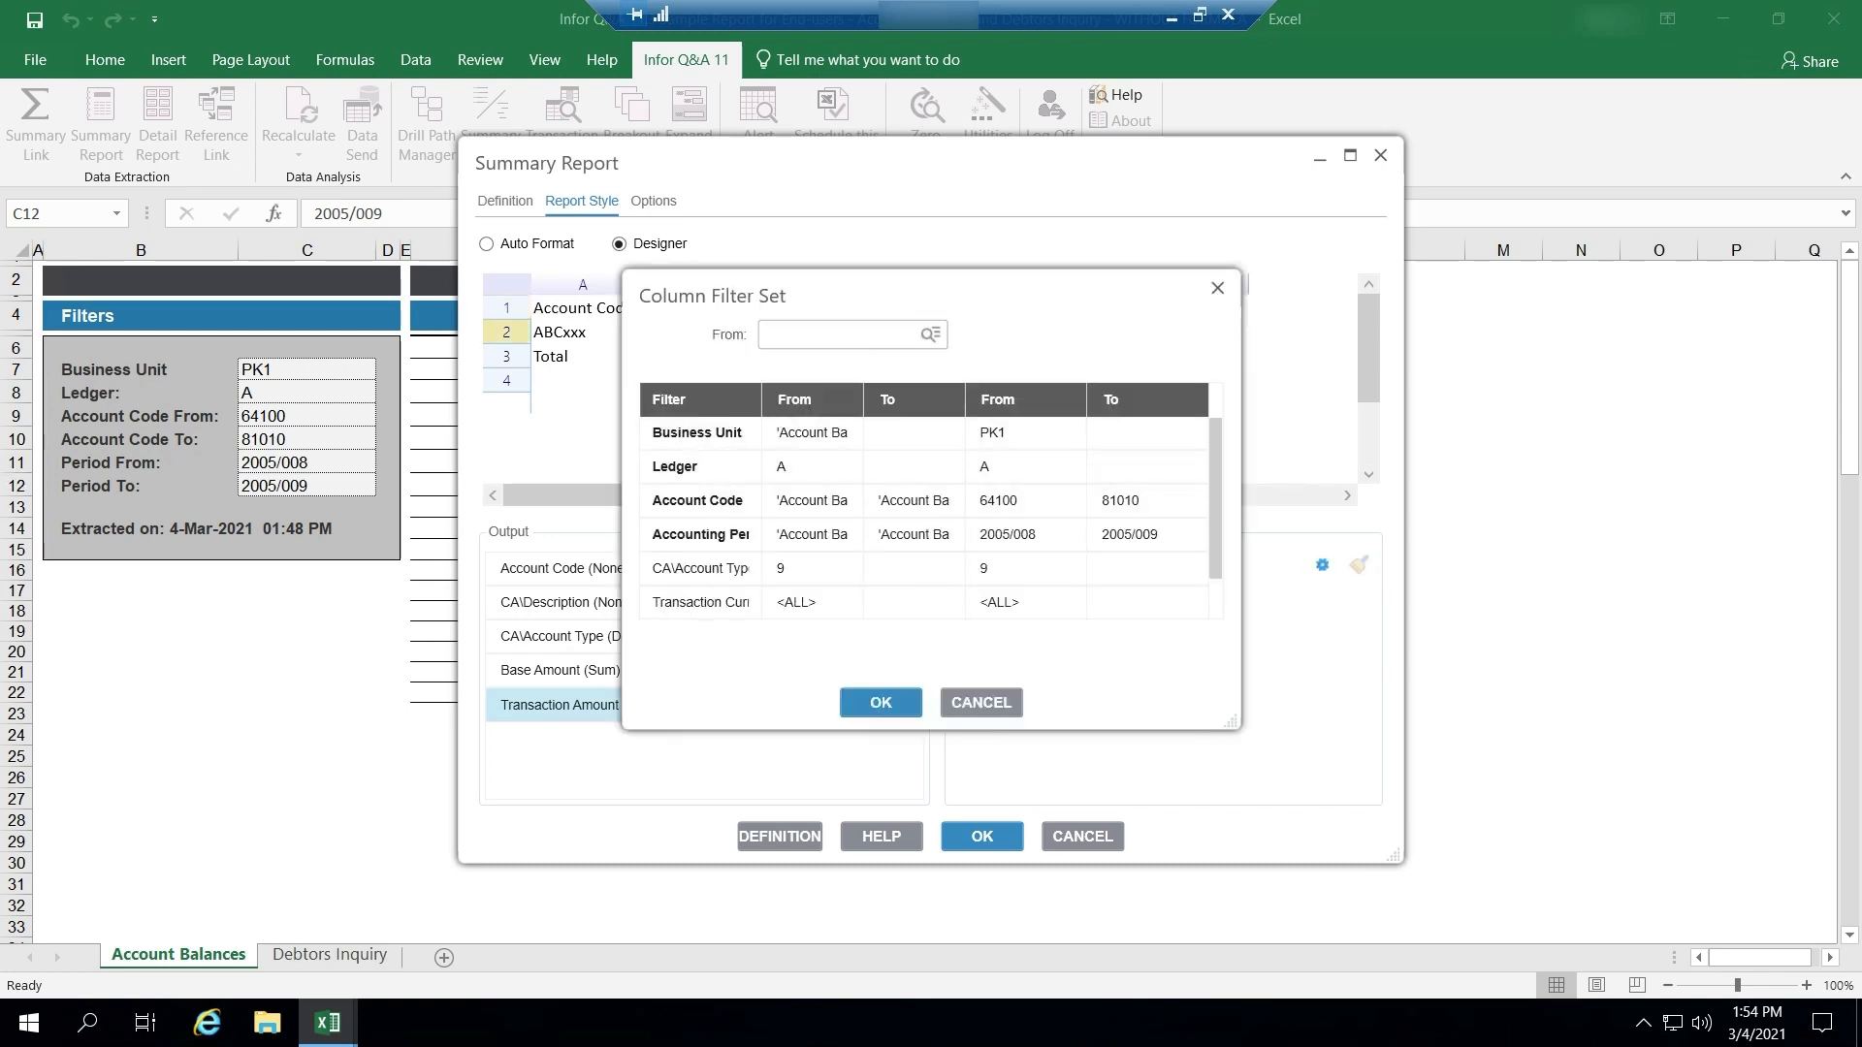
Set the column D filter to Transaction Currency GBP.
{"action": "left_click", "coordinate": [700, 602]}
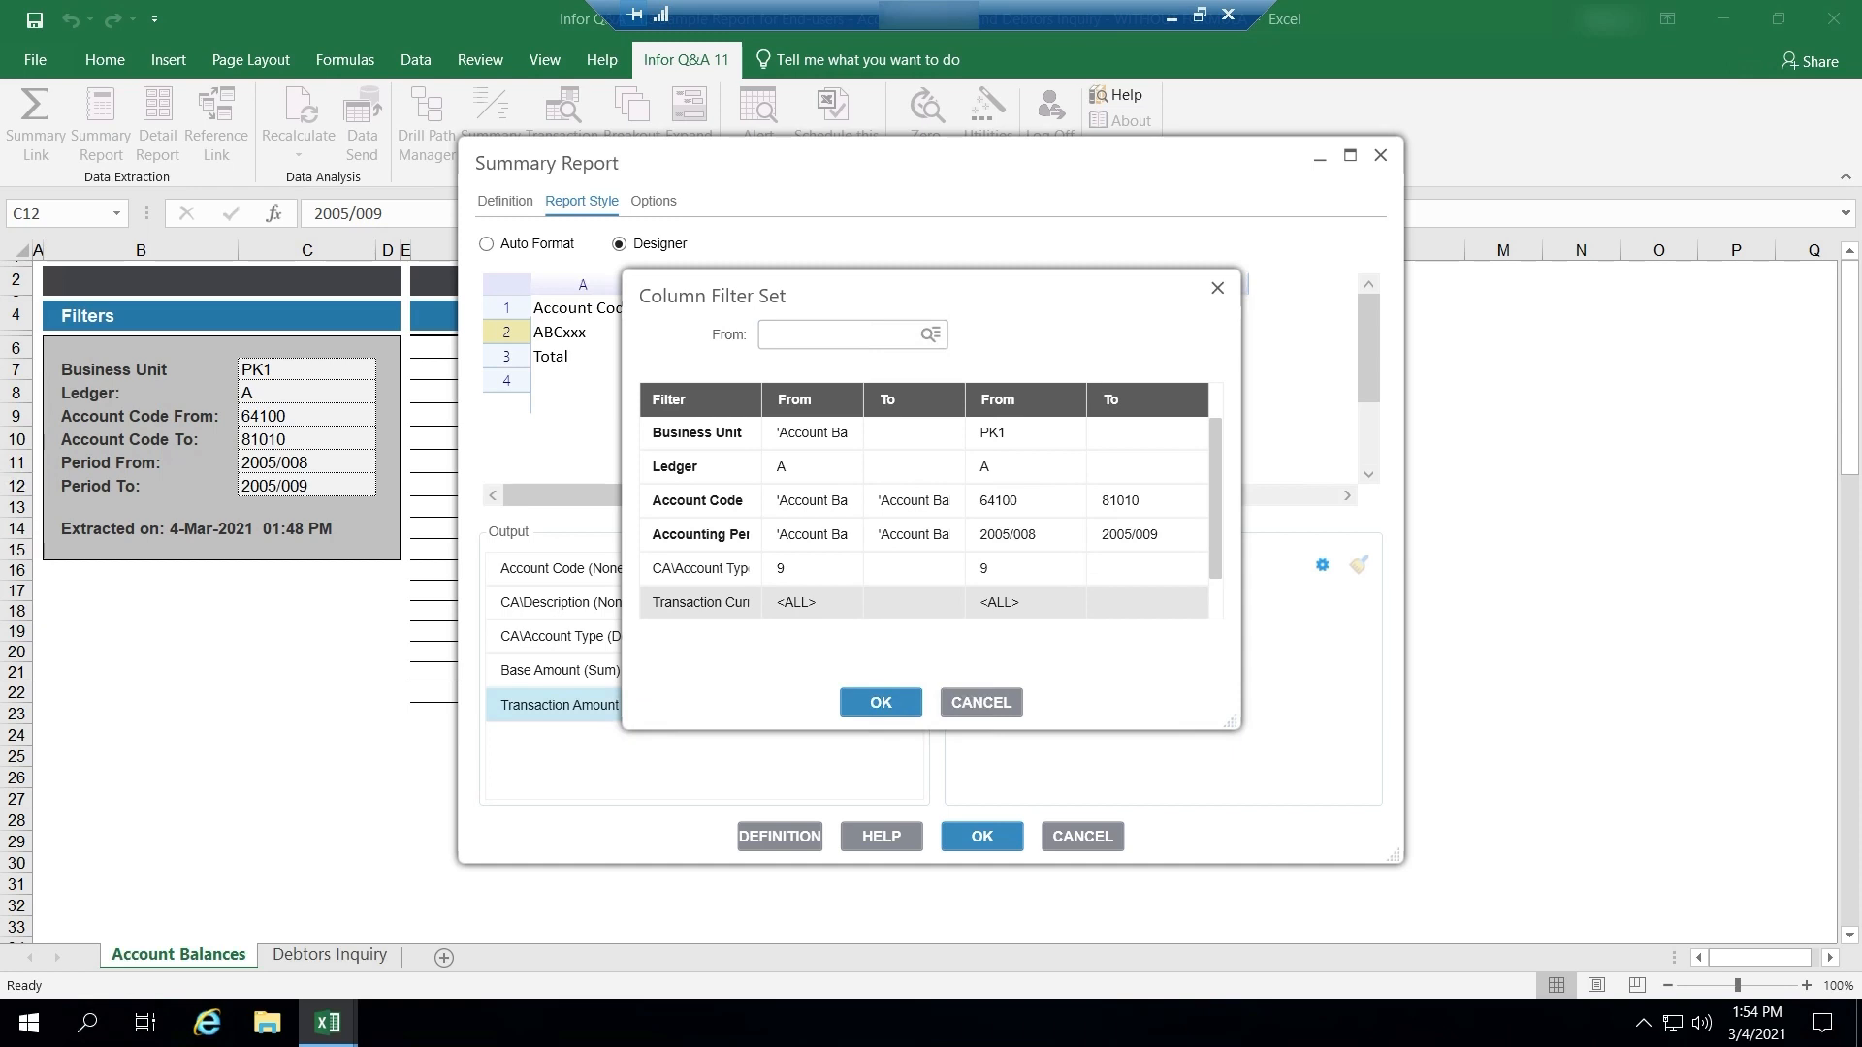
{"action": "left_click", "coordinate": [931, 334]}
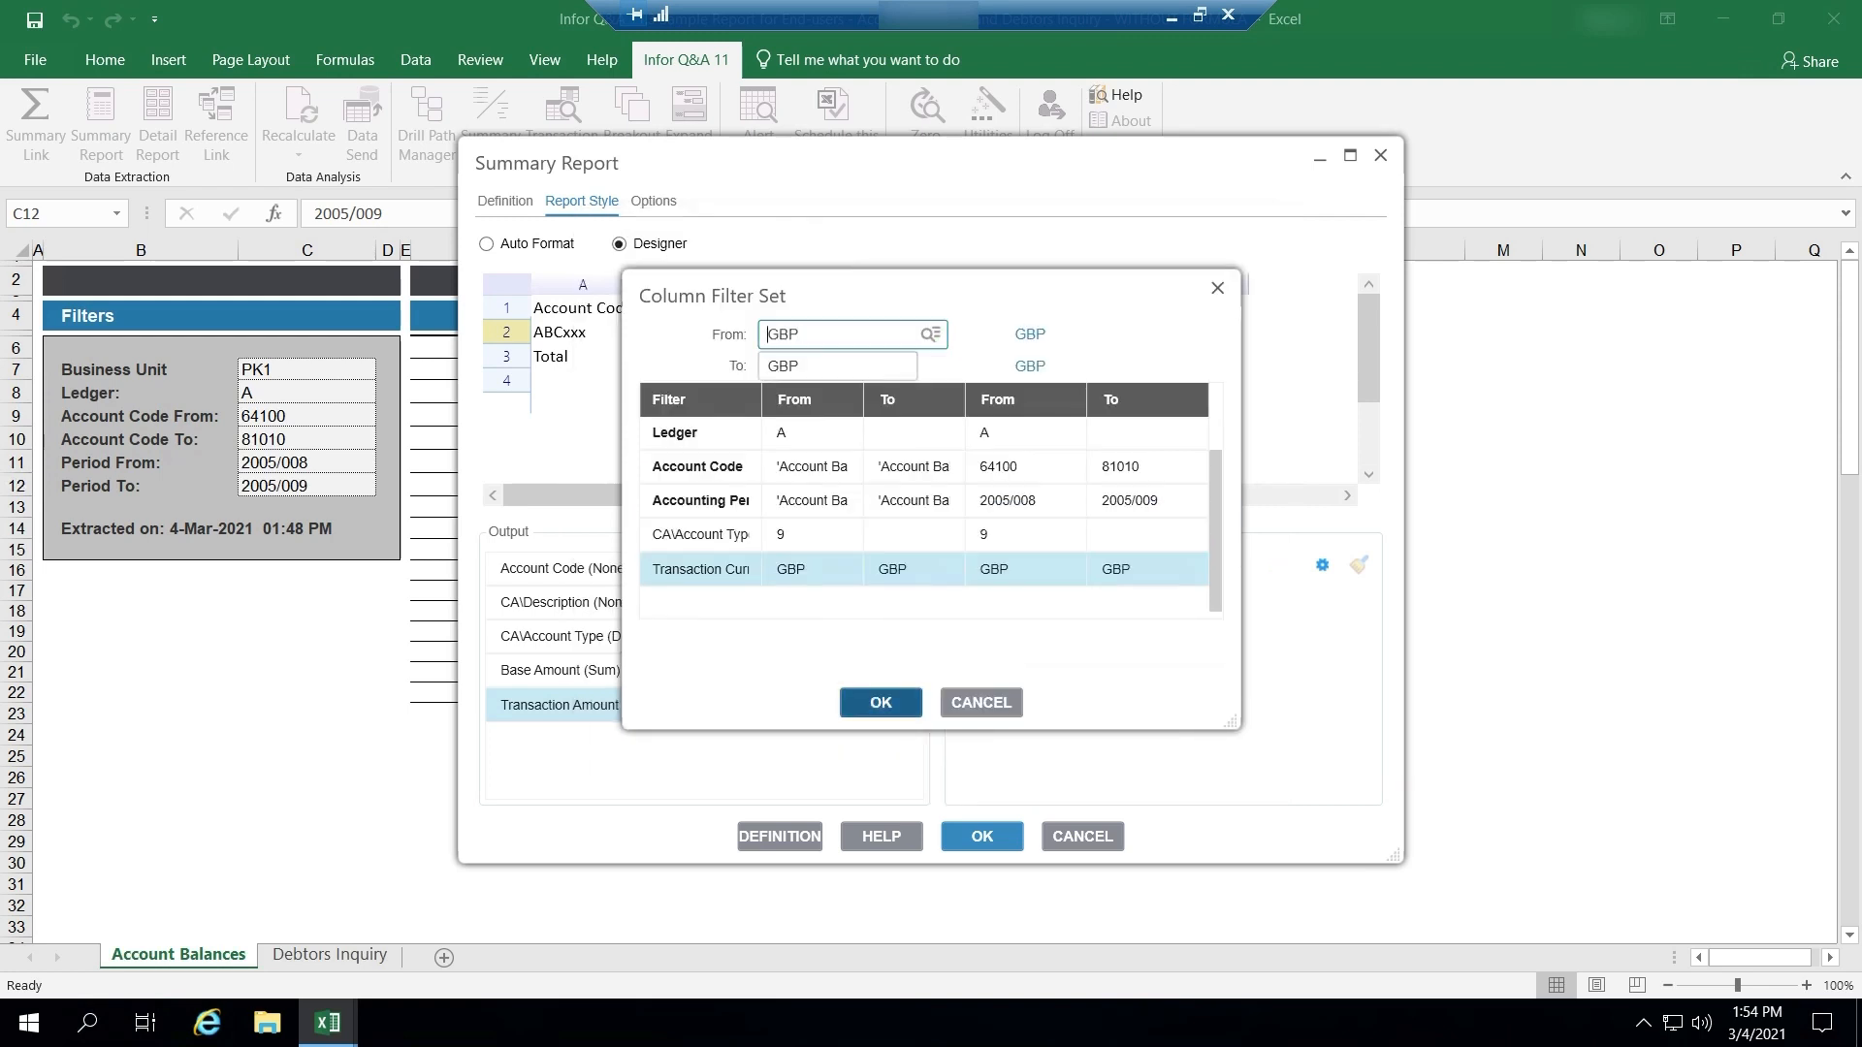
{"action": "left_click", "coordinate": [879, 703]}
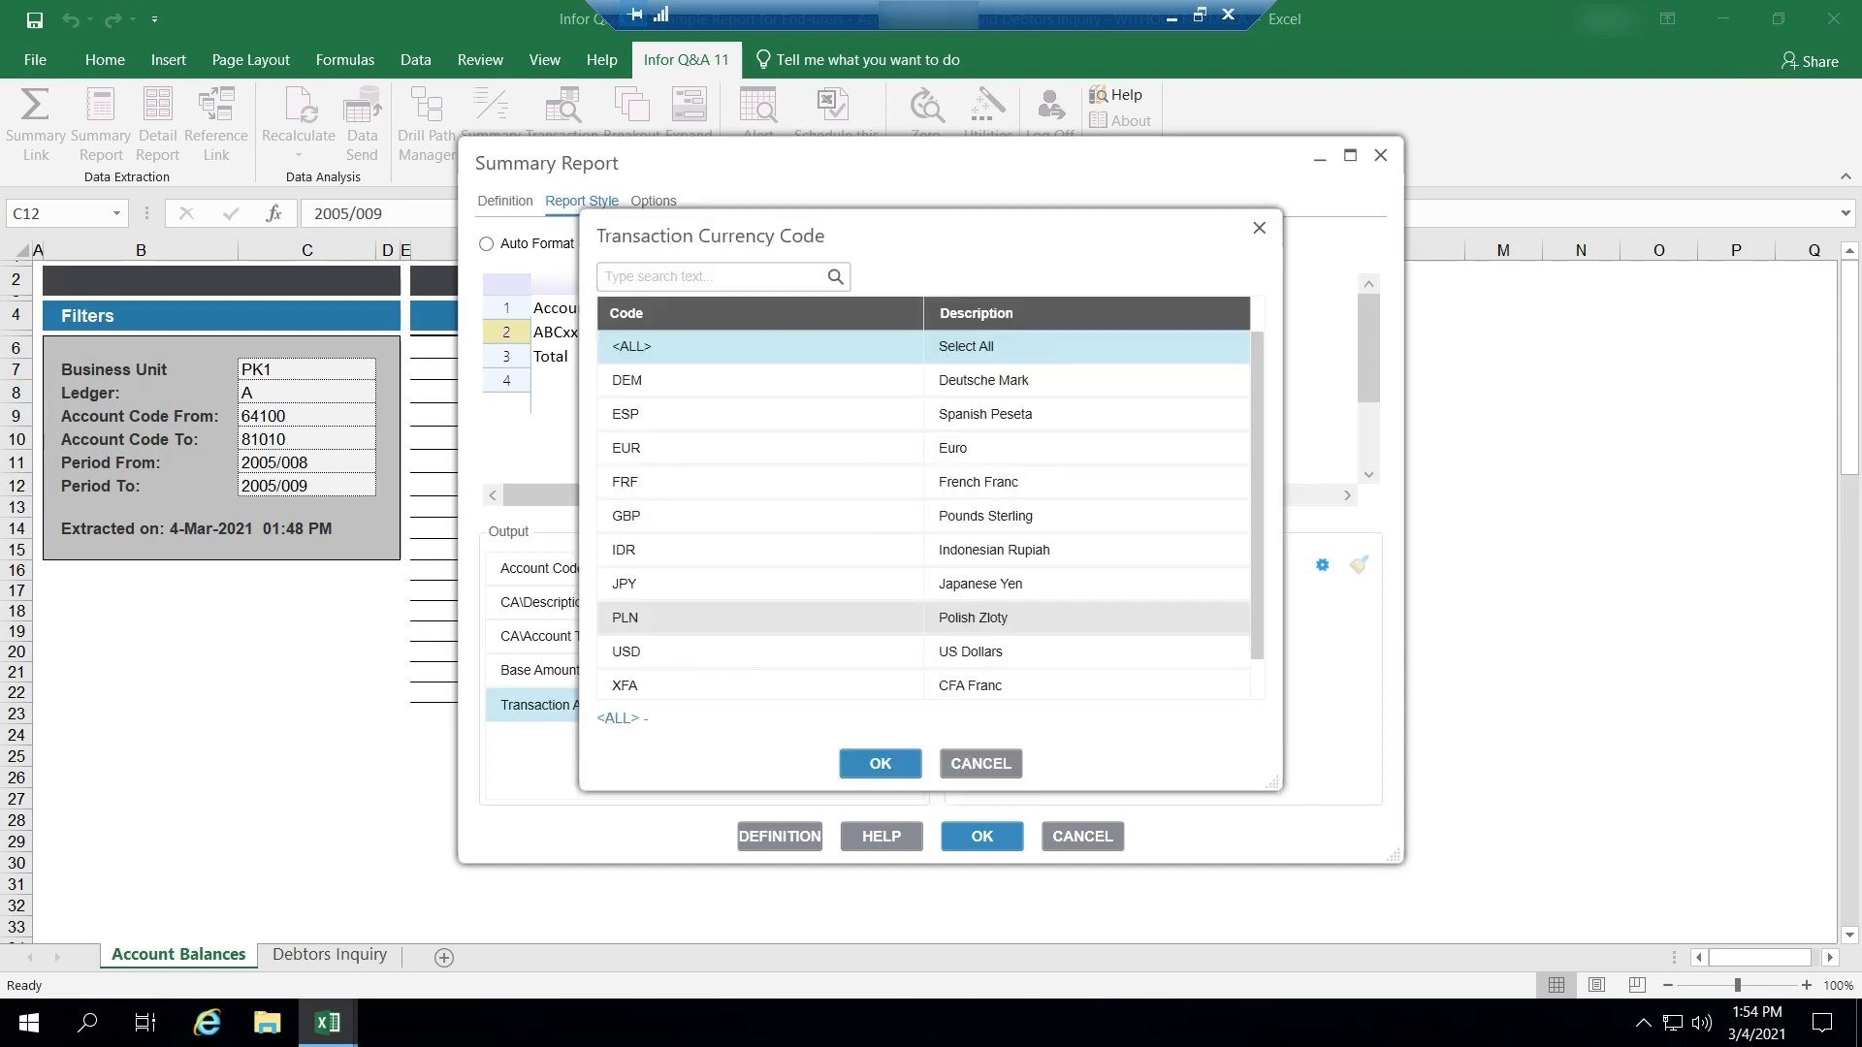
Set the column E filter to Transaction Currency USD from the code lookup.
{"action": "left_click", "coordinate": [760, 652]}
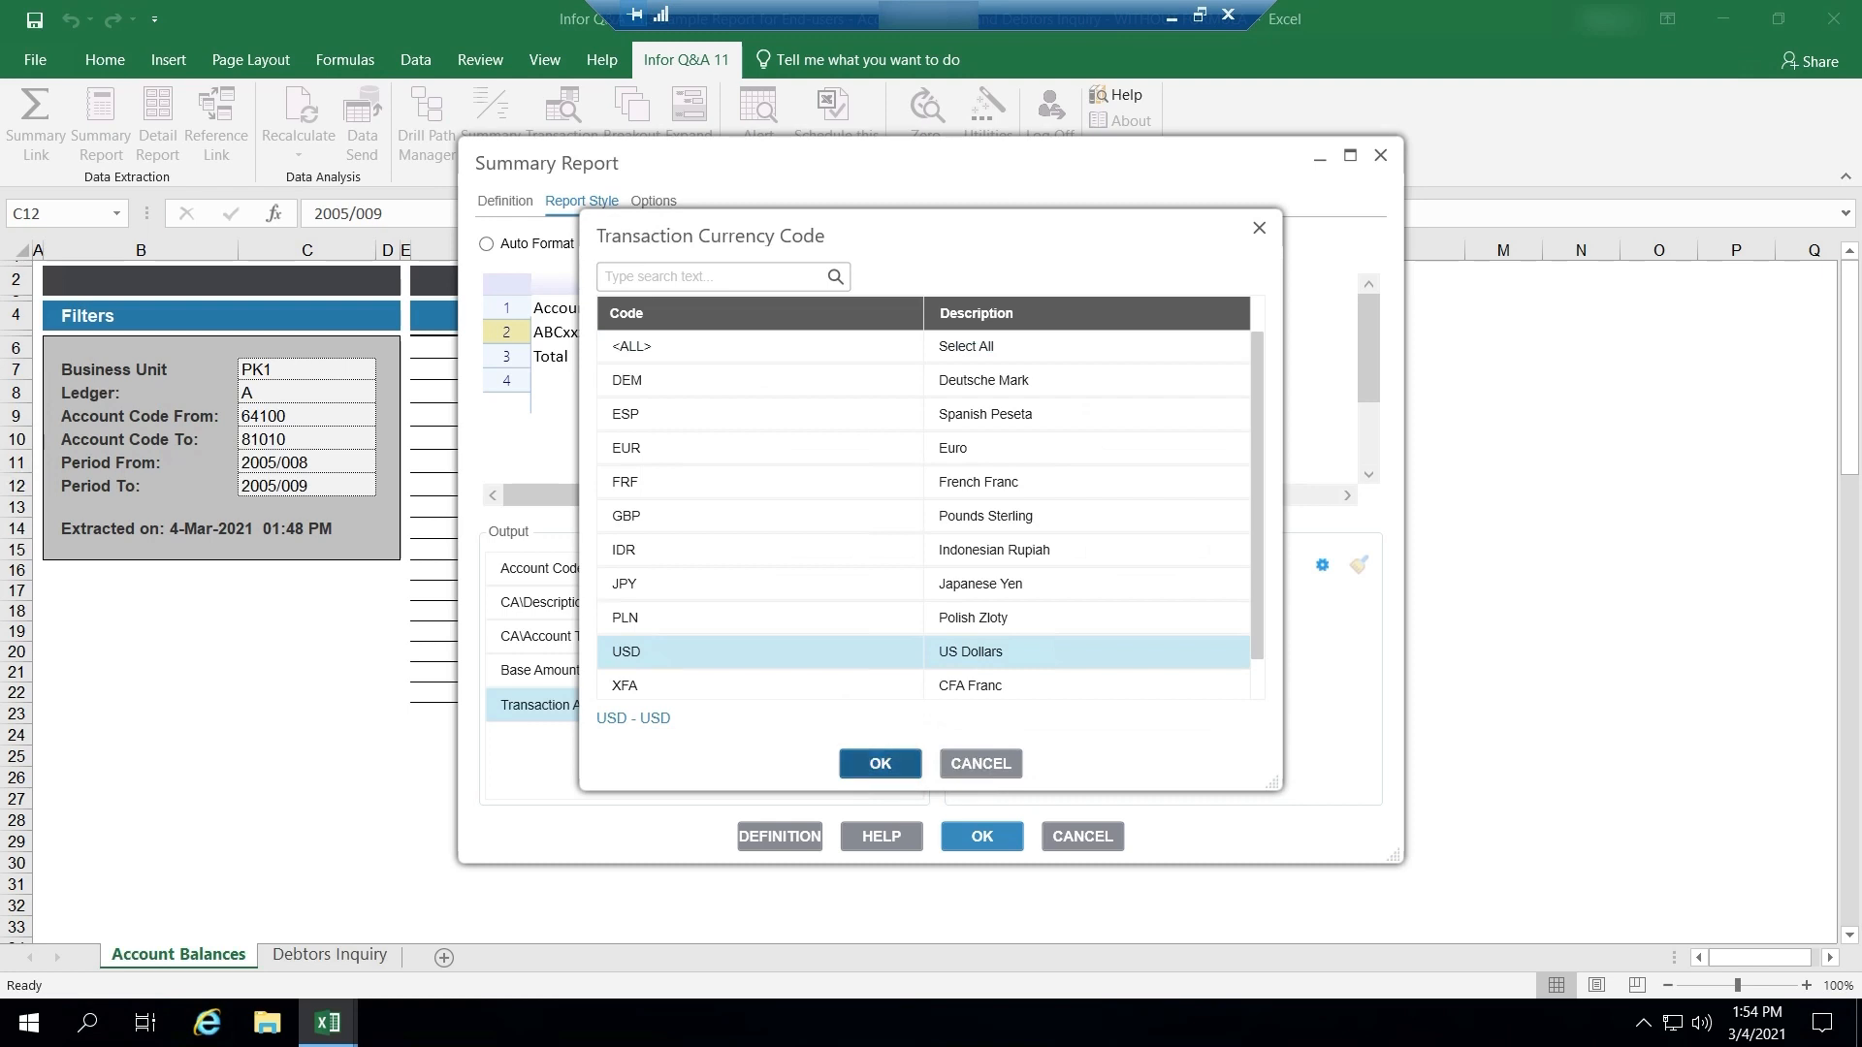
{"action": "left_click", "coordinate": [879, 763]}
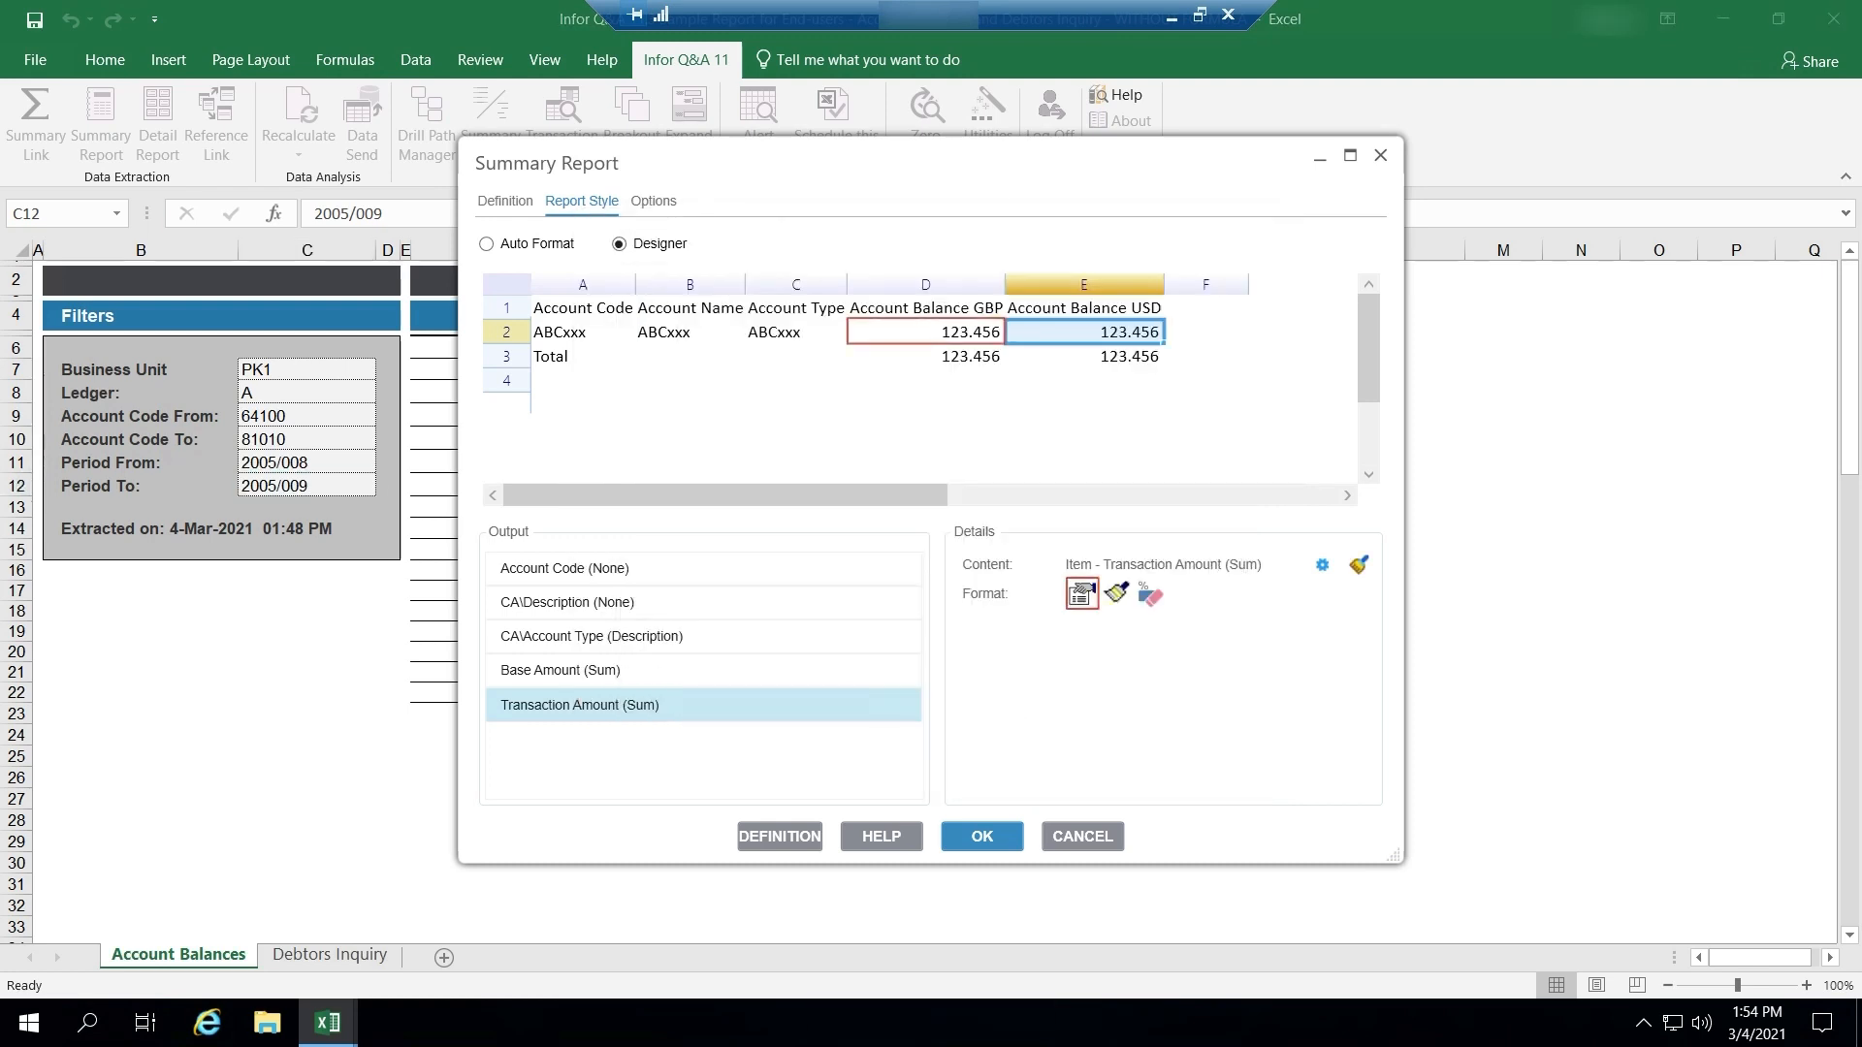
Format D2 with custom ##,##0.00;(##,##0.00), then select E2.
{"action": "left_click", "coordinate": [924, 331]}
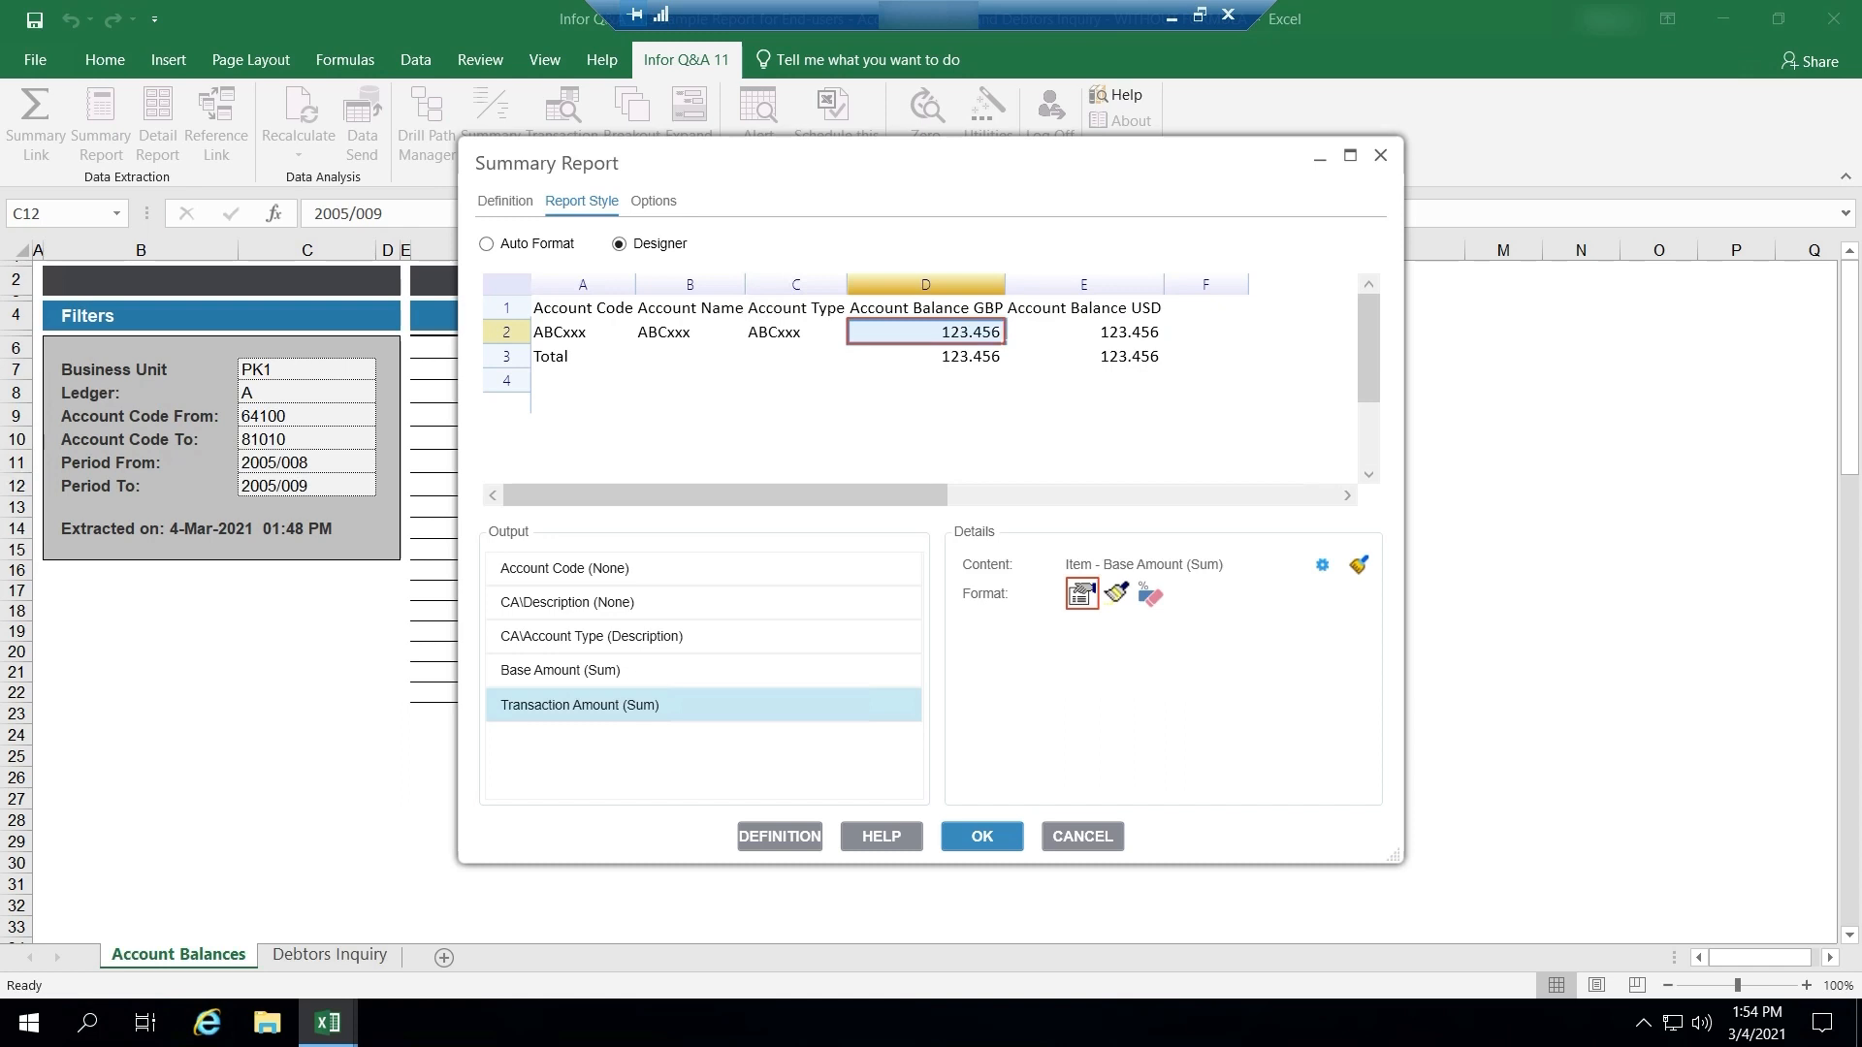
{"action": "left_click", "coordinate": [1081, 594]}
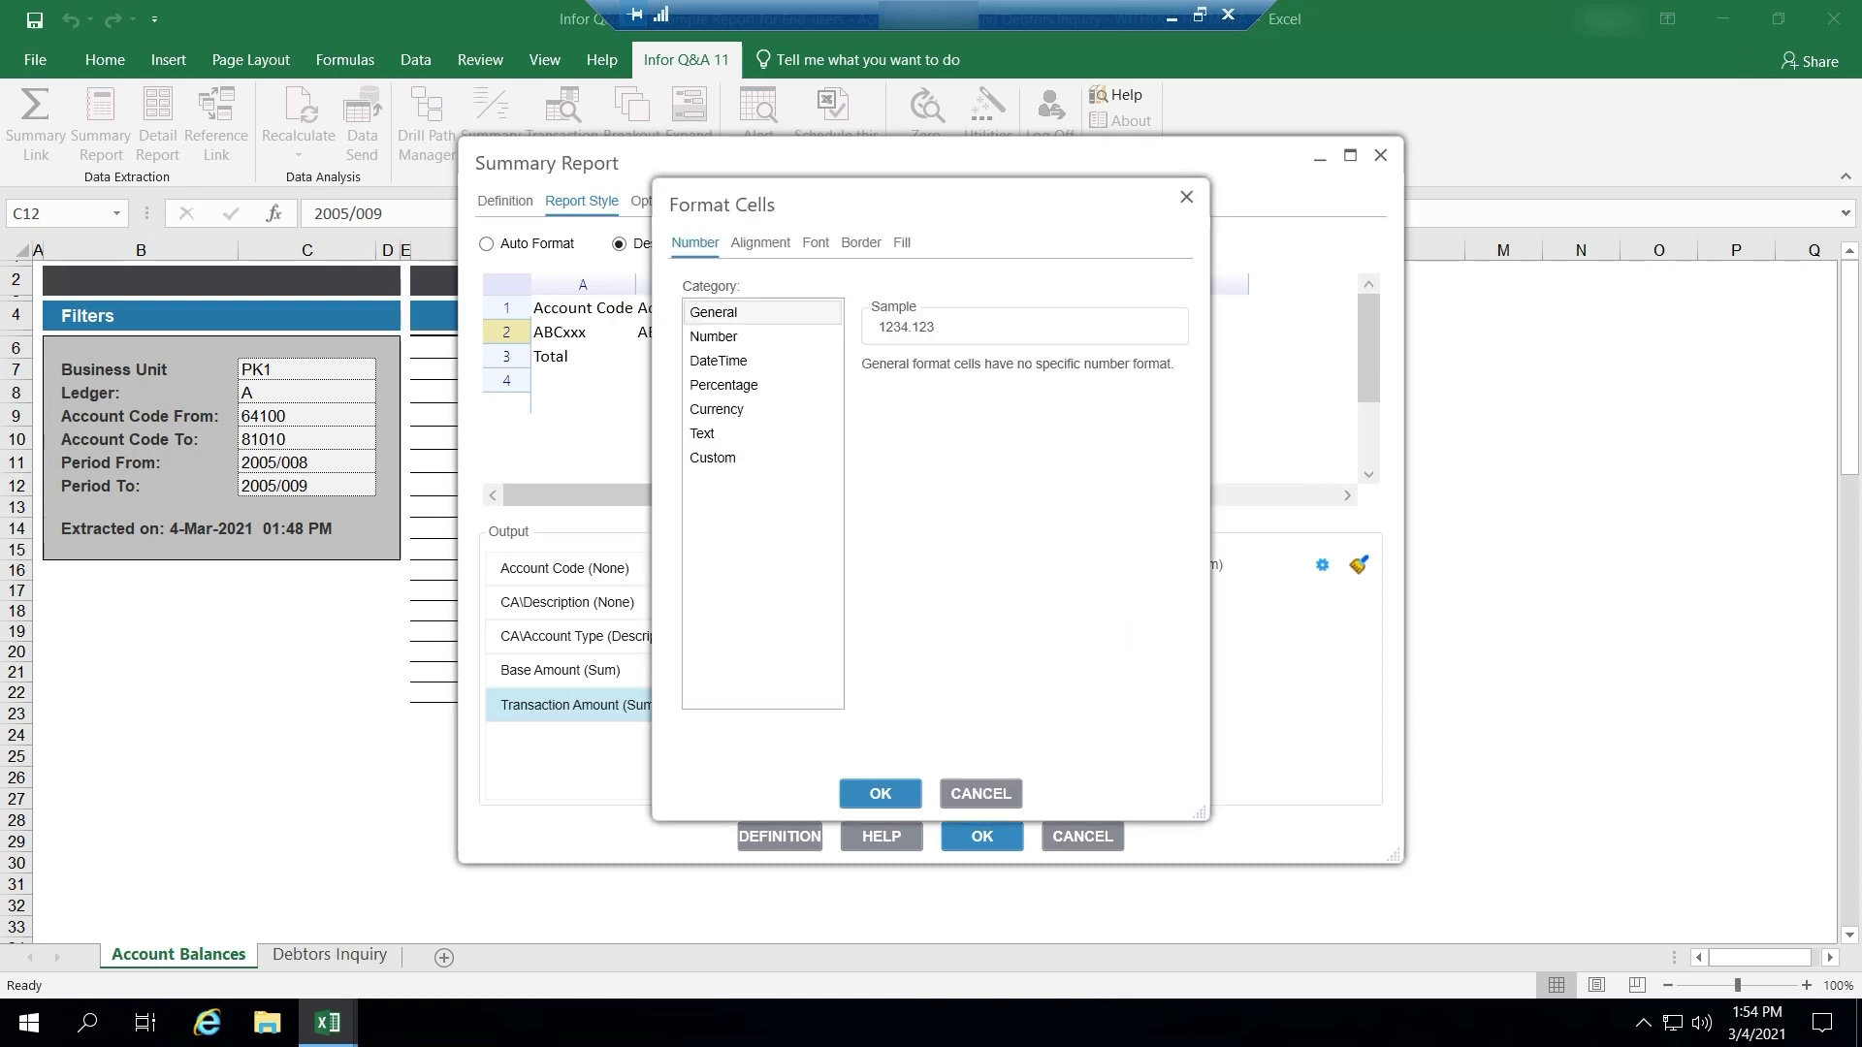
{"action": "left_click", "coordinate": [712, 458]}
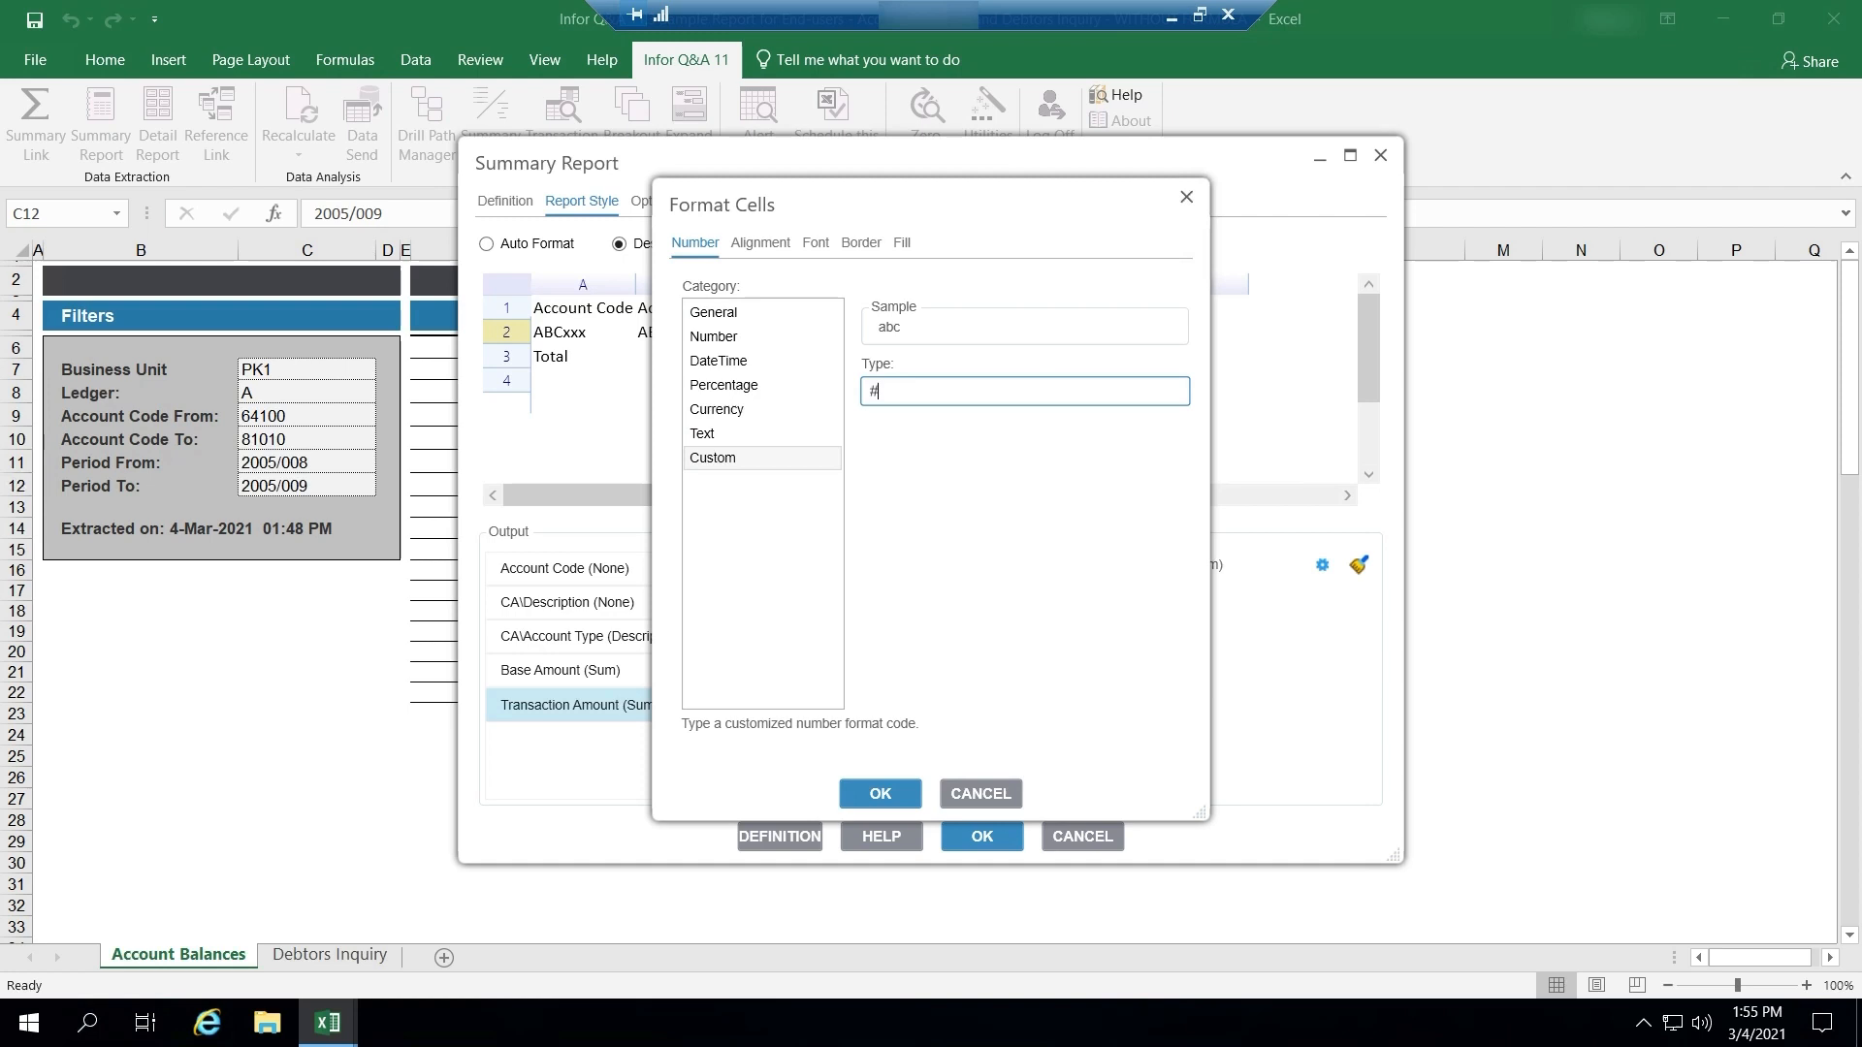
{"action": "type", "text": "##,##0.00;"}
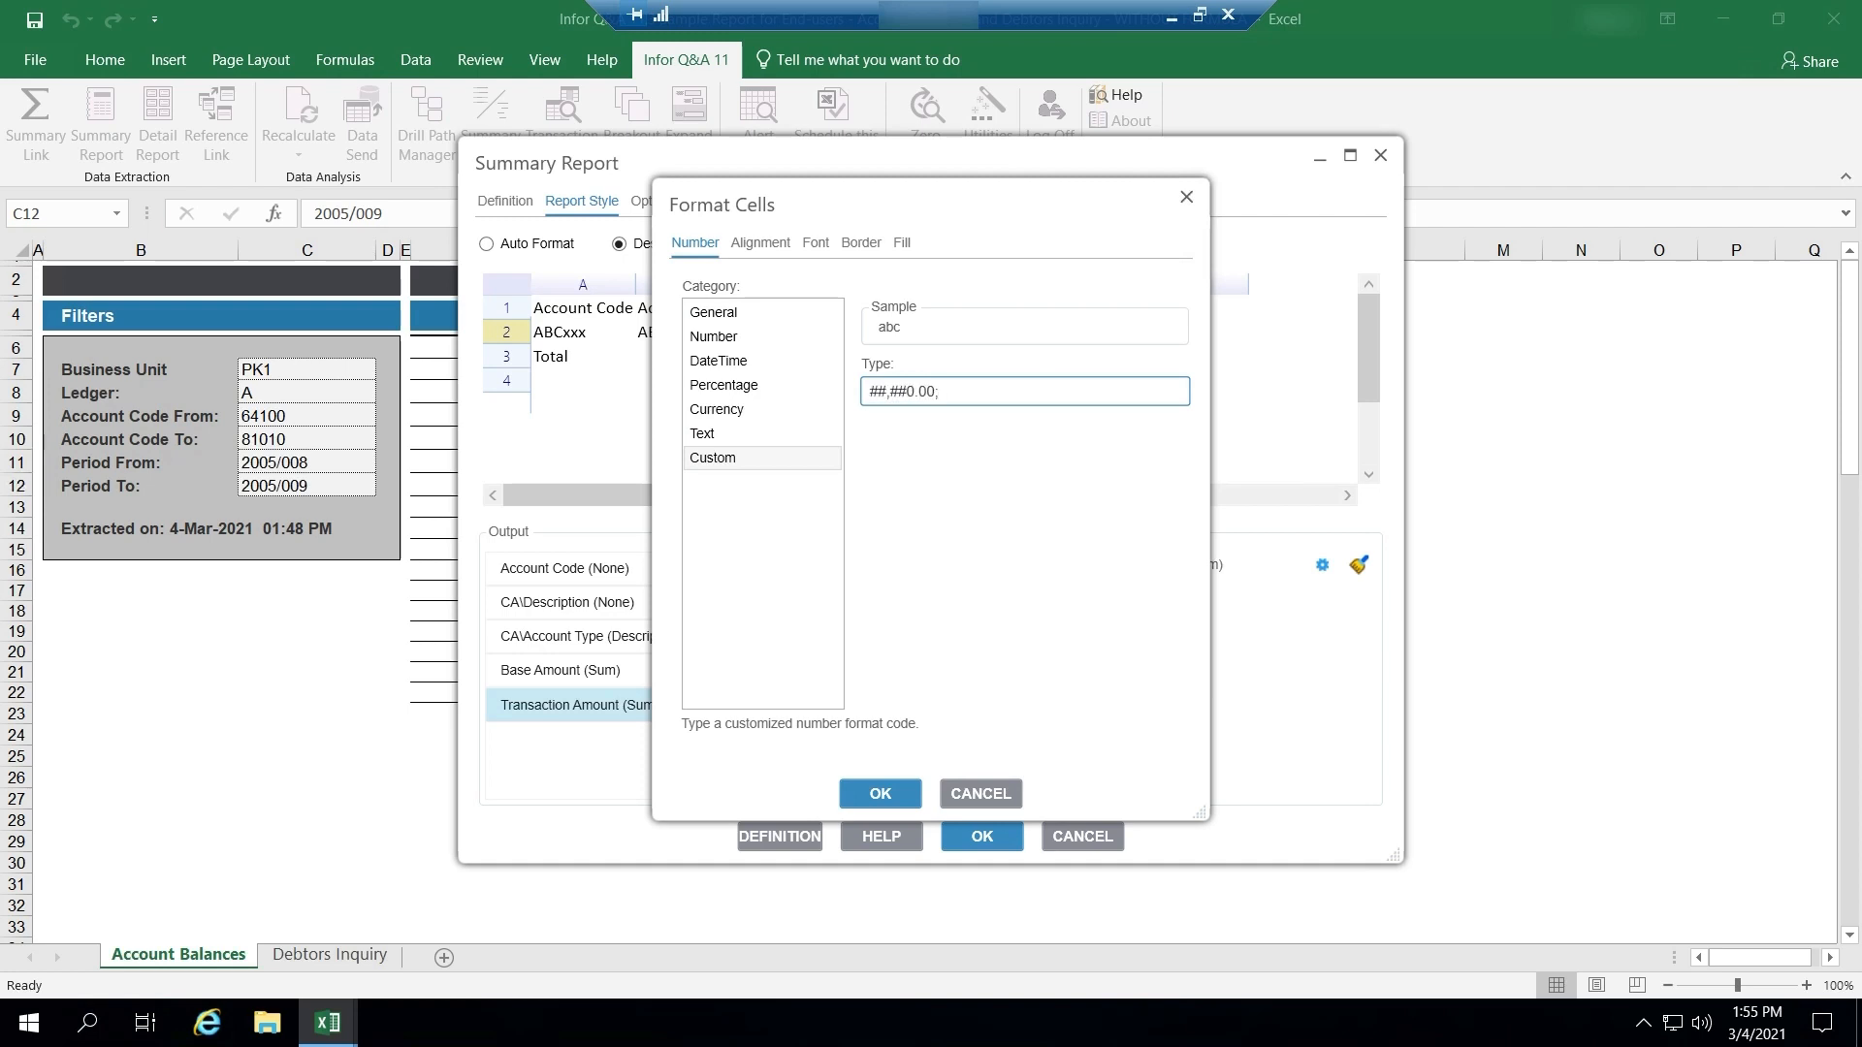
{"action": "type", "text": "(##,##0.00"}
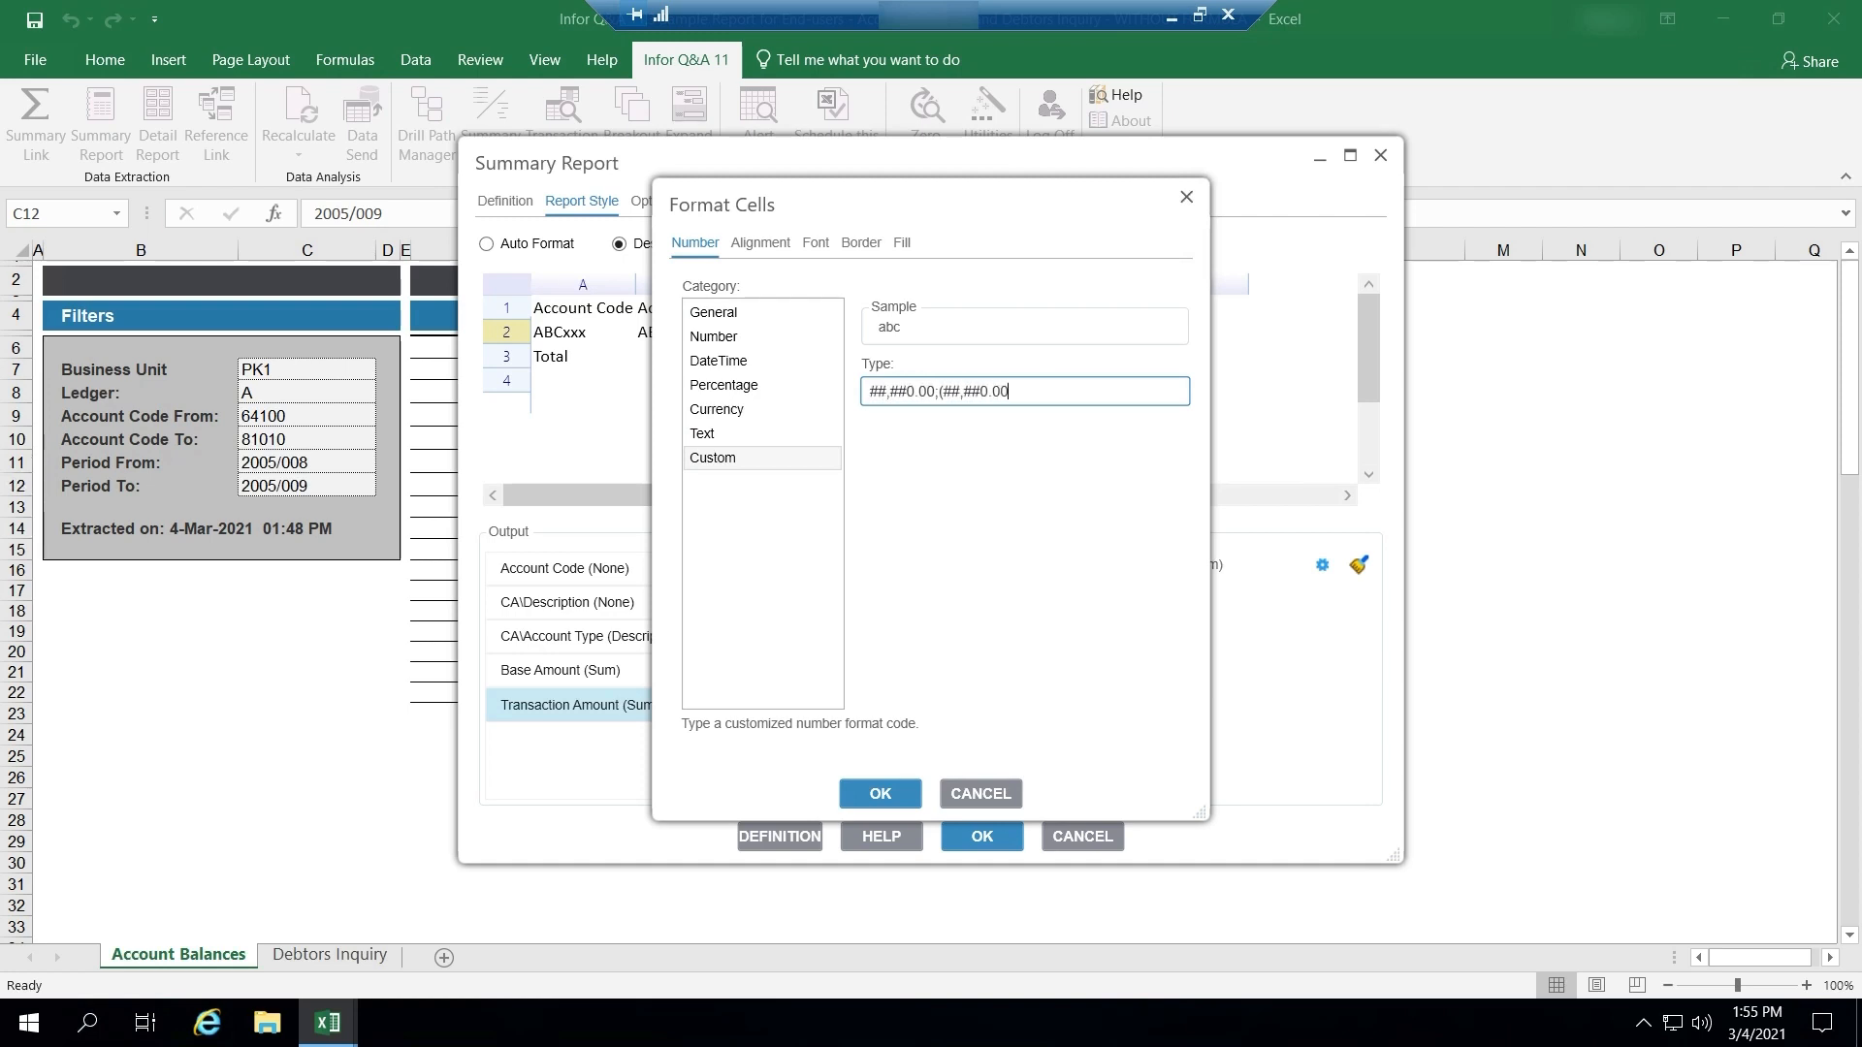
{"action": "left_click", "coordinate": [879, 793]}
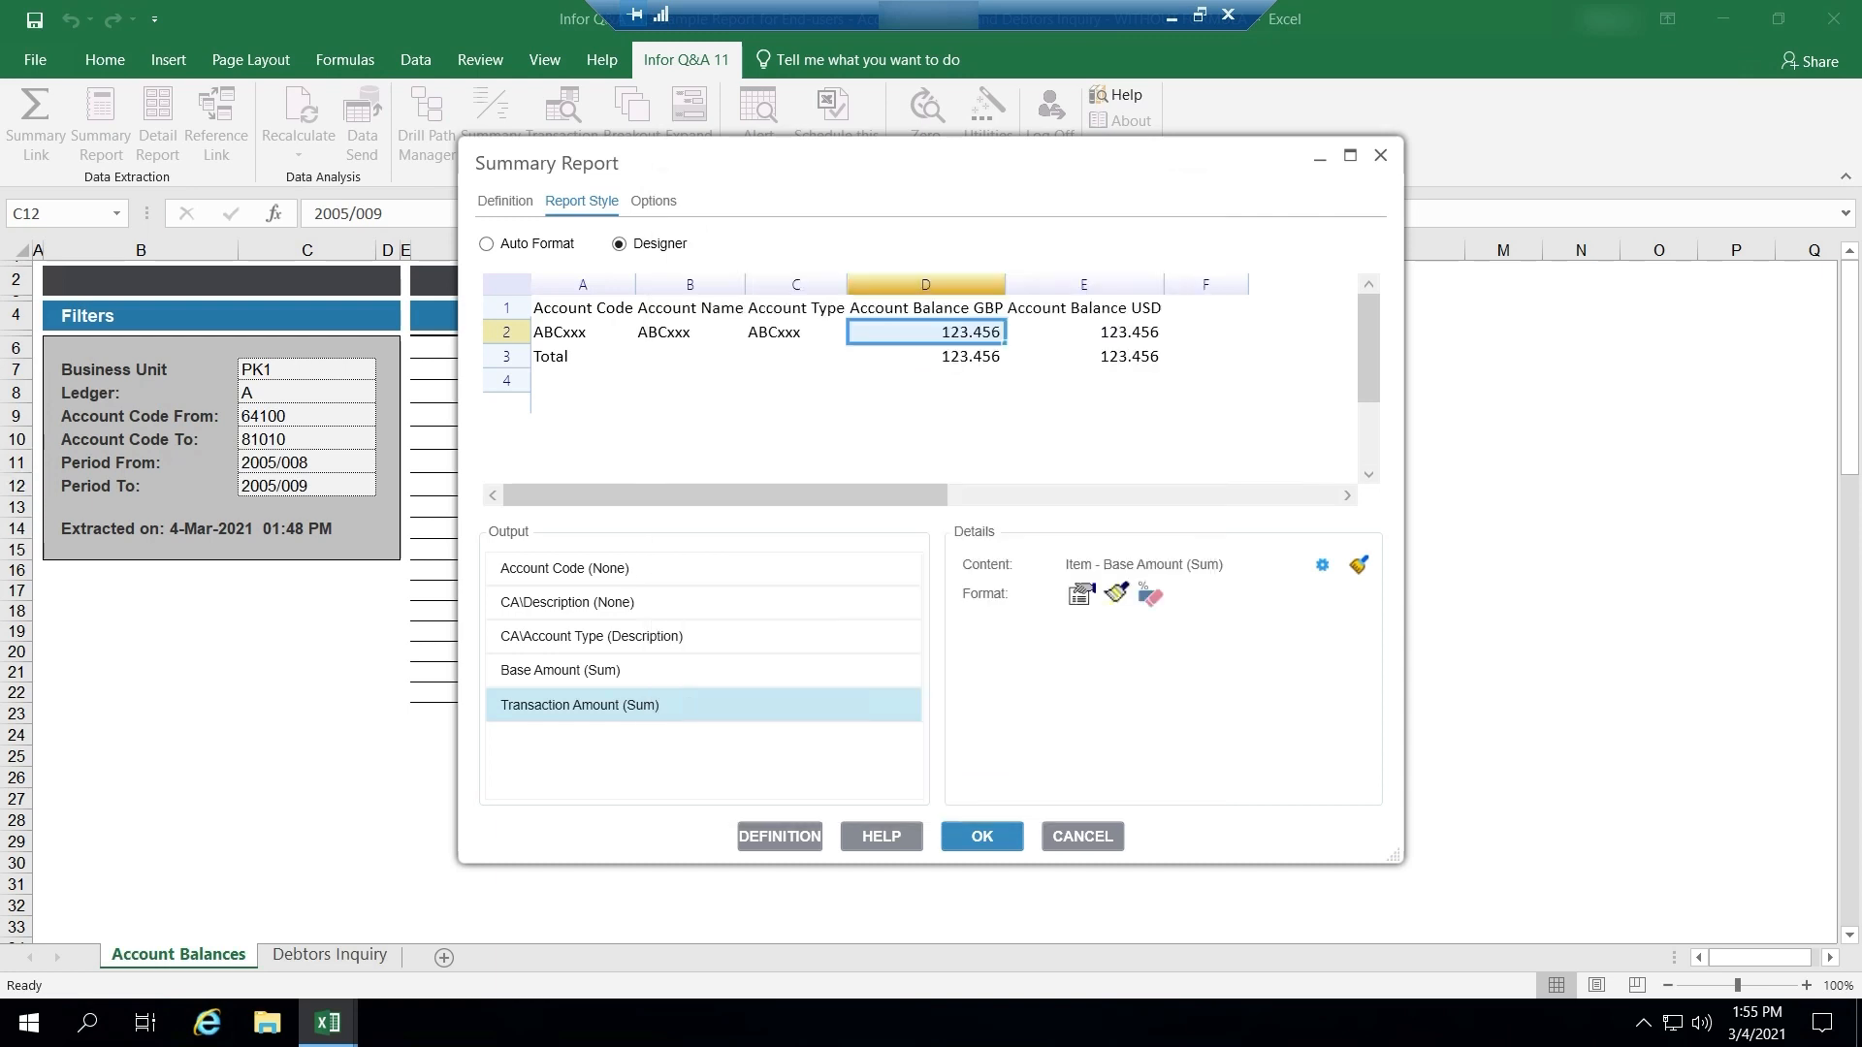
{"action": "left_click", "coordinate": [1082, 332]}
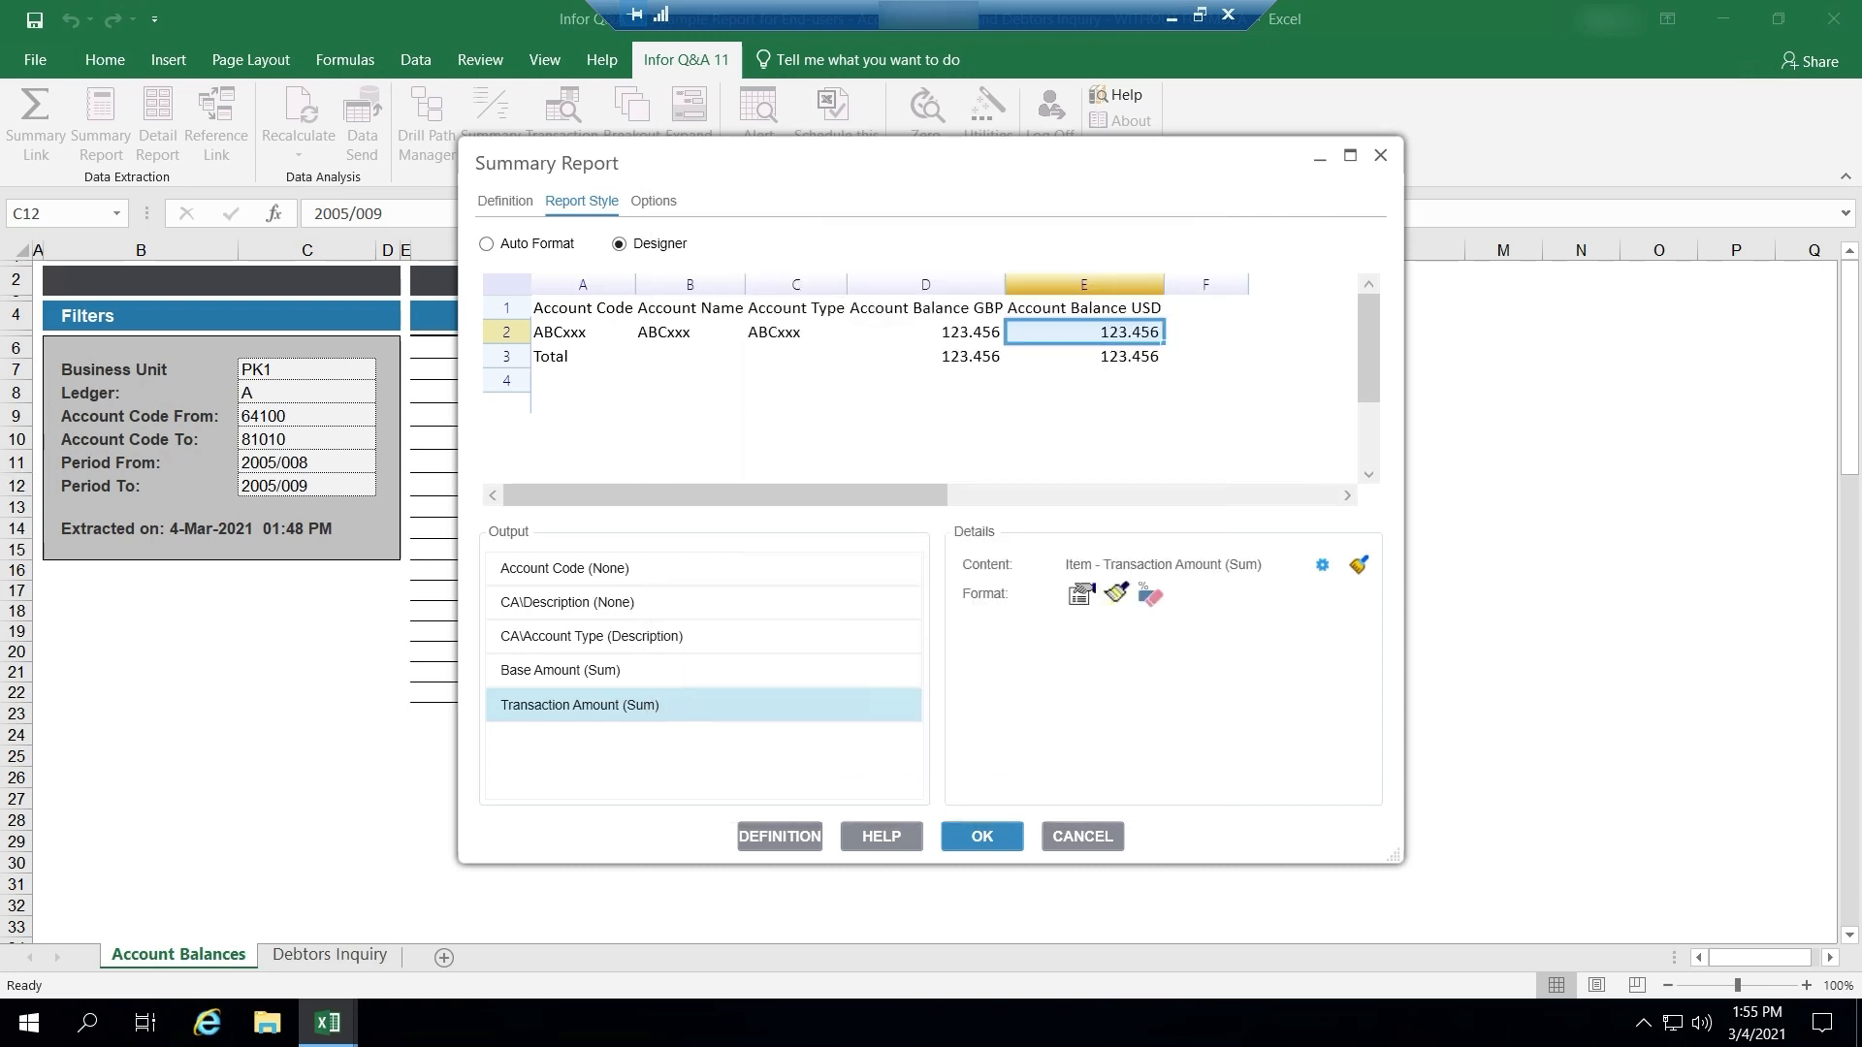
Reach Edit Sections from the Account Code cell's right-click menu.
{"action": "left_click", "coordinate": [925, 357]}
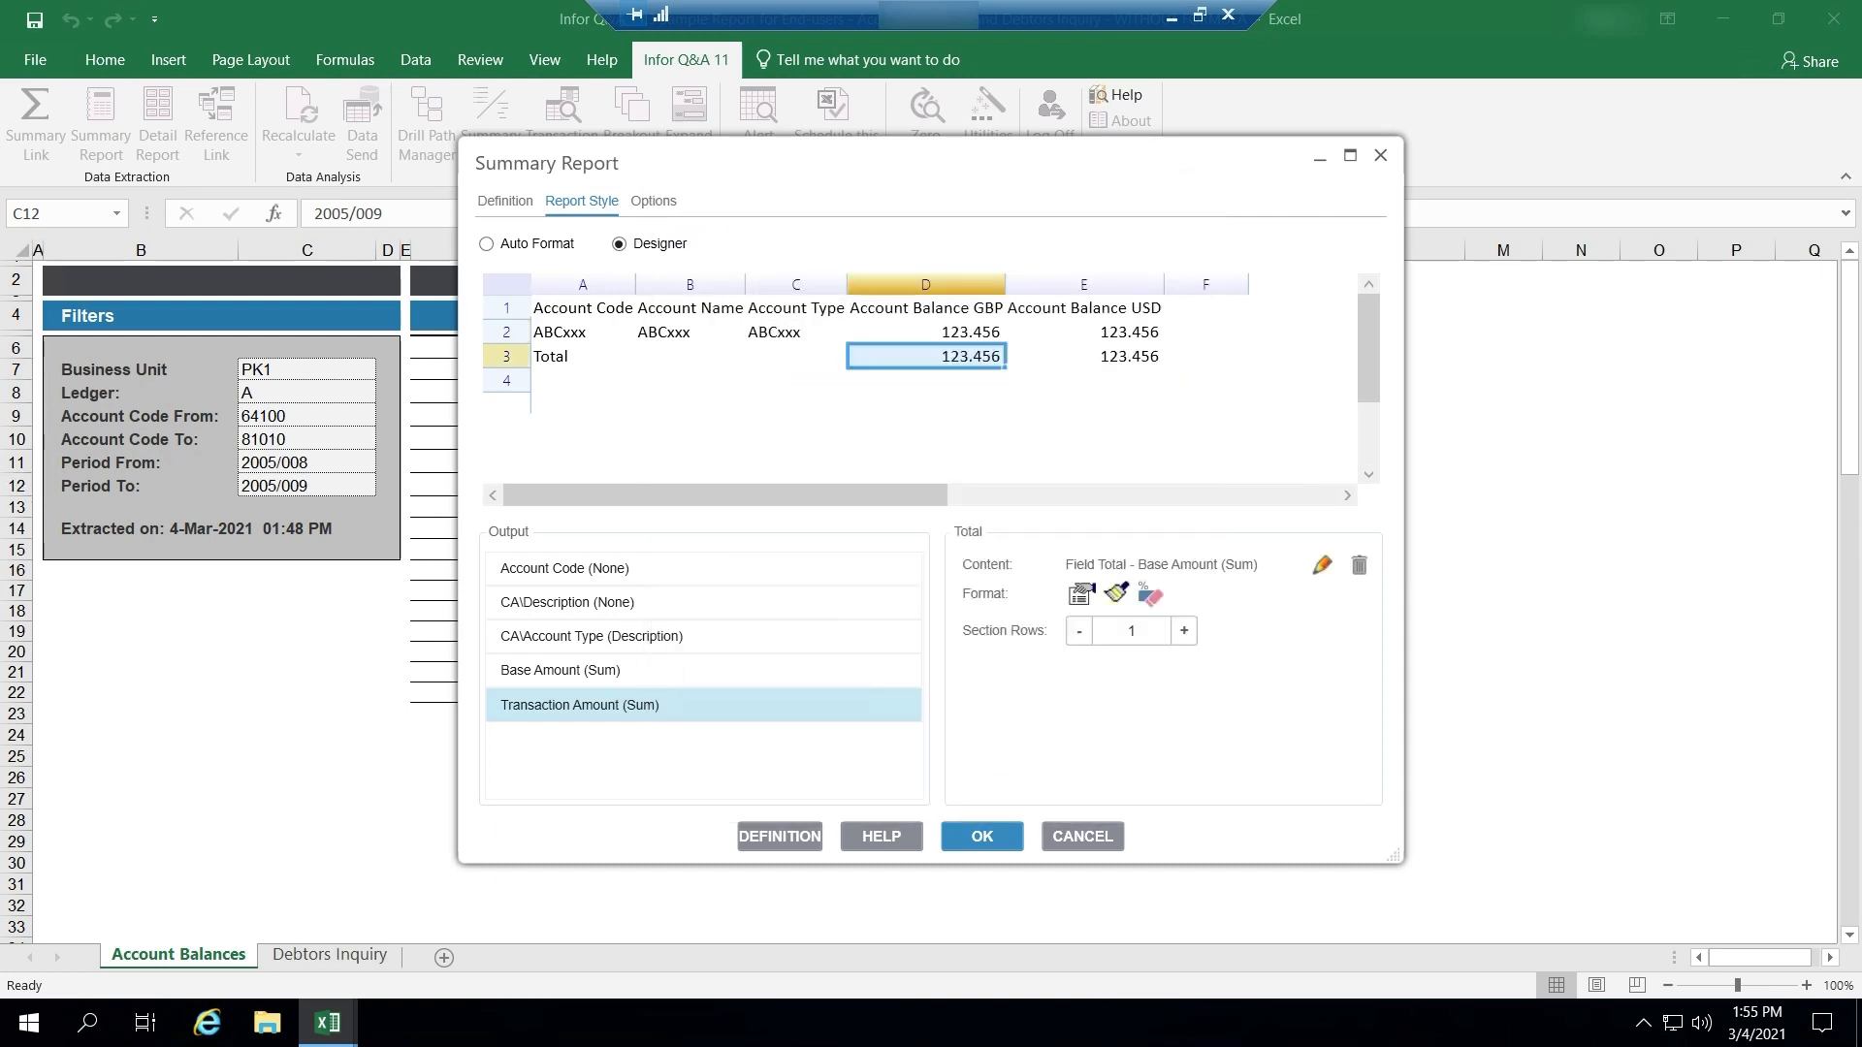
{"action": "right_click", "coordinate": [582, 332]}
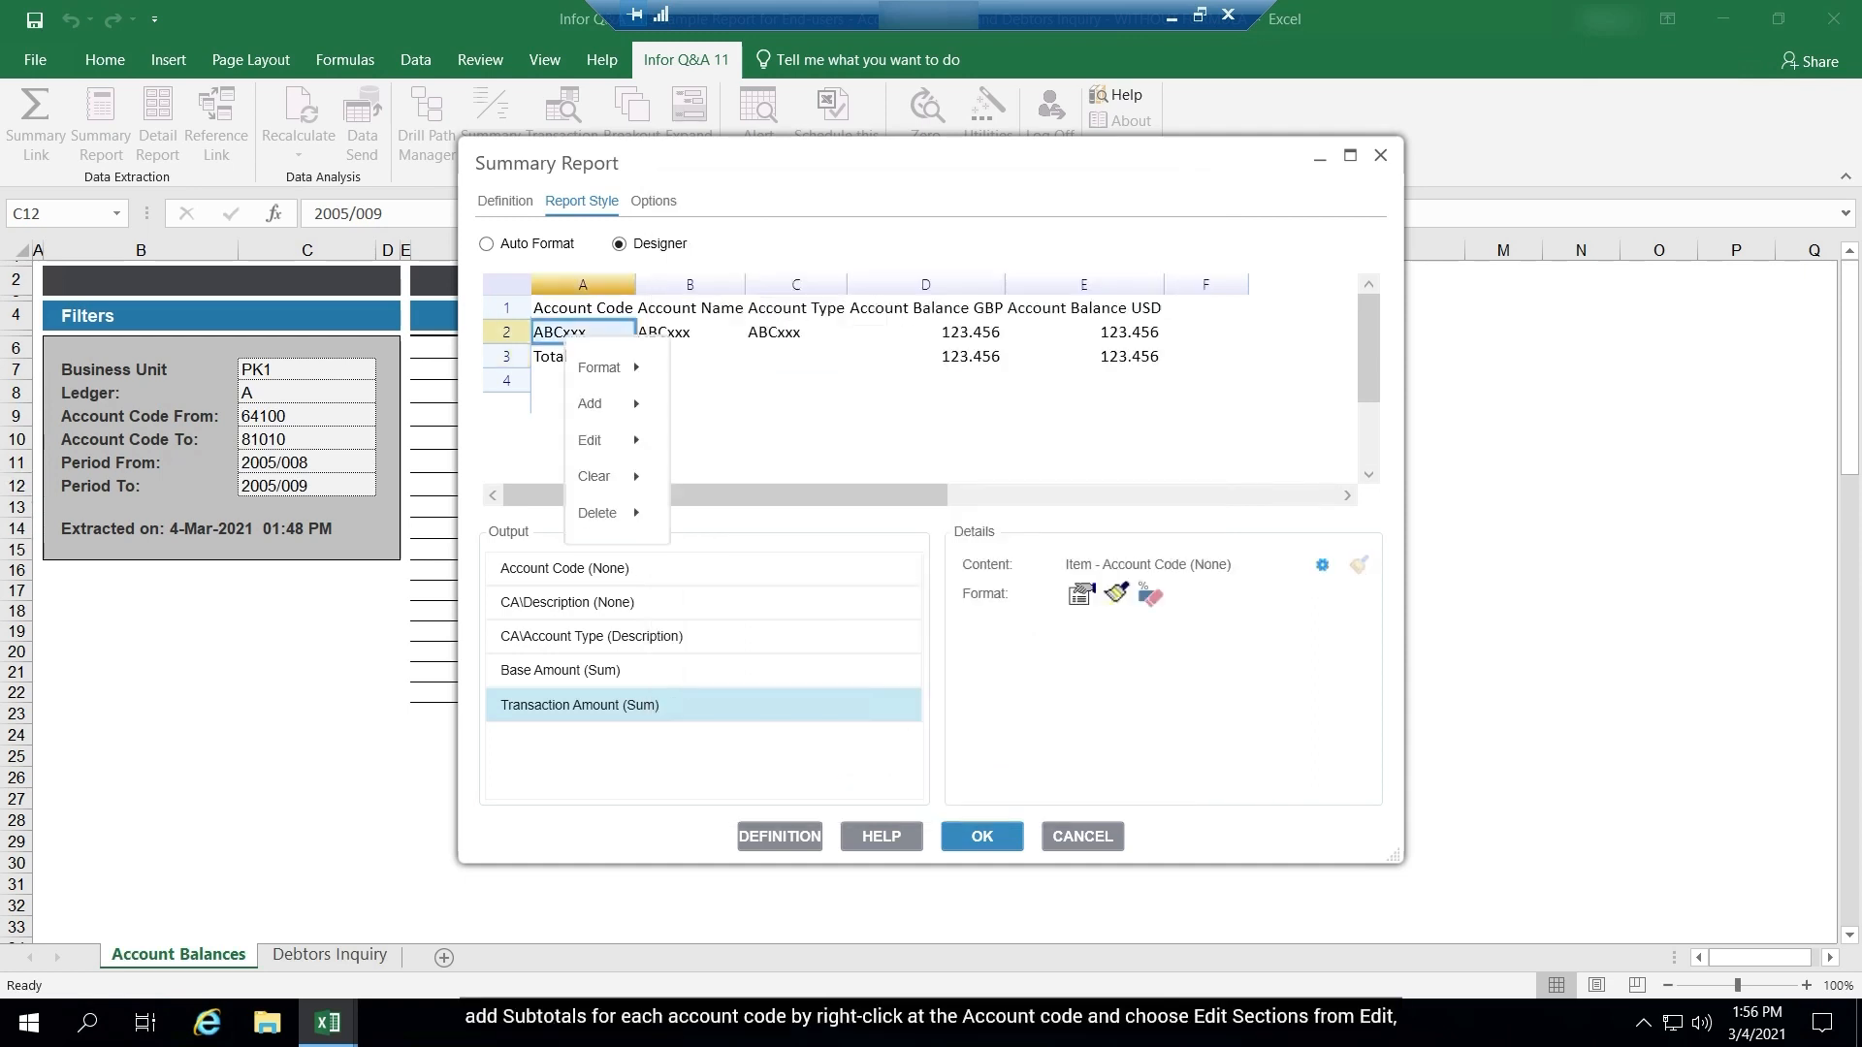
{"action": "mouse_move", "coordinate": [599, 440]}
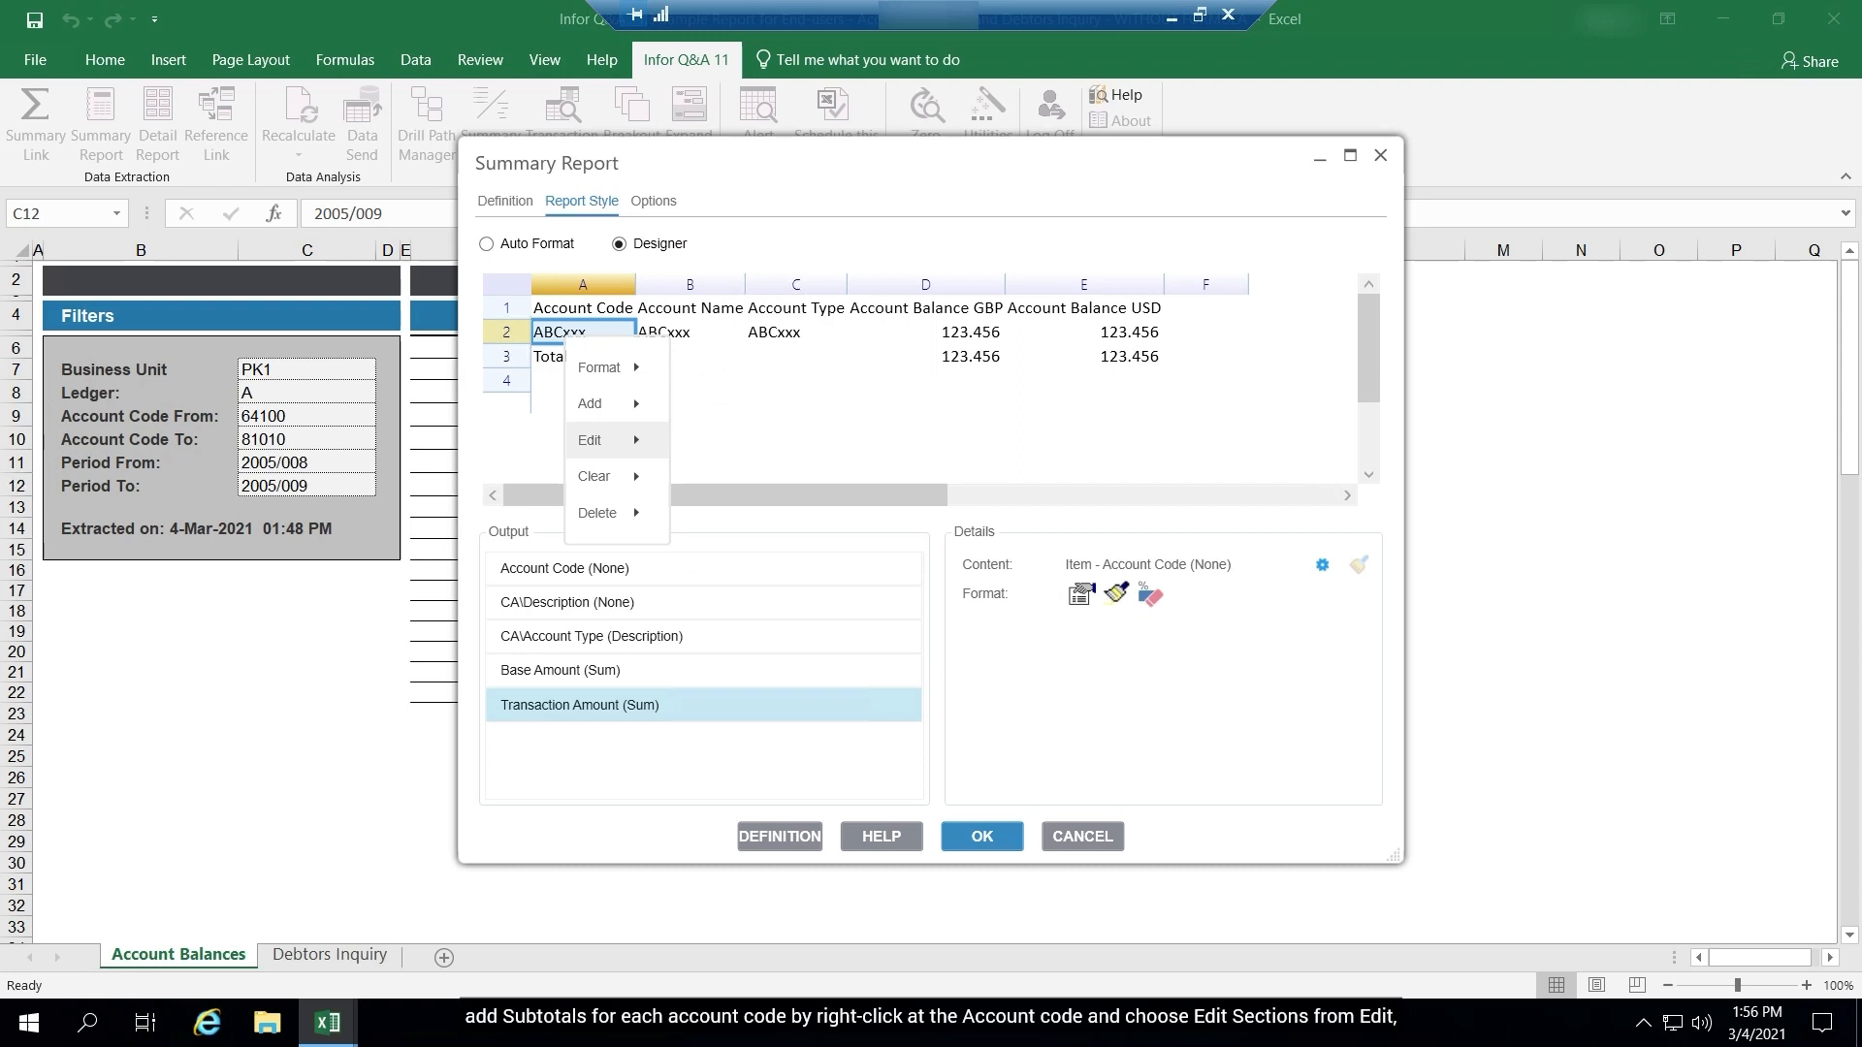
{"action": "mouse_move", "coordinate": [590, 440]}
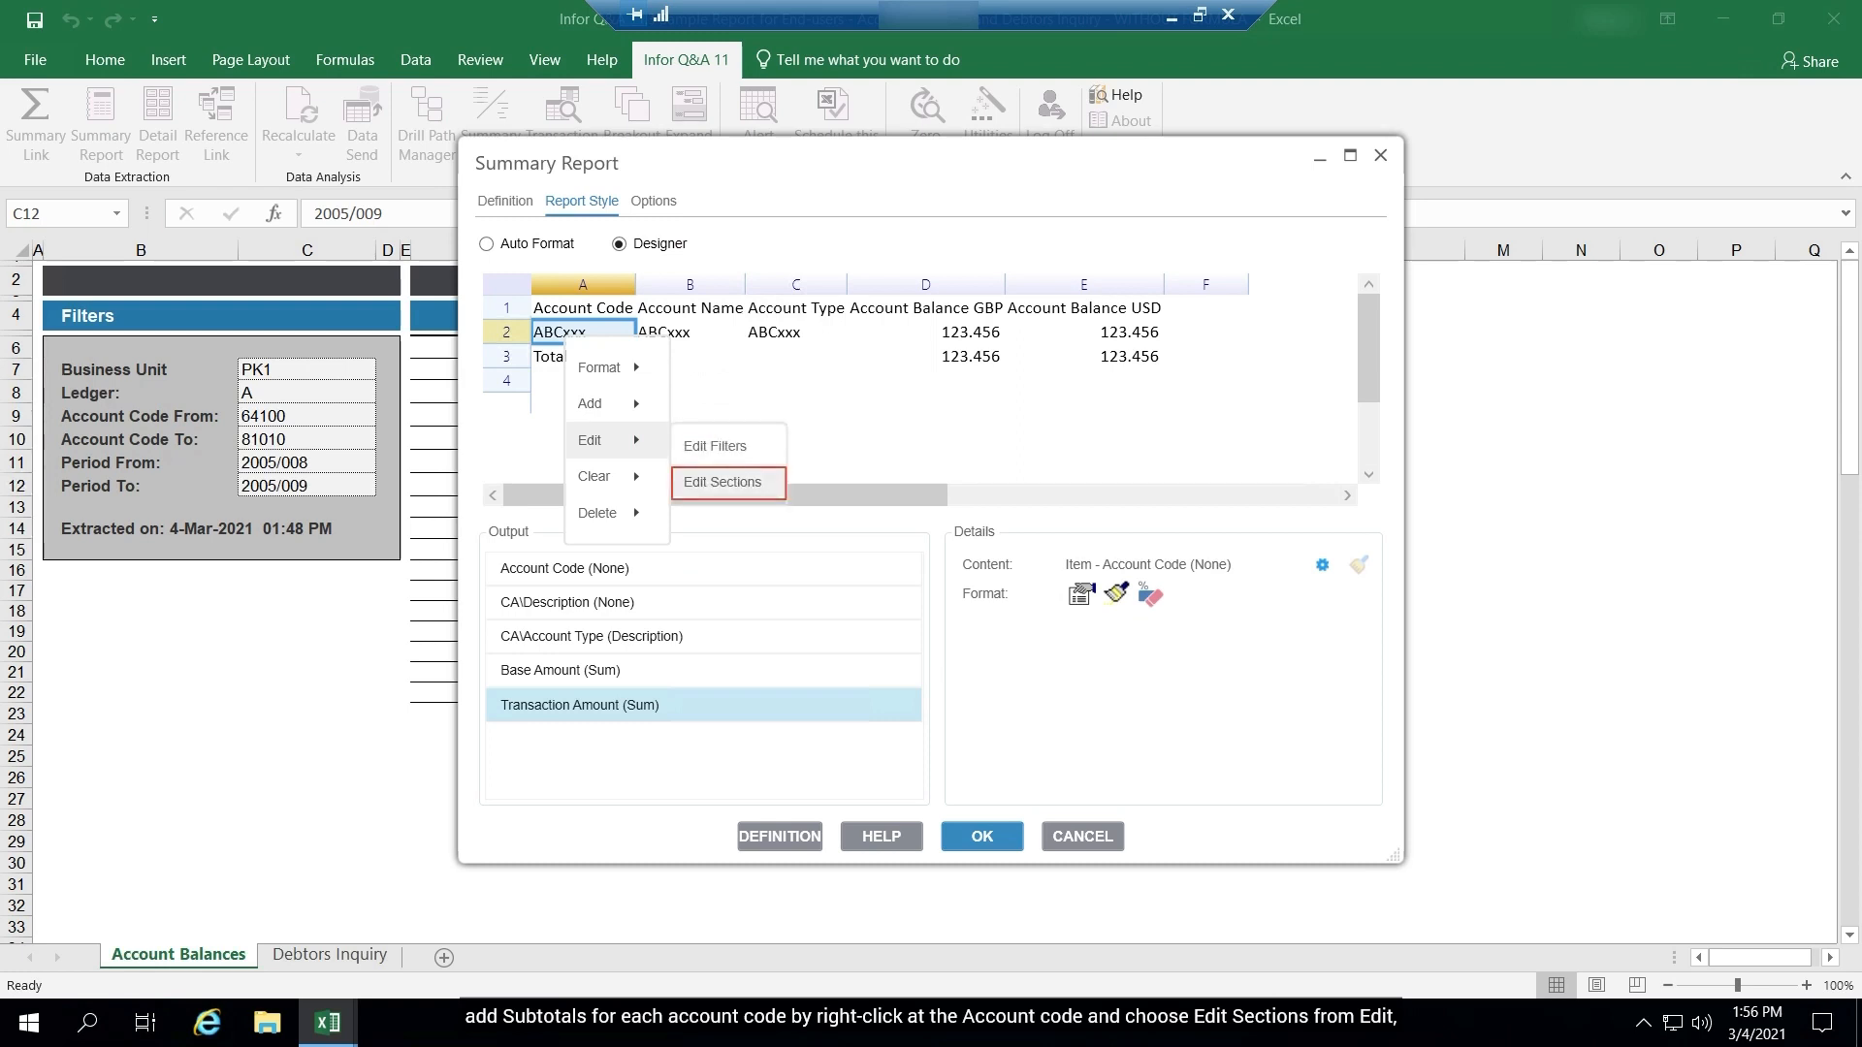
{"action": "left_click", "coordinate": [723, 483]}
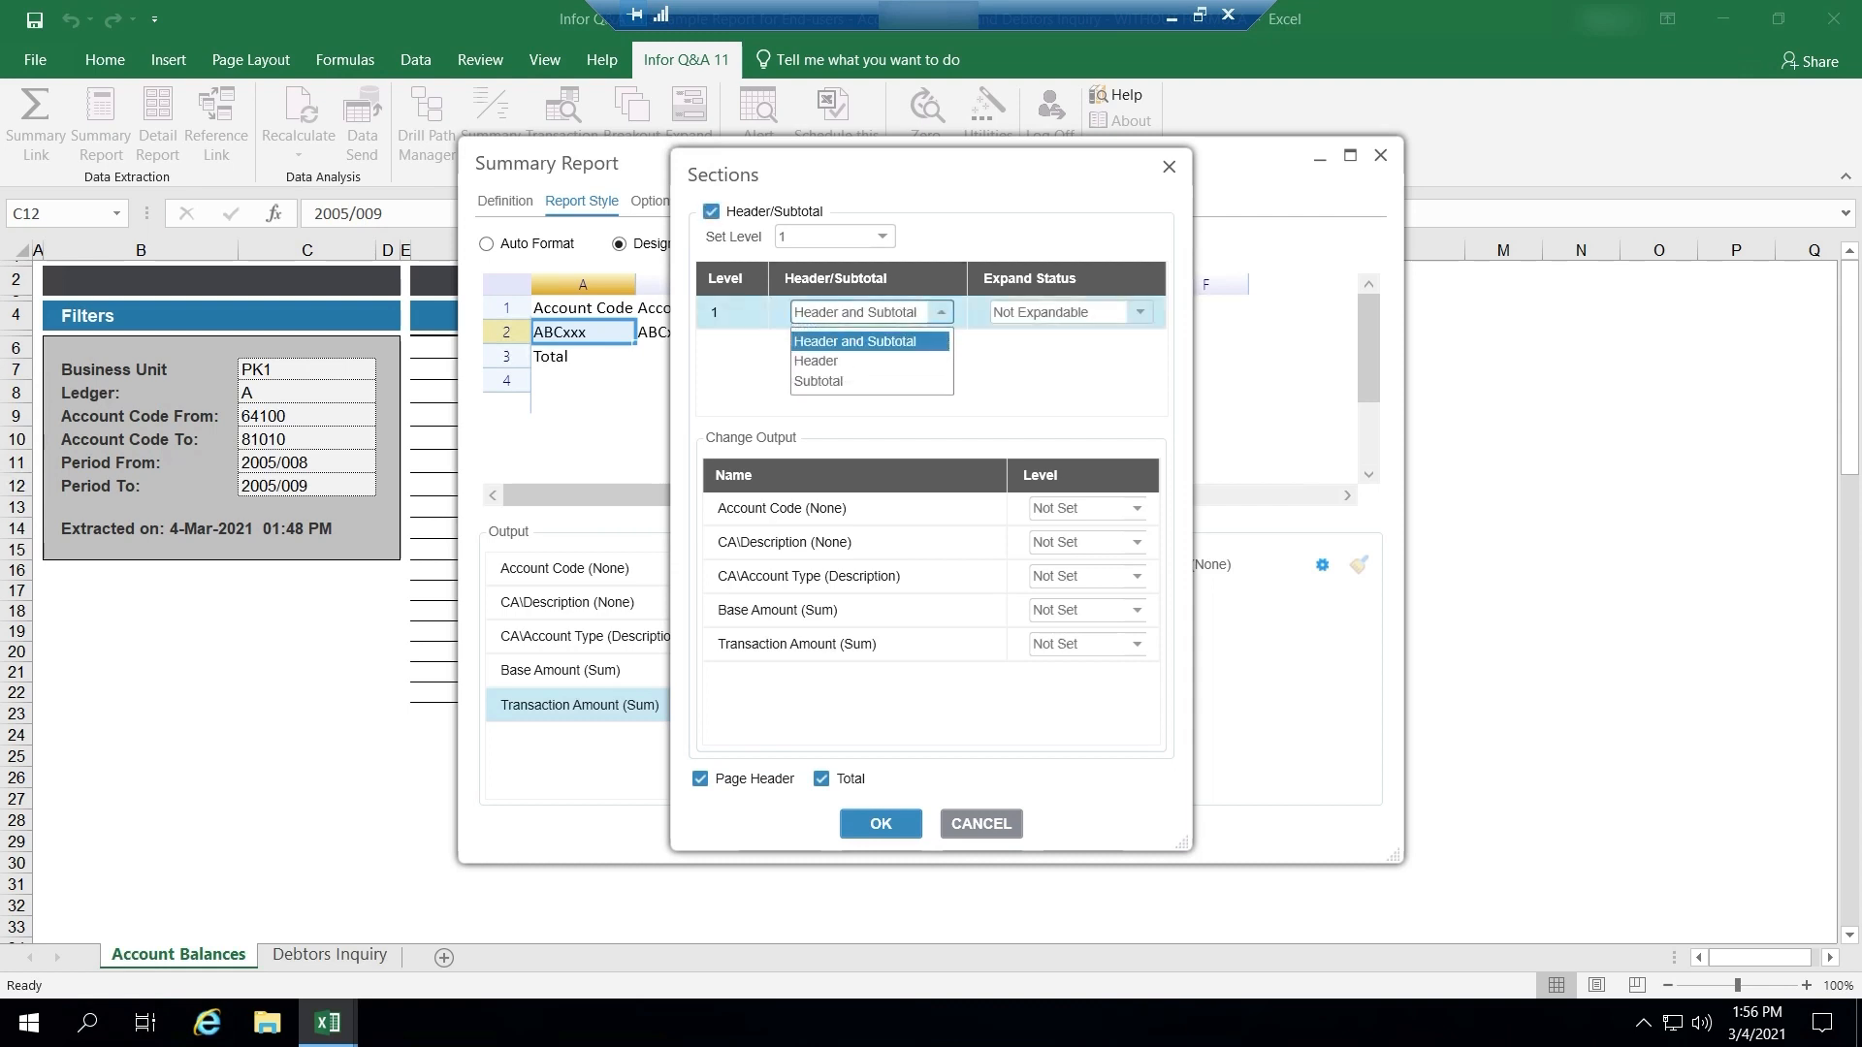
Keep Header and Subtotal and assign Account Code to section Level 1.
{"action": "left_click", "coordinate": [854, 341]}
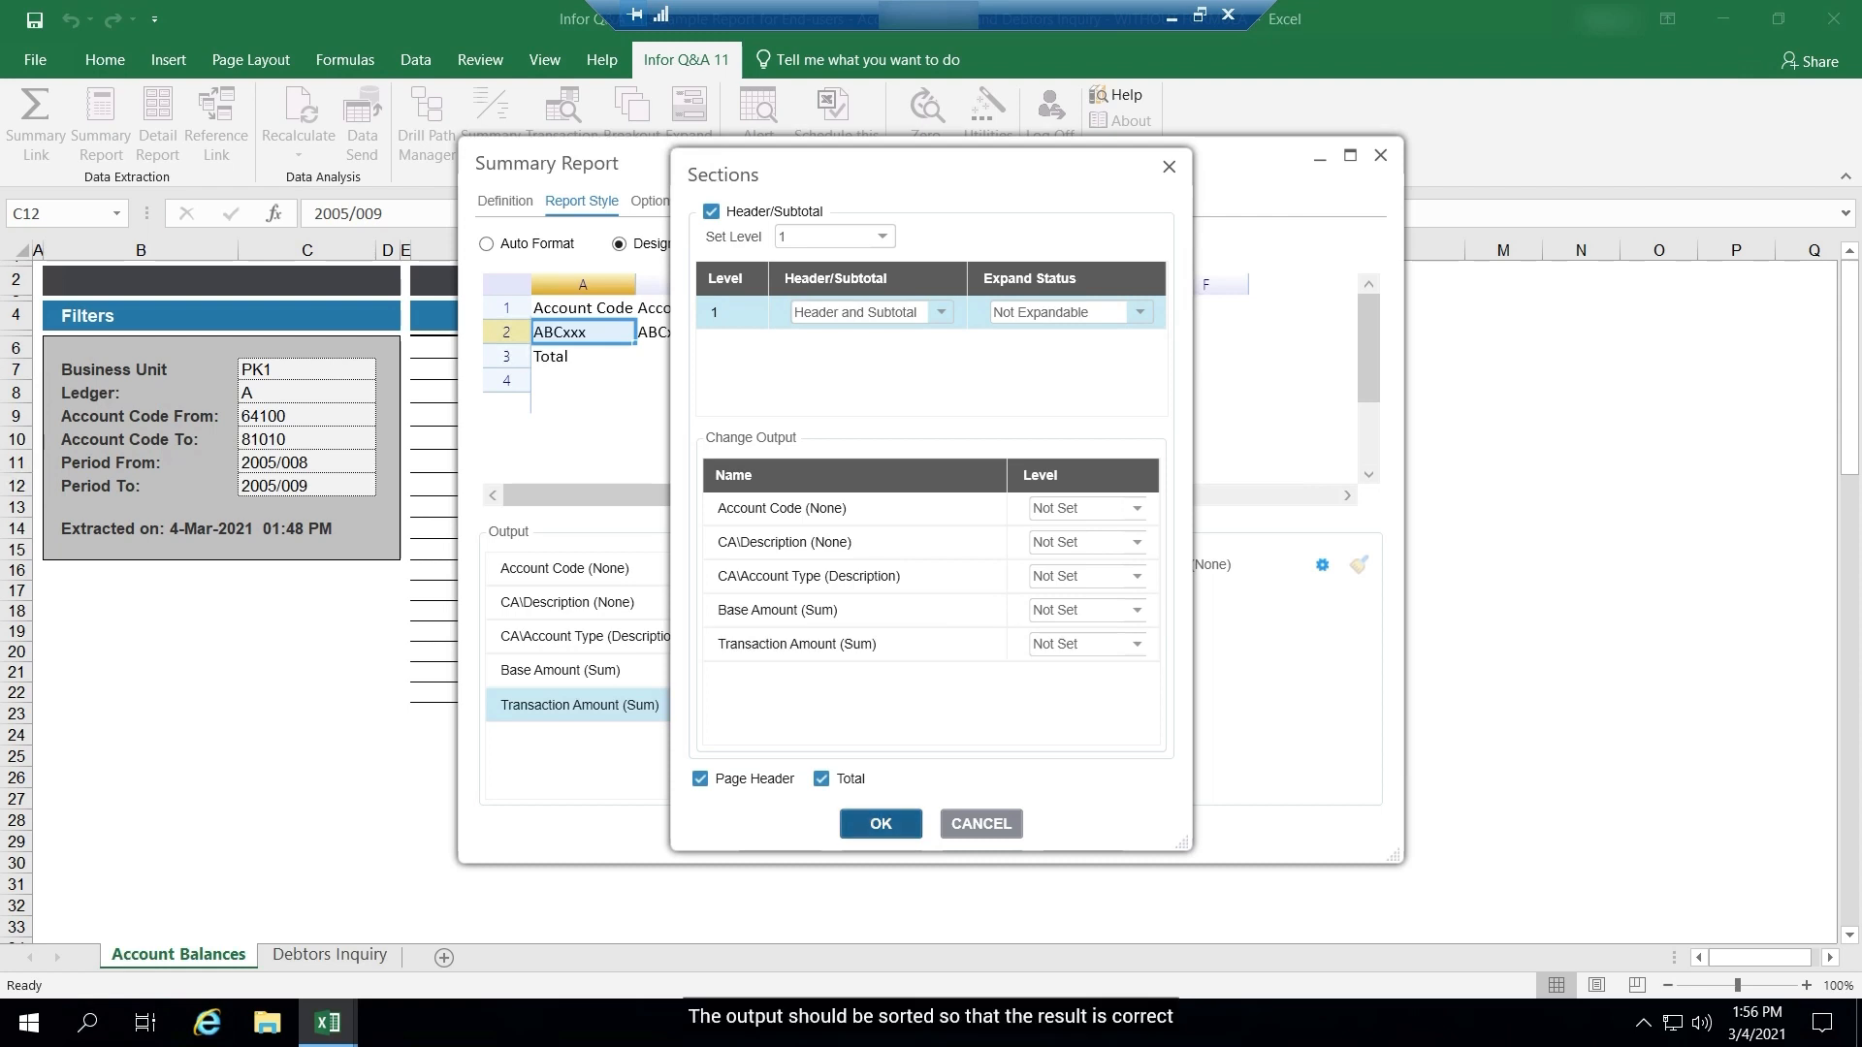
{"action": "left_click", "coordinate": [1137, 508]}
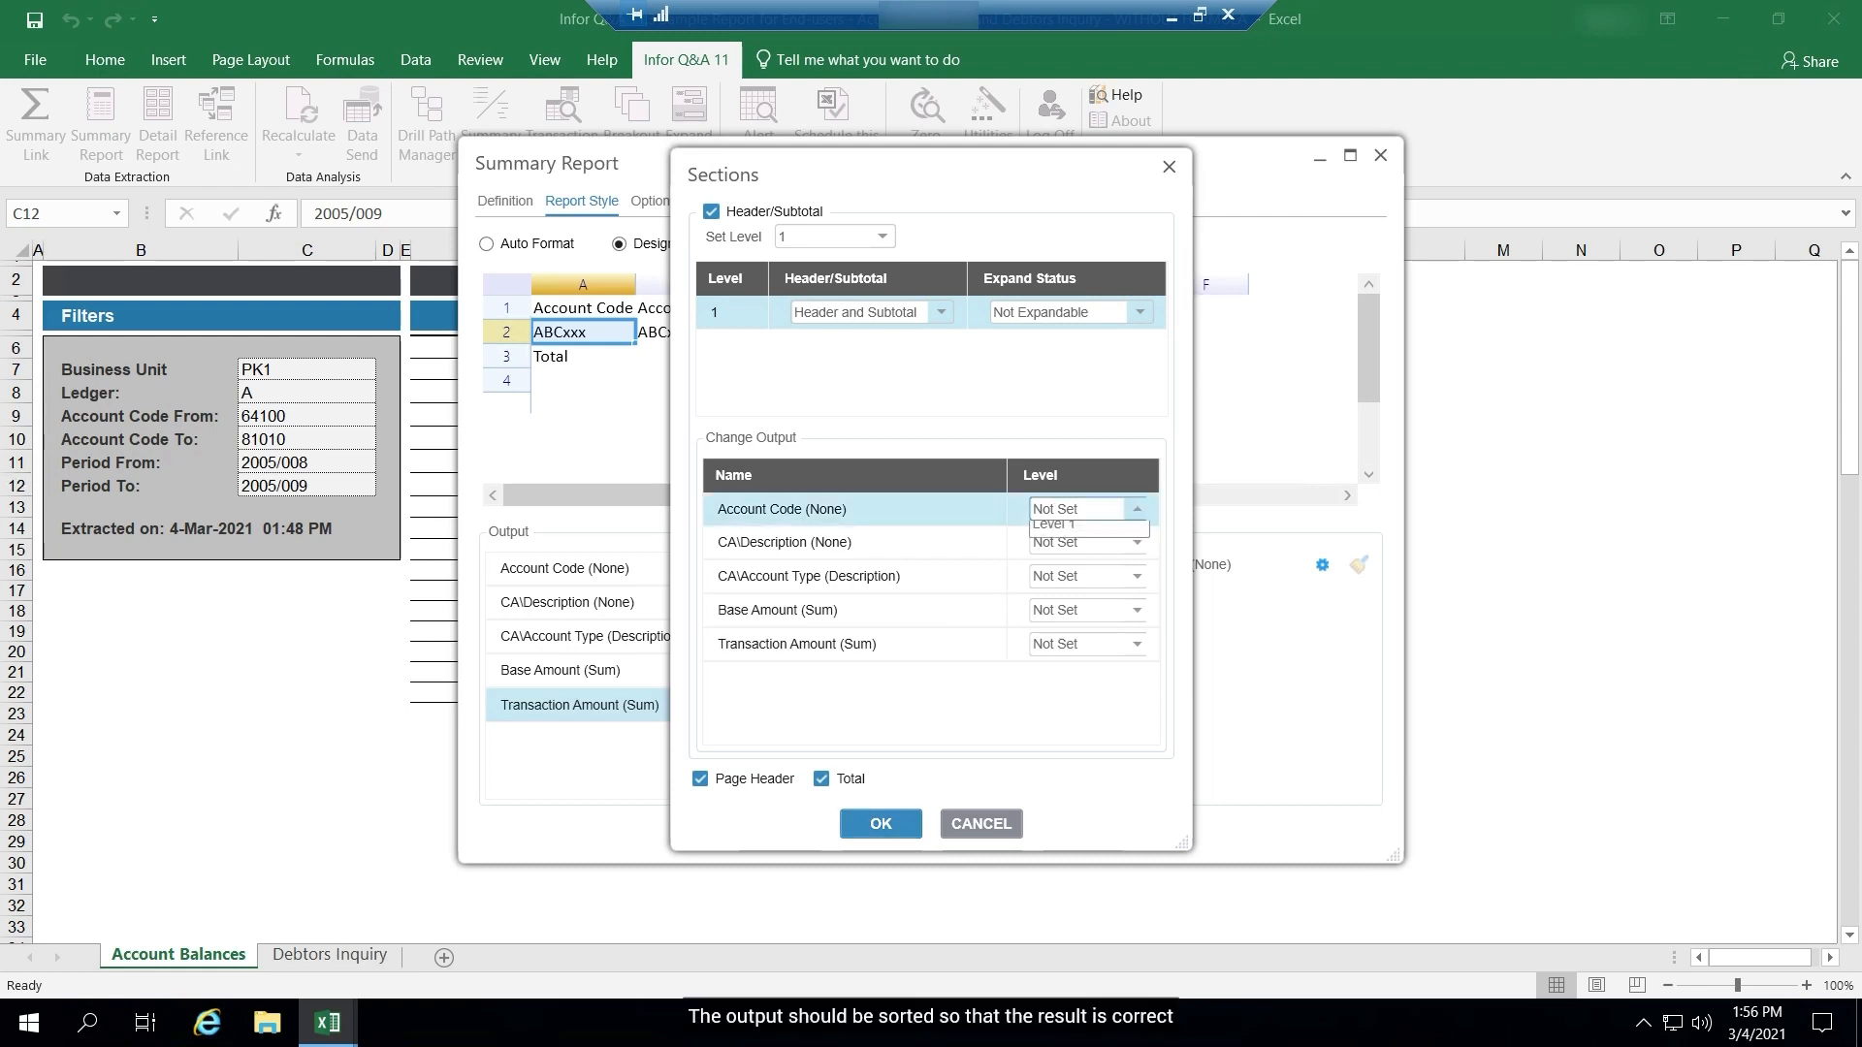
{"action": "left_click", "coordinate": [1056, 525]}
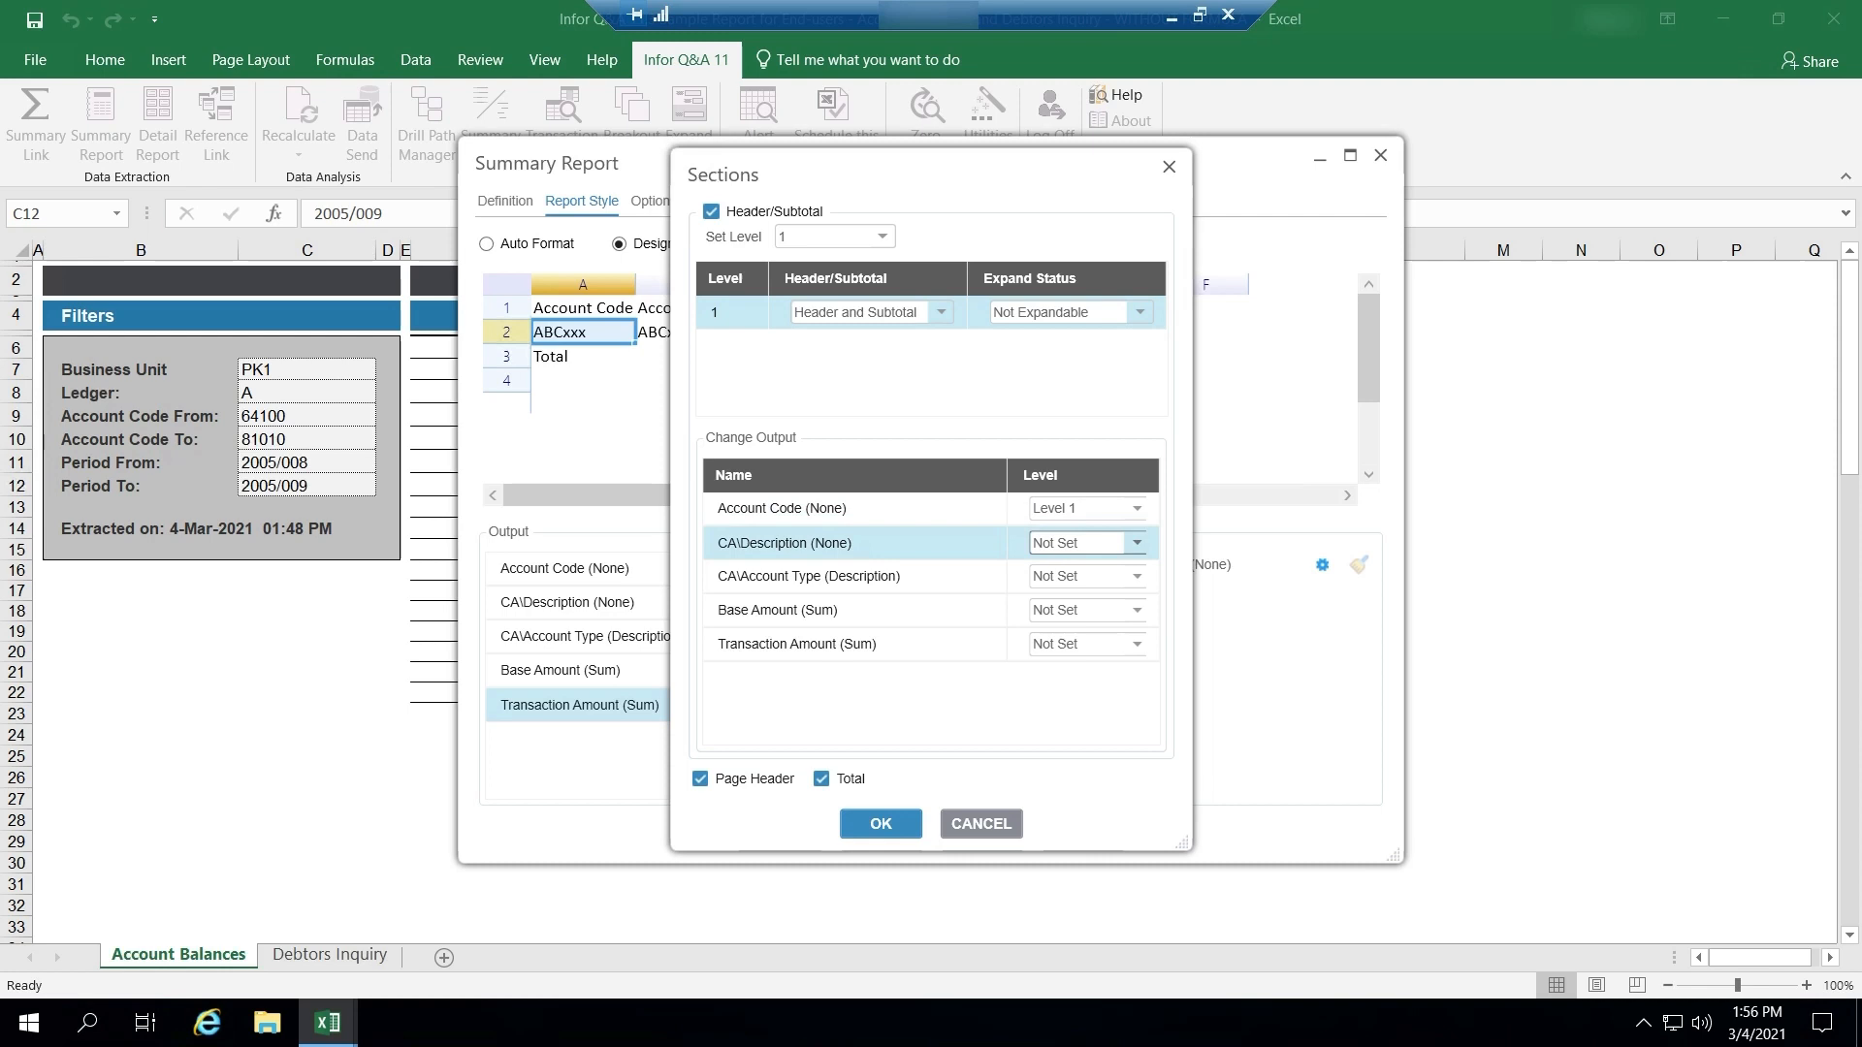
{"action": "left_click", "coordinate": [879, 823]}
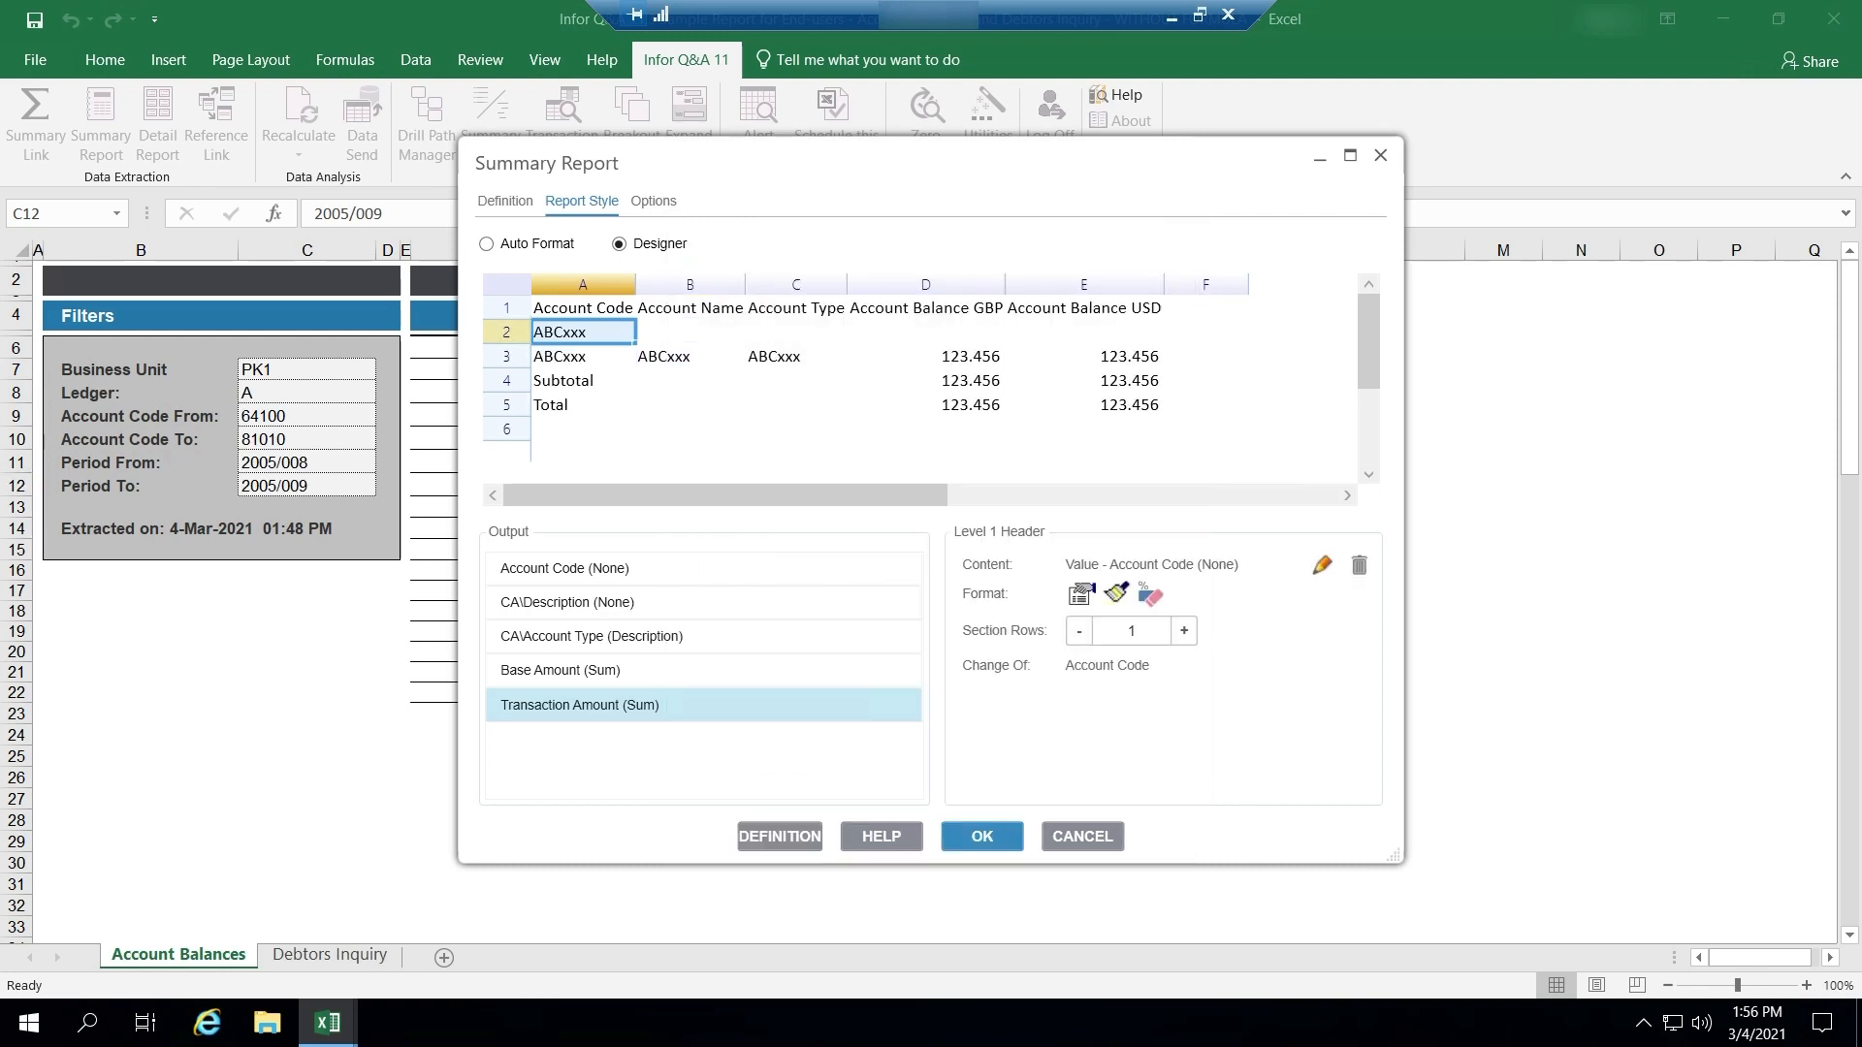